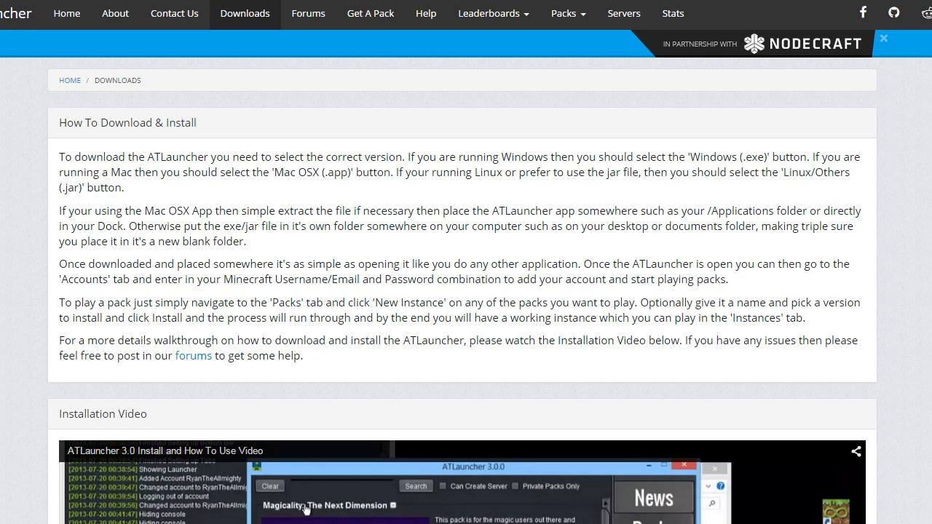
{"action": "mouse_move", "coordinate": [244, 19]}
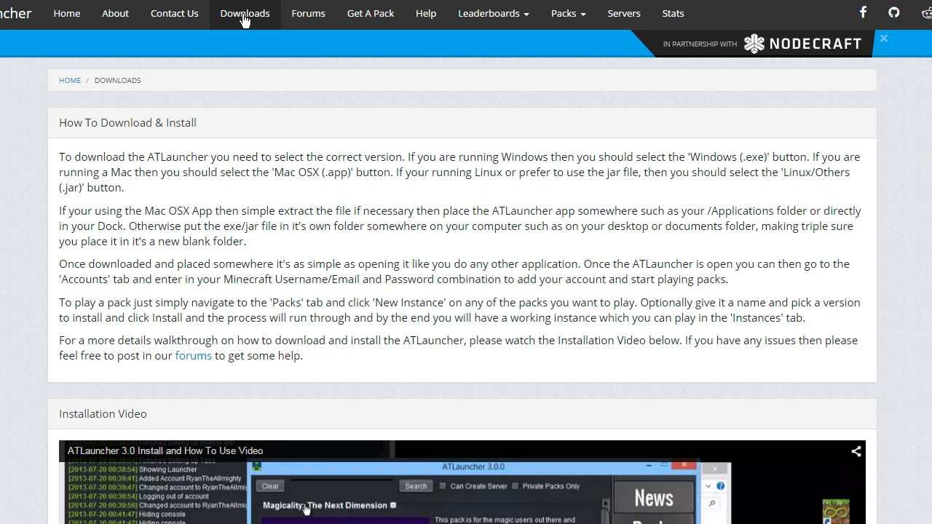
Scroll the Downloads page to the Windows (.exe), Mac OSX (.app) and Linux (.jar) buttons
{"action": "scroll", "scroll_direction": "down", "scroll_amount": 3}
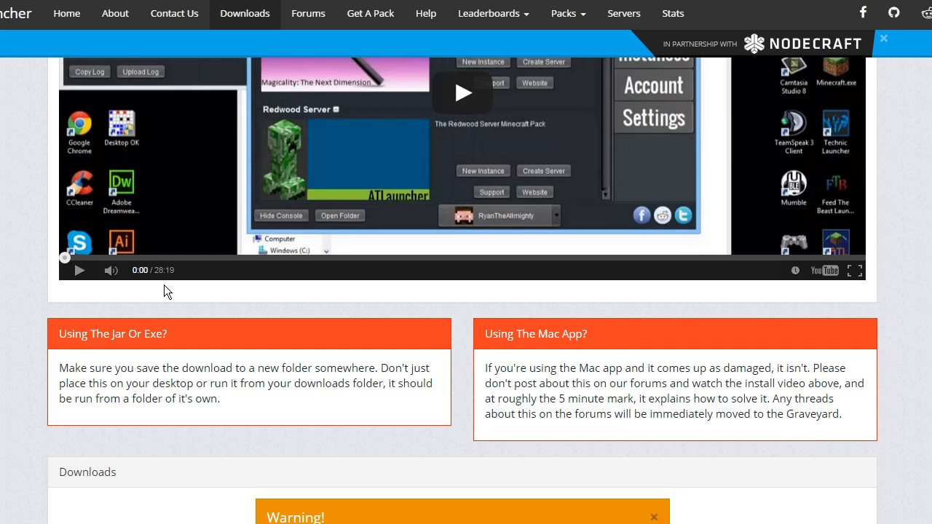
{"action": "scroll", "scroll_direction": "down", "scroll_amount": 3}
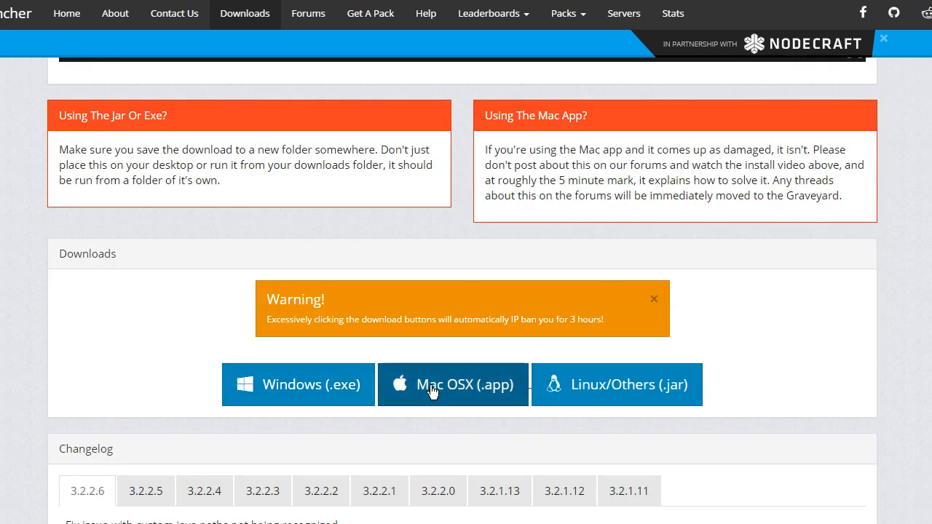
{"action": "mouse_move", "coordinate": [304, 398]}
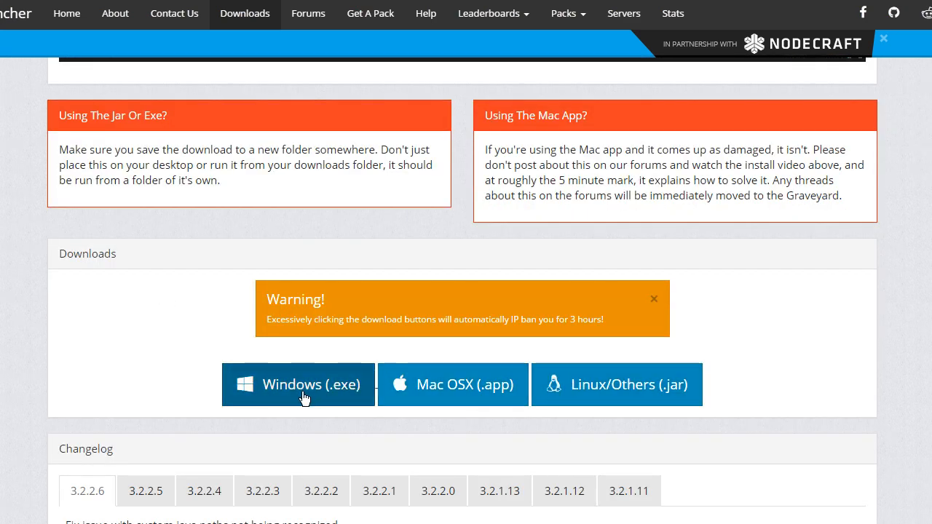
{"action": "mouse_move", "coordinate": [288, 374]}
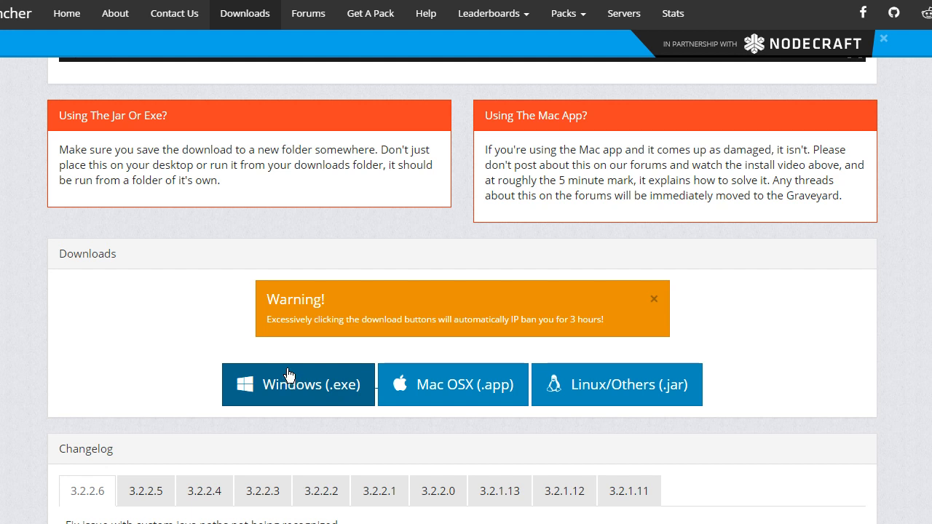
{"action": "mouse_move", "coordinate": [203, 340]}
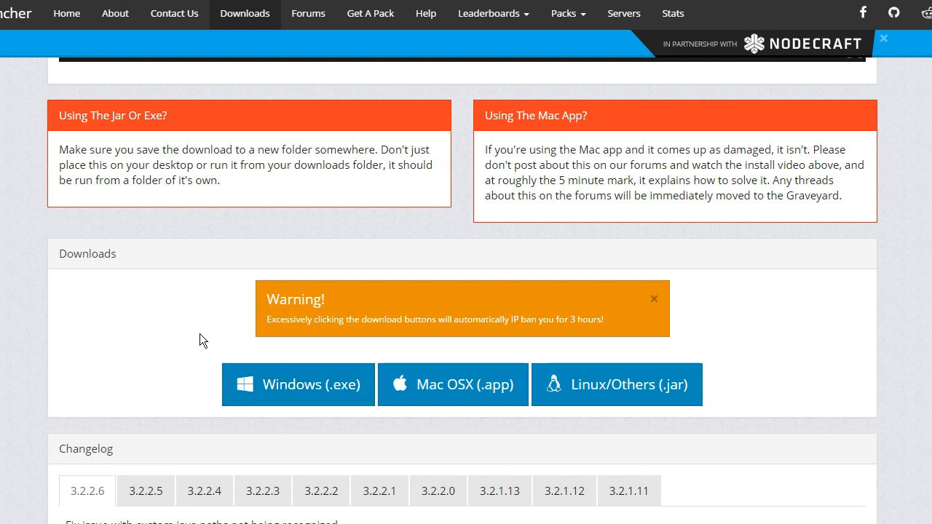
{"action": "mouse_move", "coordinate": [191, 345]}
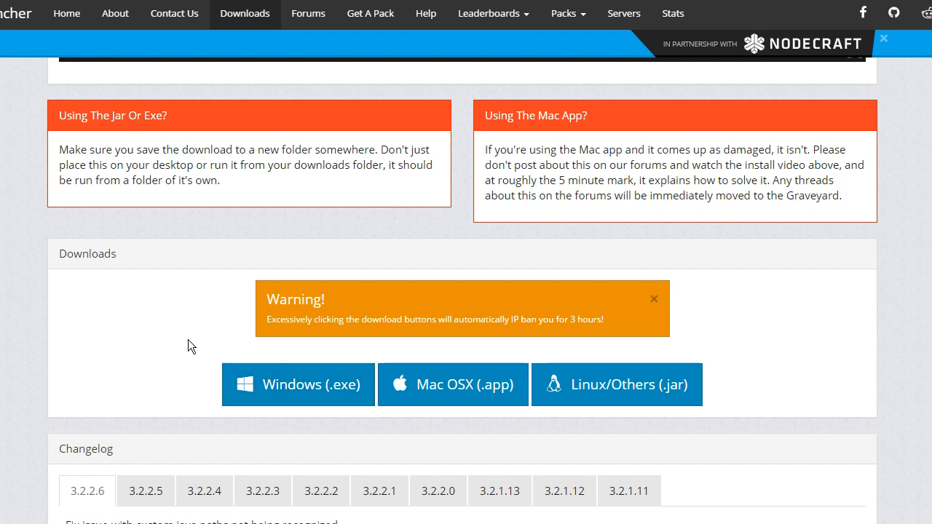
{"action": "mouse_move", "coordinate": [195, 340]}
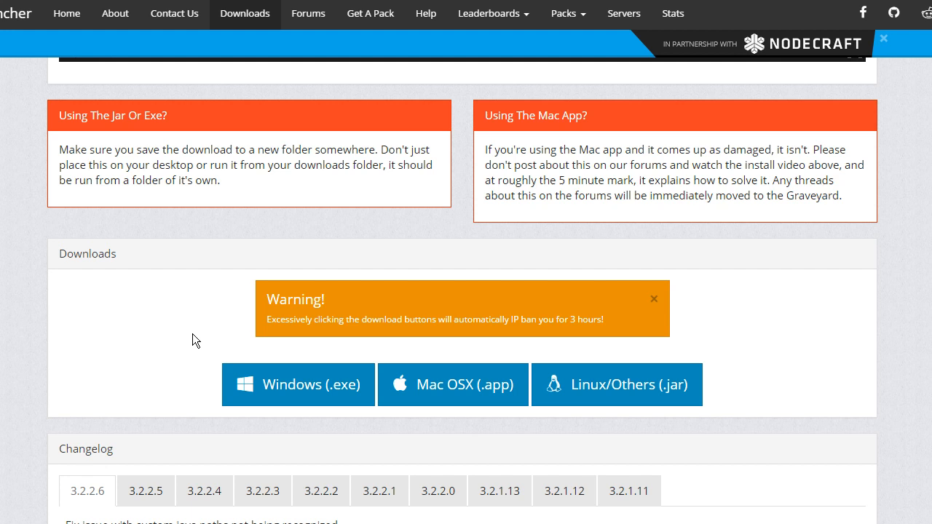
{"action": "mouse_move", "coordinate": [132, 336]}
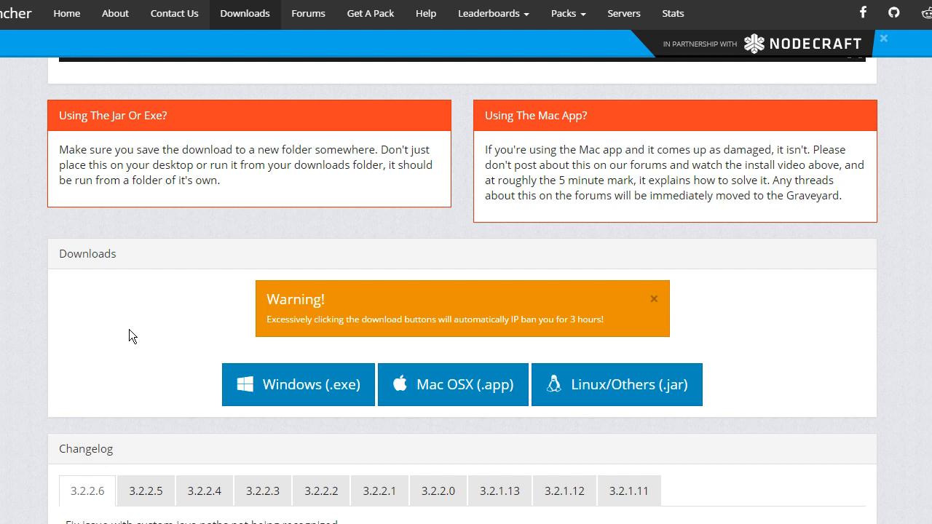
{"action": "mouse_move", "coordinate": [257, 358]}
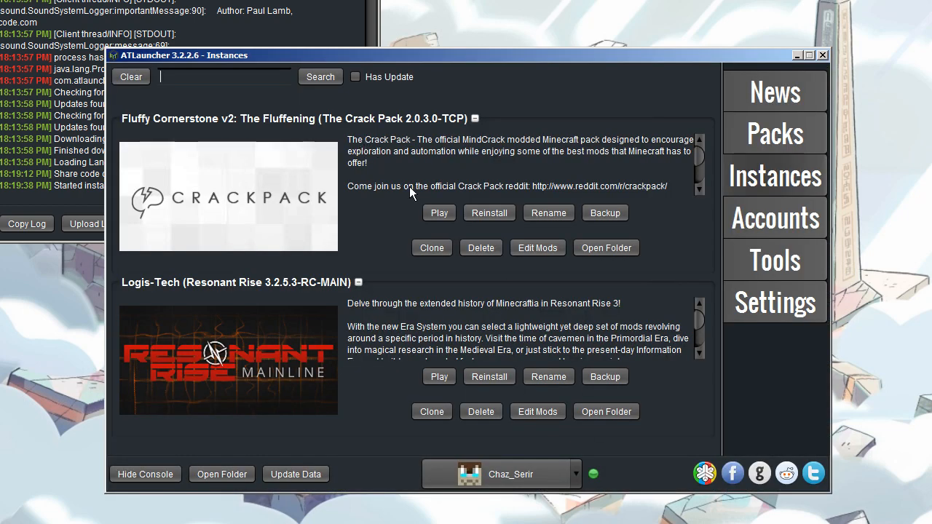
{"action": "mouse_move", "coordinate": [232, 125]}
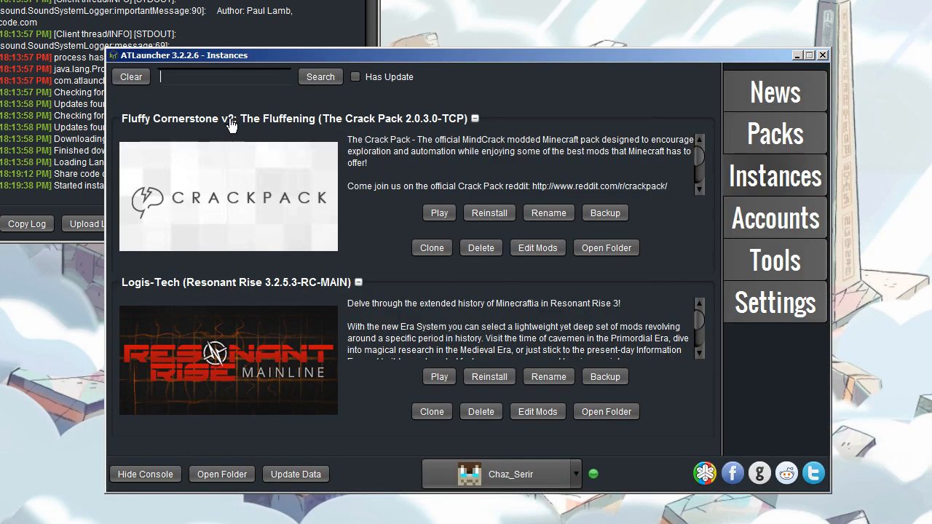
{"action": "mouse_move", "coordinate": [372, 241]}
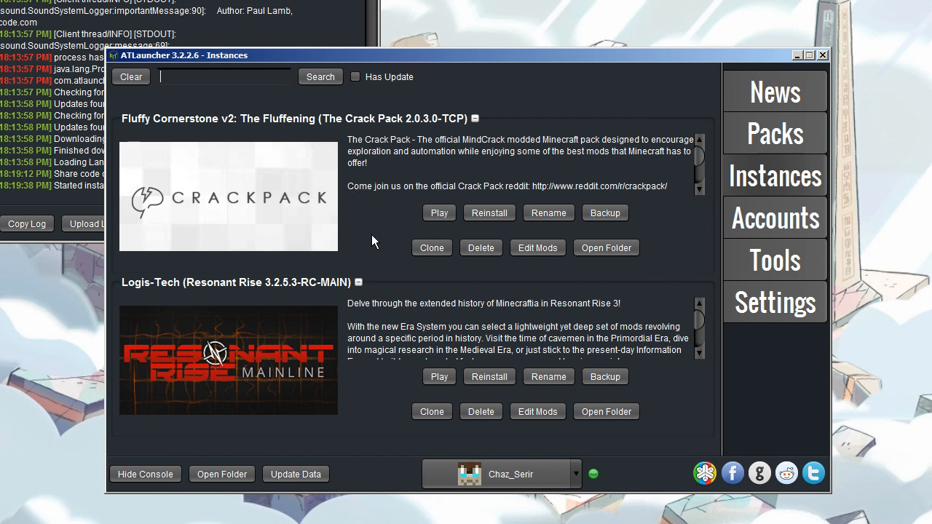
{"action": "mouse_move", "coordinate": [369, 260]}
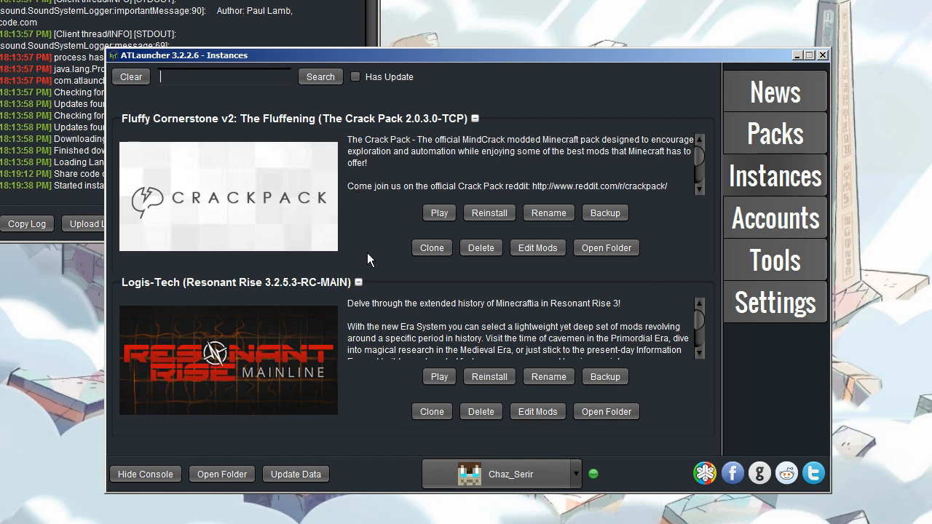
{"action": "mouse_move", "coordinate": [369, 286]}
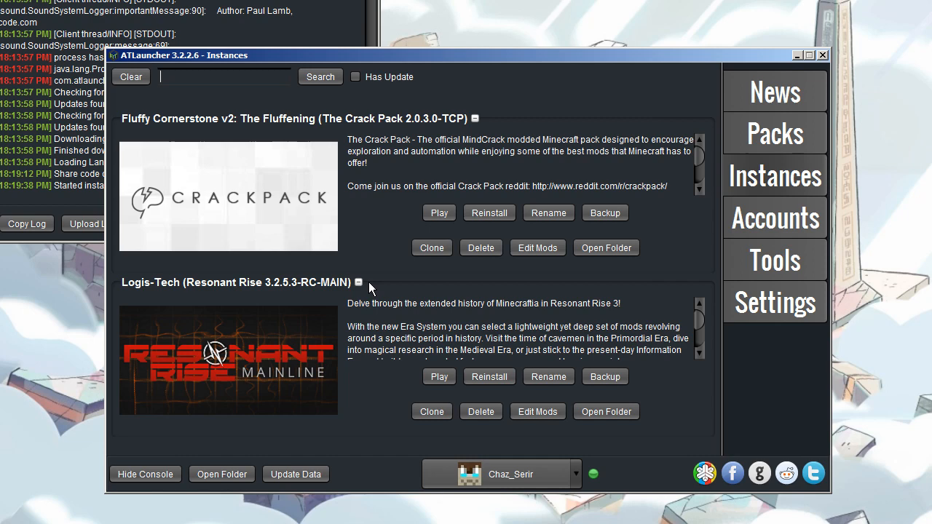
Scroll to the Logis-Tech instance and choose Share Code from its context menu
{"action": "scroll", "scroll_direction": "down", "scroll_amount": 3}
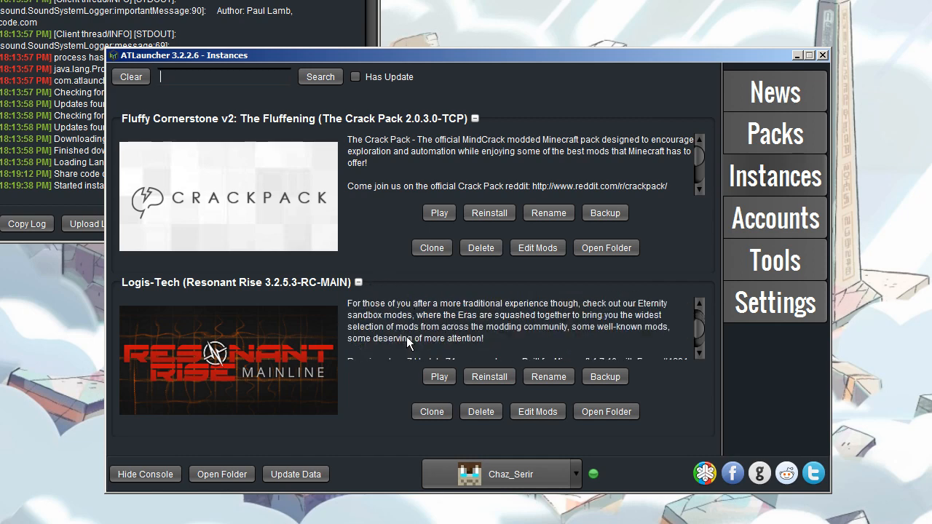
{"action": "scroll", "scroll_direction": "down", "scroll_amount": 3}
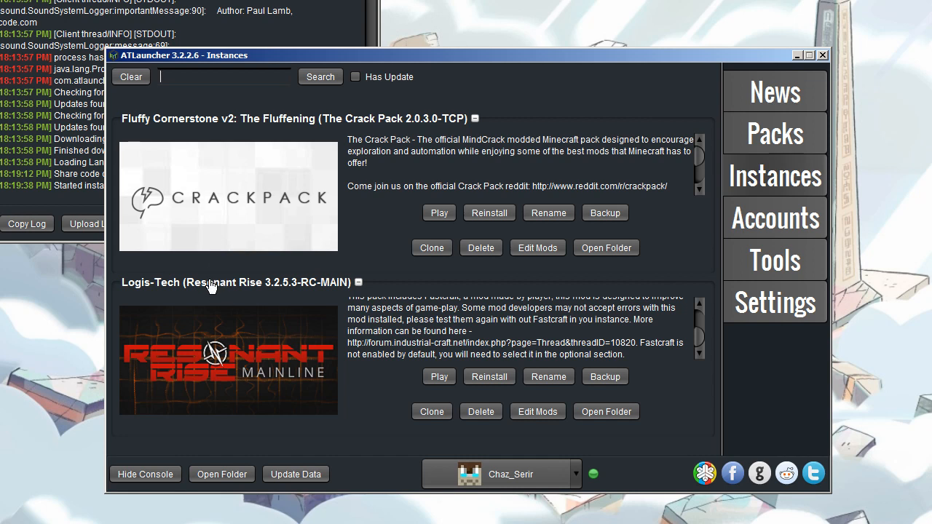
{"action": "mouse_move", "coordinate": [286, 351]}
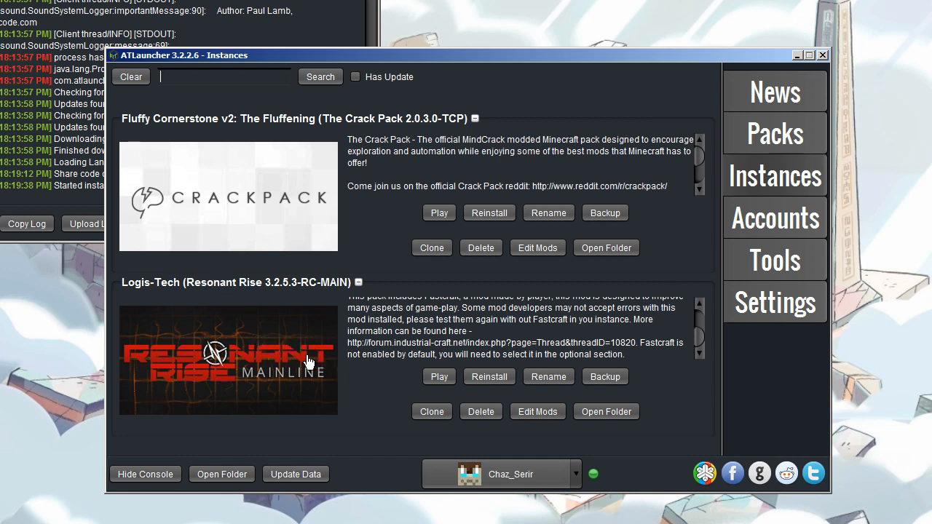
{"action": "mouse_move", "coordinate": [348, 366]}
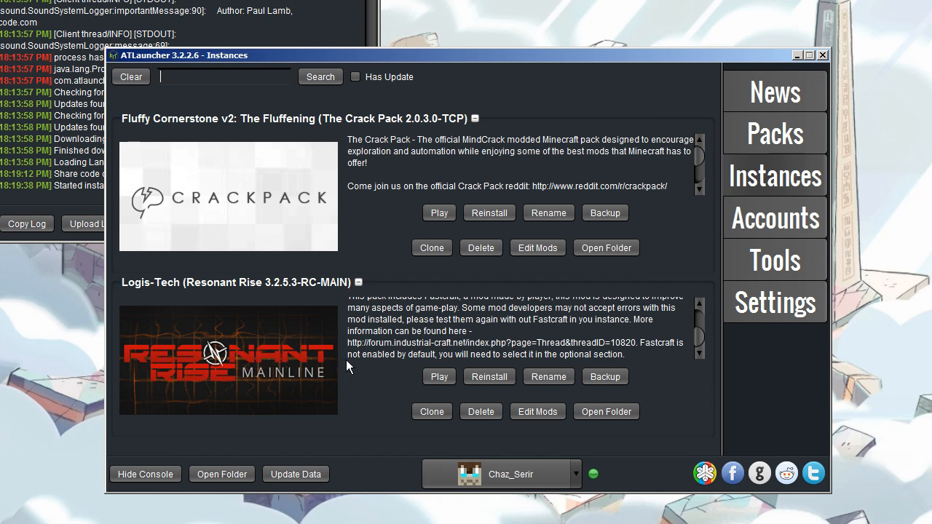
{"action": "mouse_move", "coordinate": [255, 357]}
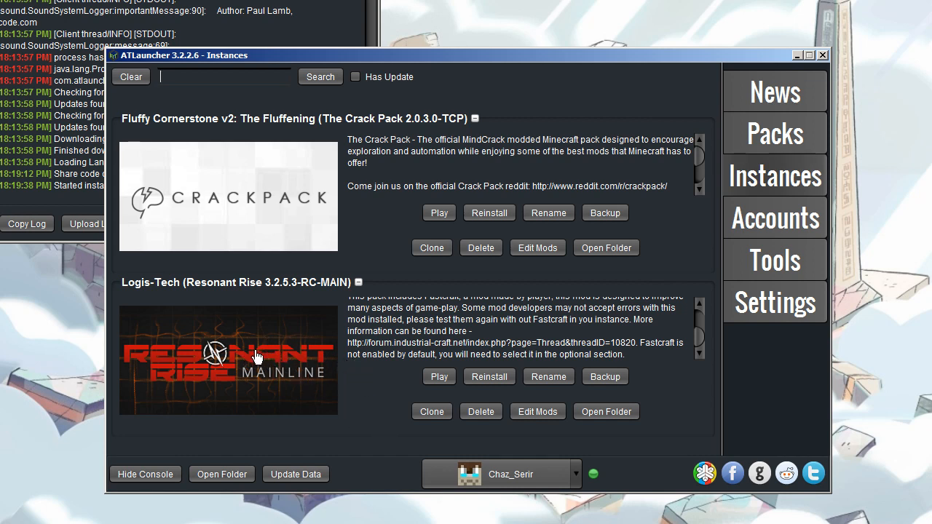
{"action": "mouse_move", "coordinate": [357, 382]}
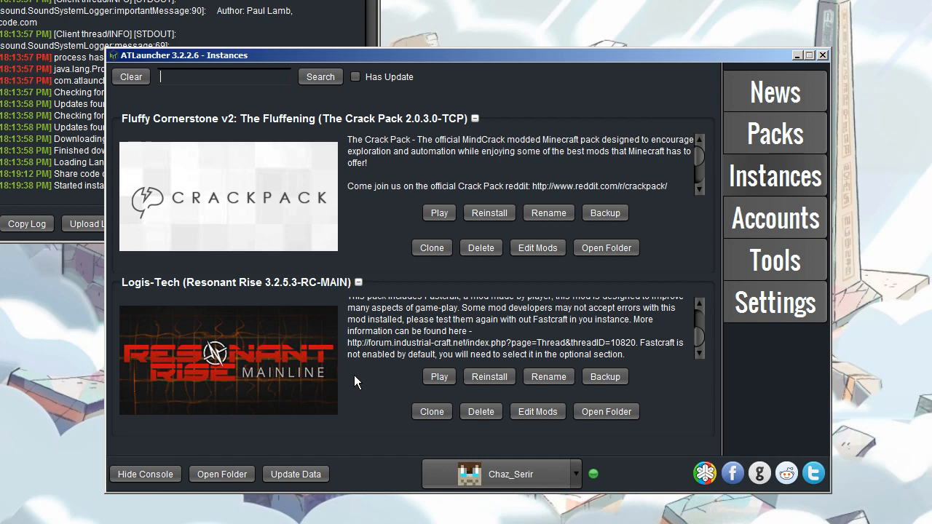
{"action": "right_click", "coordinate": [219, 349]}
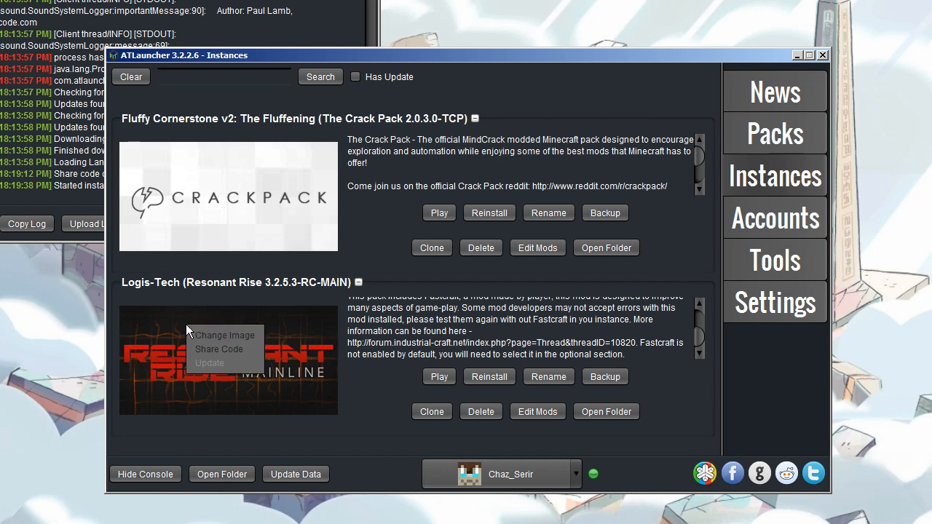
{"action": "mouse_move", "coordinate": [160, 342]}
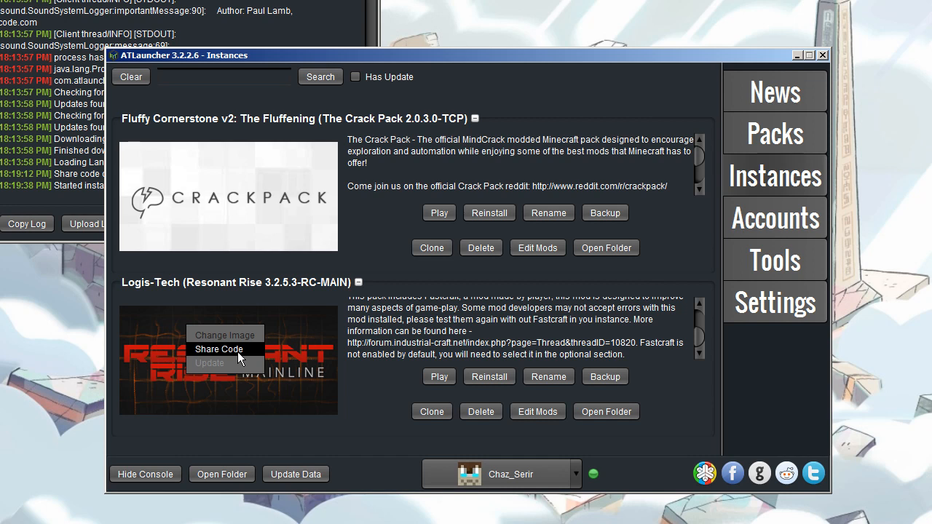
{"action": "left_click", "coordinate": [218, 349]}
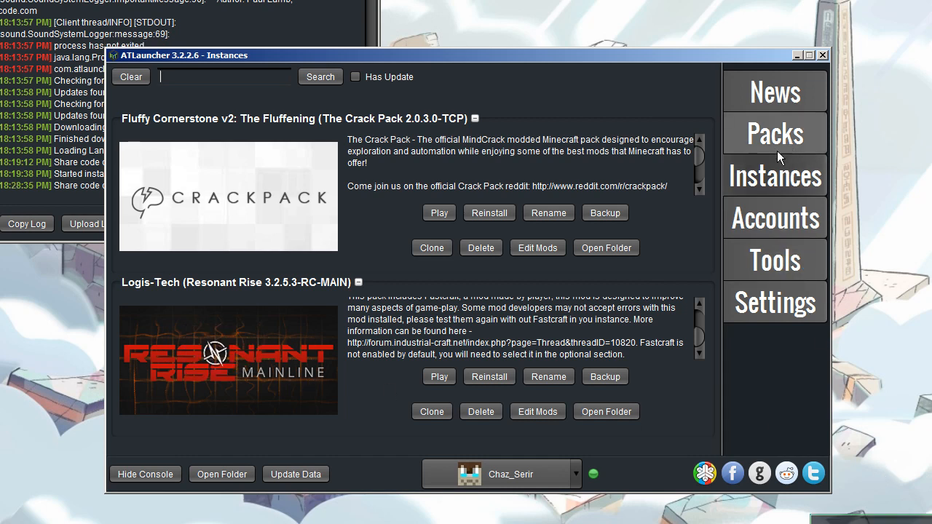
Go back to the Packs list and scroll until Sky Factory and Resonant Rise show
{"action": "left_click", "coordinate": [774, 132]}
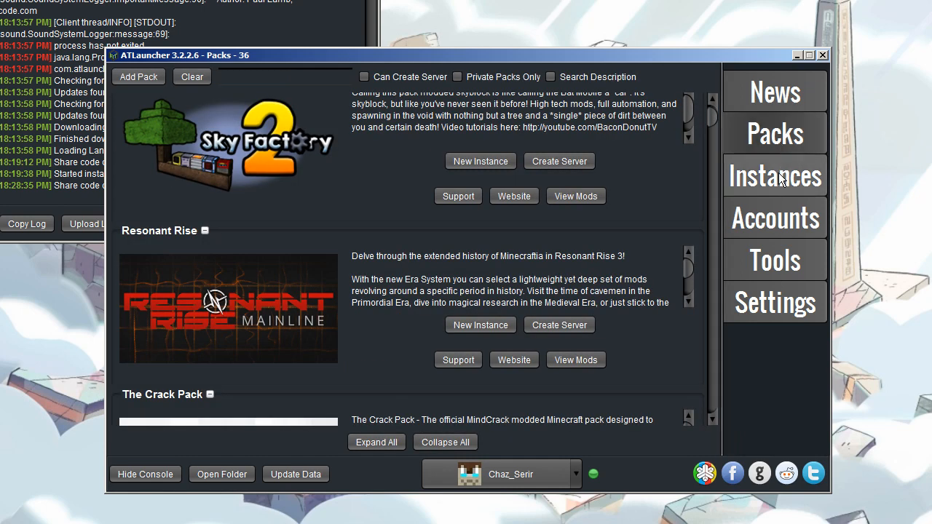
{"action": "left_click", "coordinate": [775, 218]}
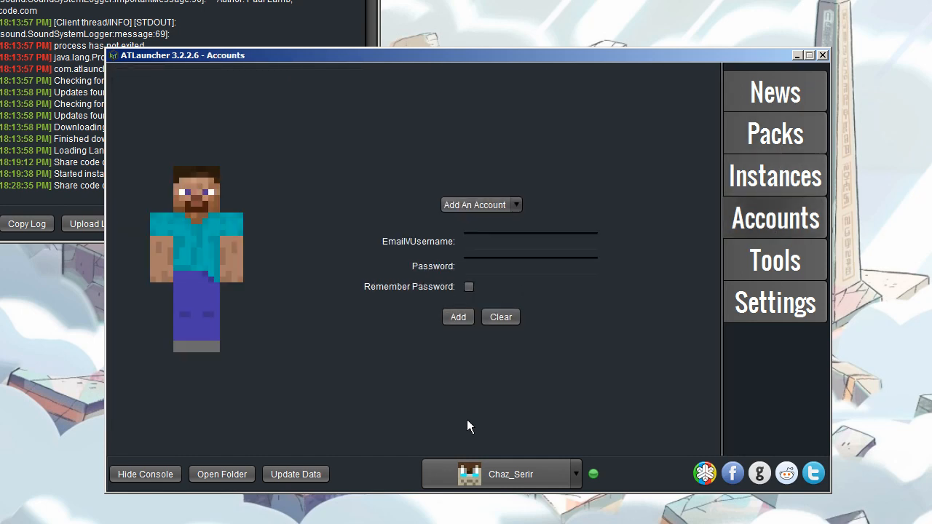
{"action": "mouse_move", "coordinate": [753, 205]}
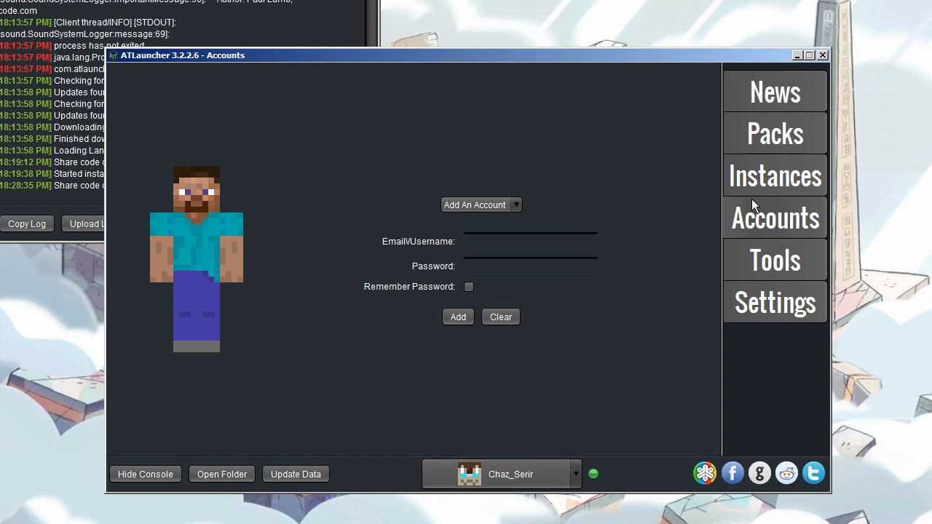
{"action": "left_click", "coordinate": [774, 132]}
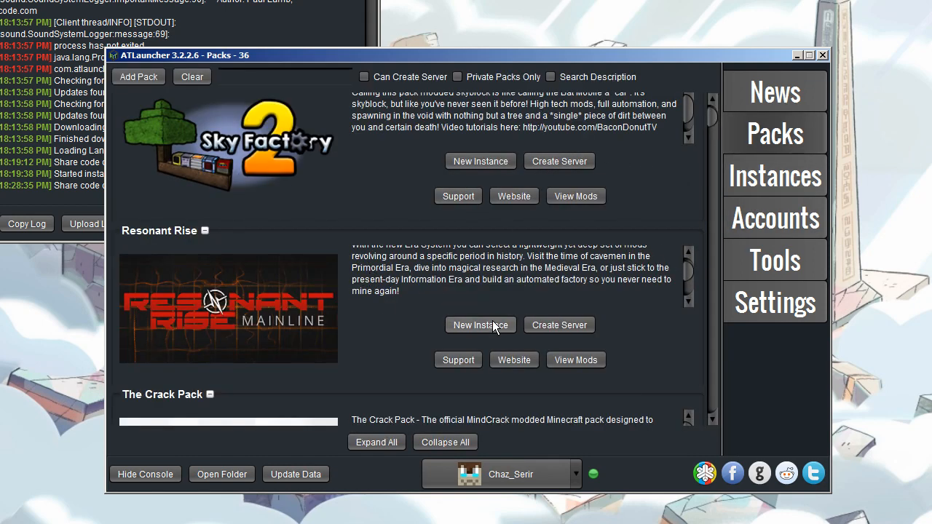
{"action": "scroll", "scroll_direction": "down", "scroll_amount": 3}
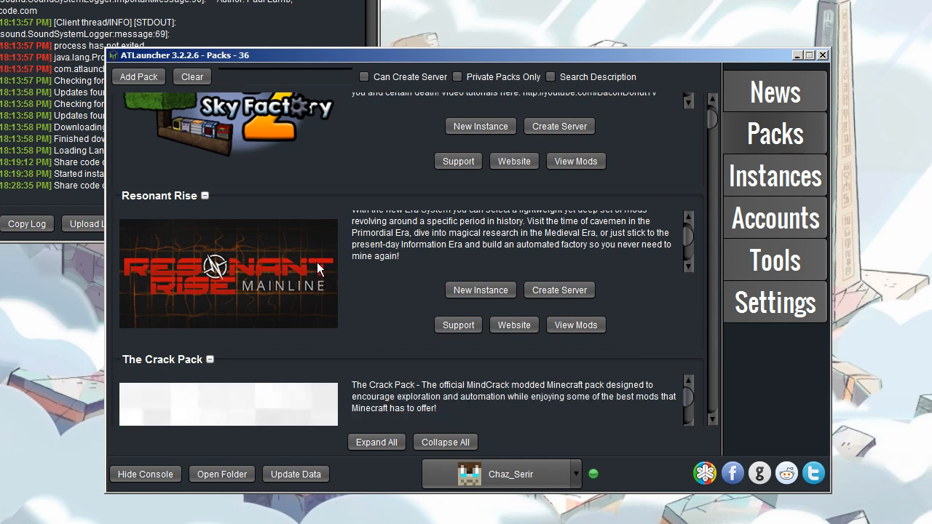
{"action": "scroll", "scroll_direction": "up", "scroll_amount": 3}
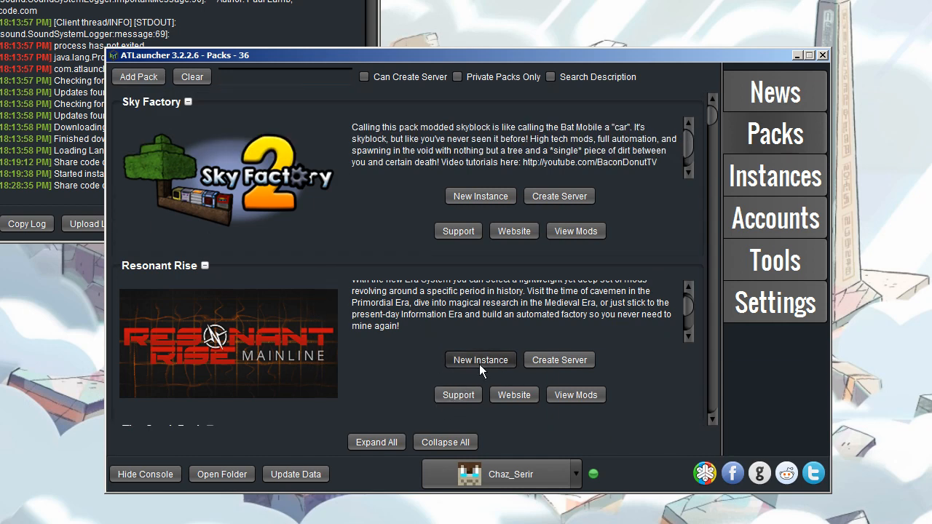
Create a new Resonant Rise instance named 'Logis-Tech Tutorial' and continue to mod selection
{"action": "left_click", "coordinate": [480, 360]}
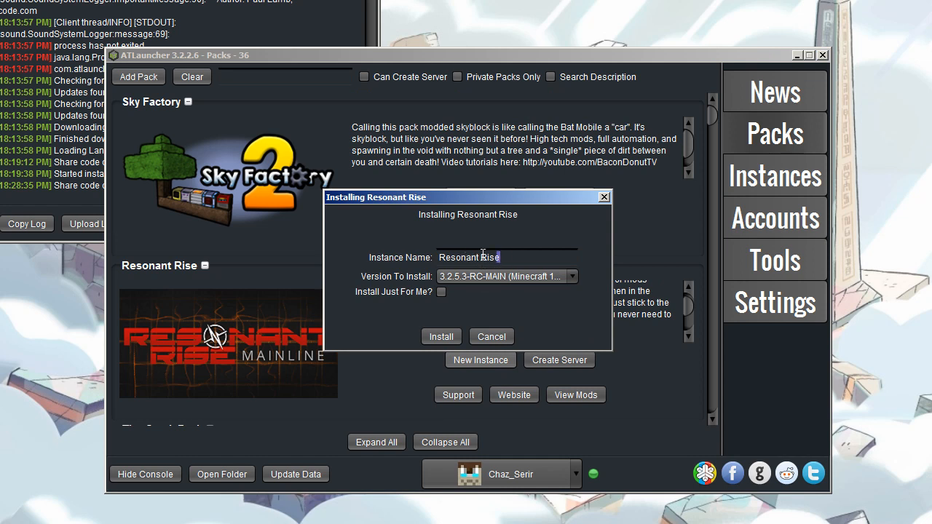
{"action": "type", "text": "Logi"}
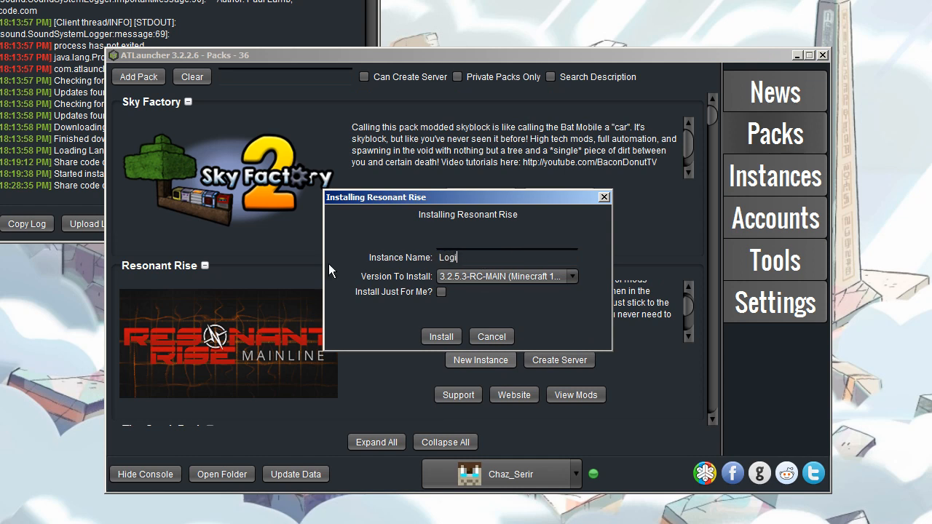
{"action": "type", "text": "s-Tech Tutori"}
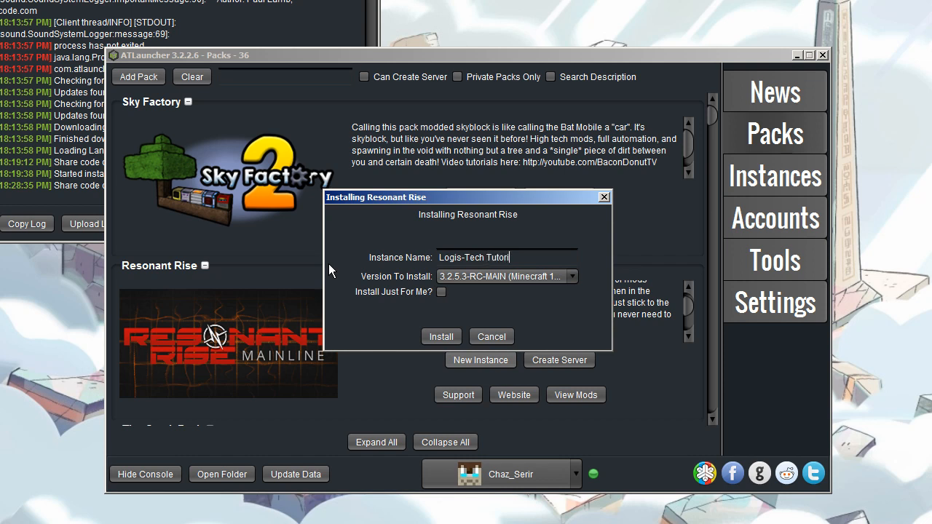
{"action": "mouse_move", "coordinate": [442, 336]}
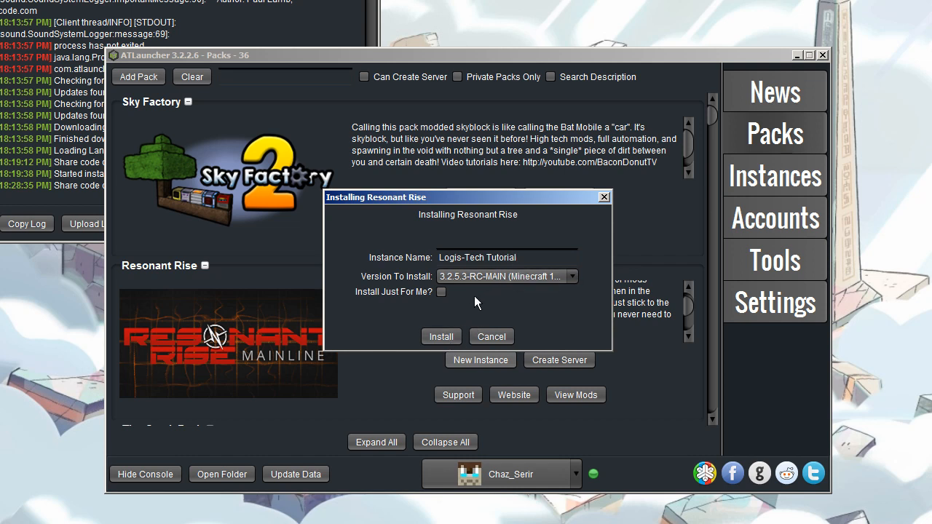
{"action": "left_click", "coordinate": [441, 336]}
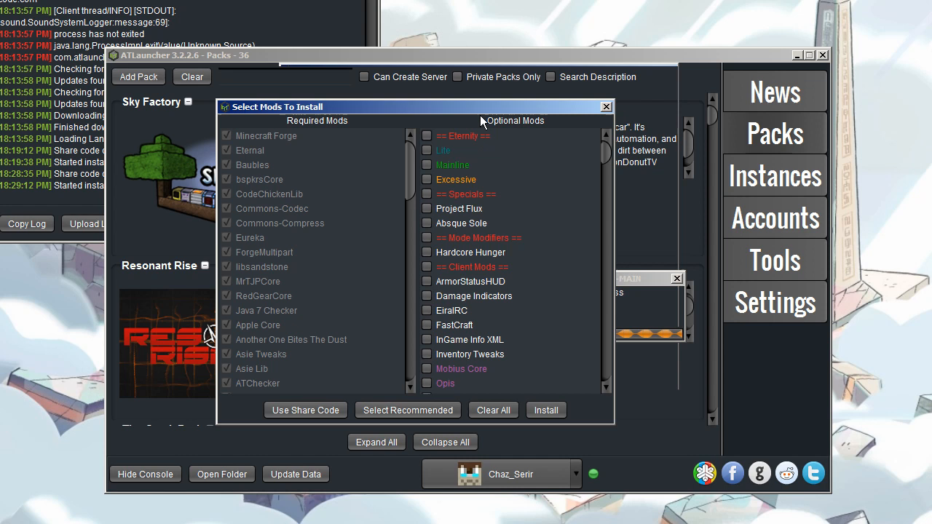
{"action": "mouse_move", "coordinate": [621, 49]}
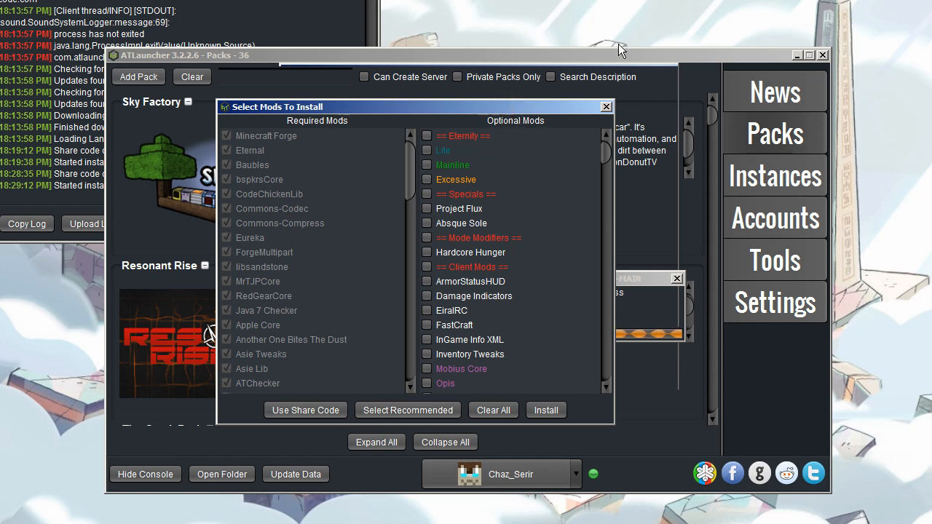
{"action": "mouse_move", "coordinate": [167, 151]}
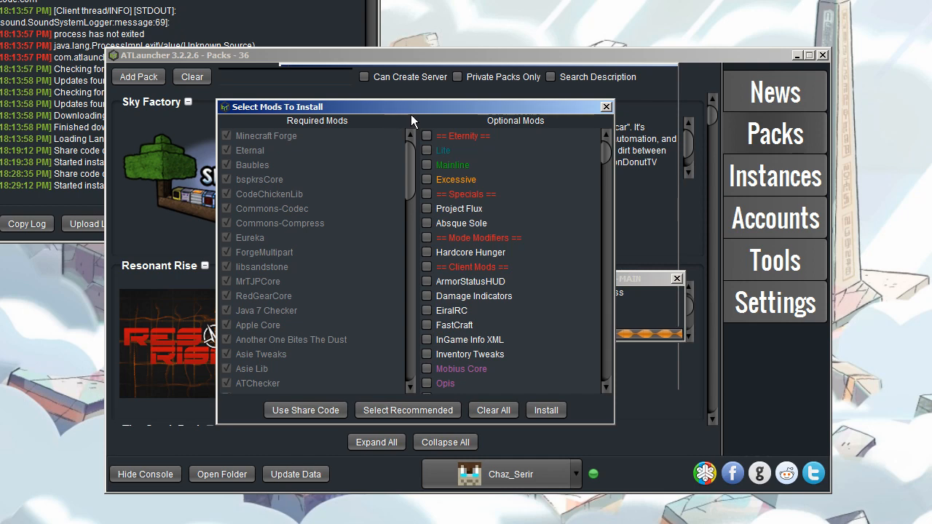
{"action": "mouse_move", "coordinate": [613, 155]}
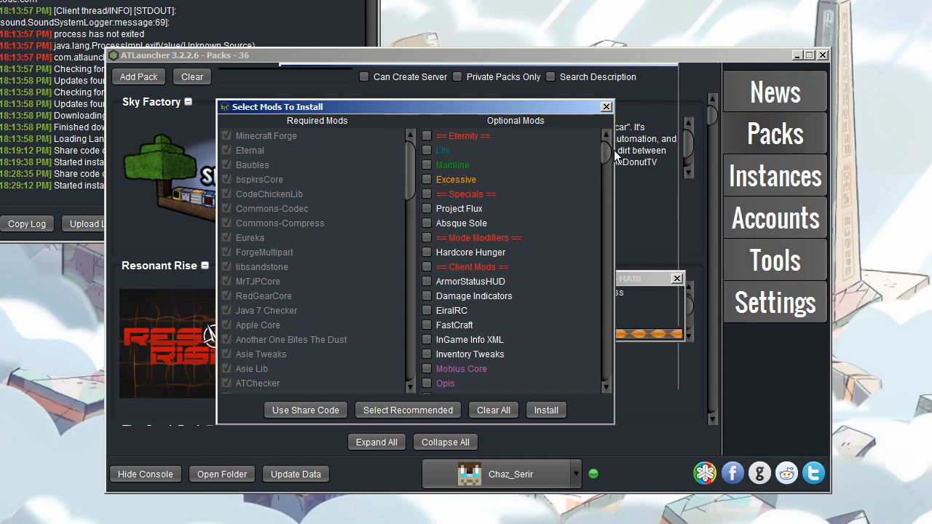
{"action": "scroll", "scroll_direction": "down", "scroll_amount": 3}
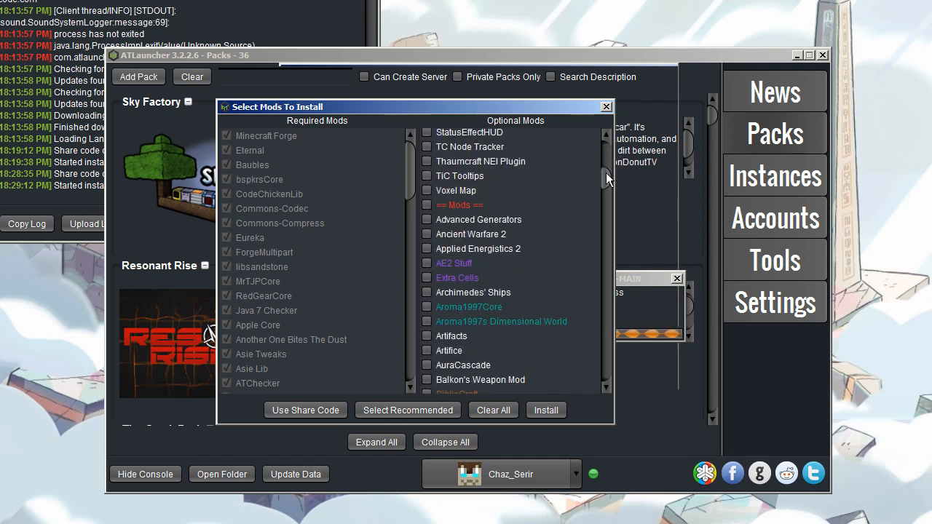
{"action": "scroll", "scroll_direction": "down", "scroll_amount": 3}
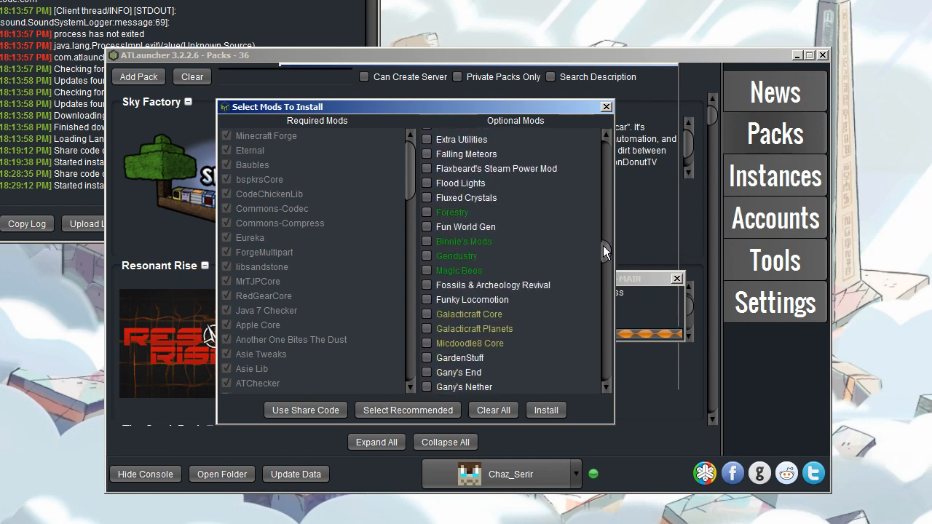
{"action": "scroll", "scroll_direction": "down", "scroll_amount": 3}
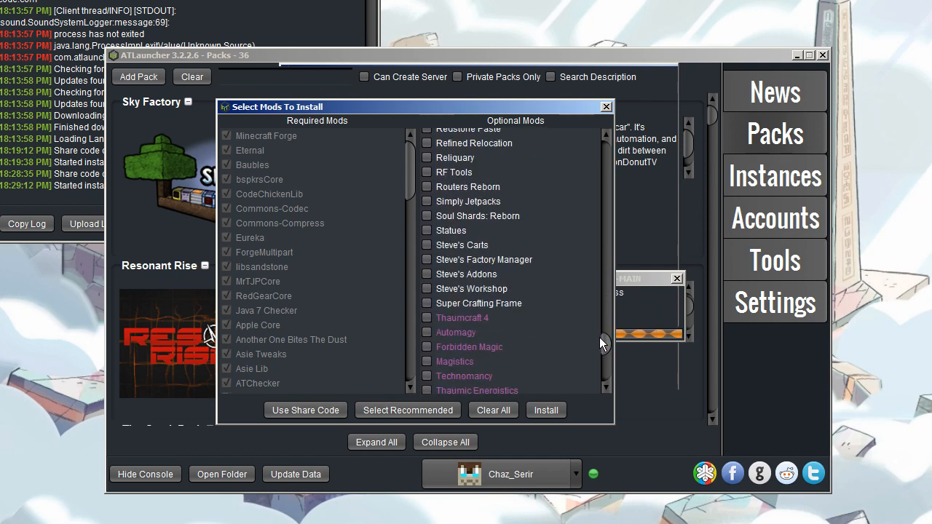
{"action": "scroll", "scroll_direction": "up", "scroll_amount": 3}
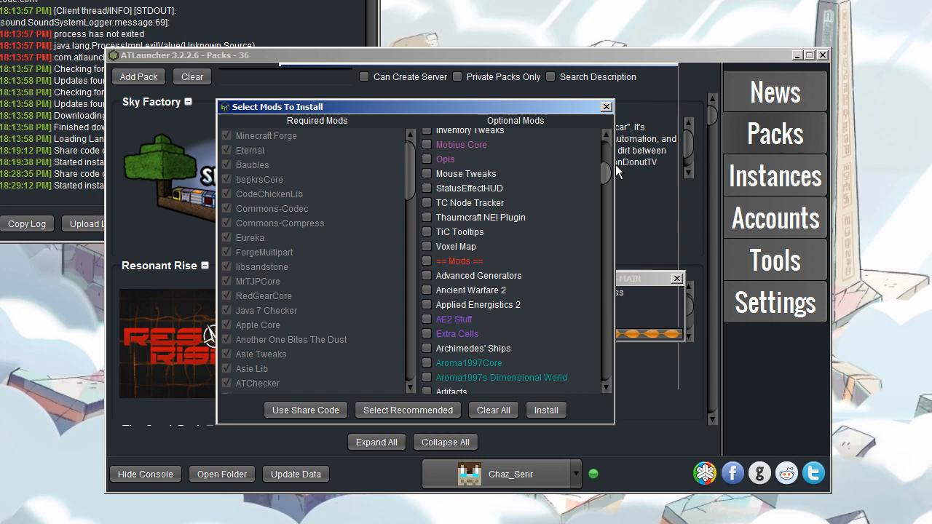
{"action": "scroll", "scroll_direction": "up", "scroll_amount": 3}
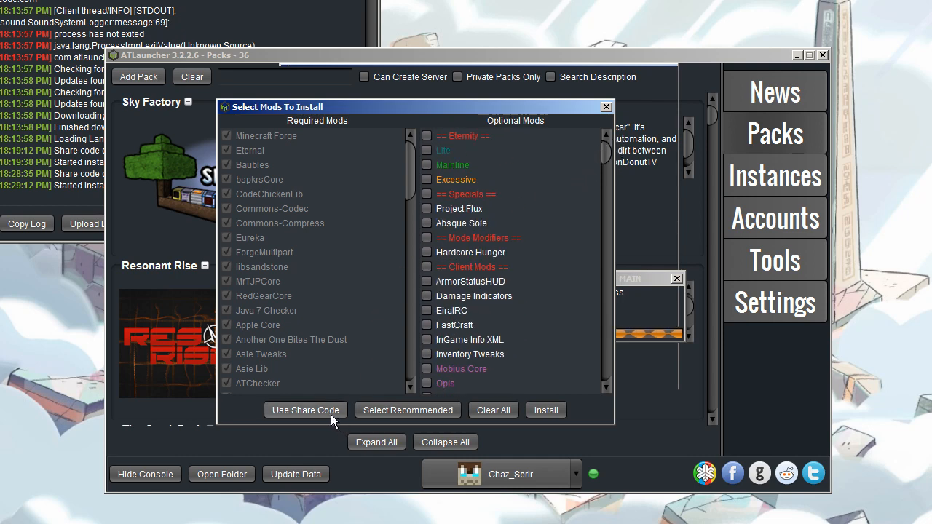
{"action": "mouse_move", "coordinate": [303, 422]}
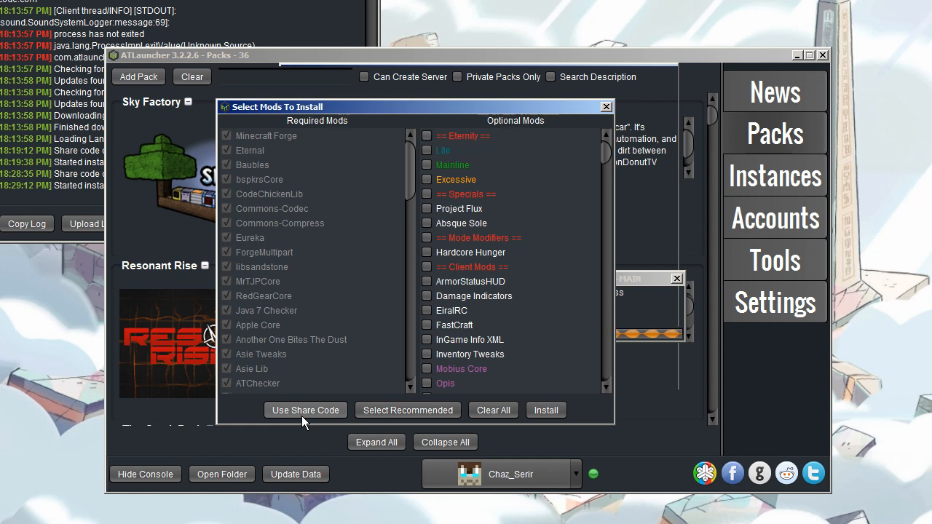
{"action": "left_click", "coordinate": [305, 410]}
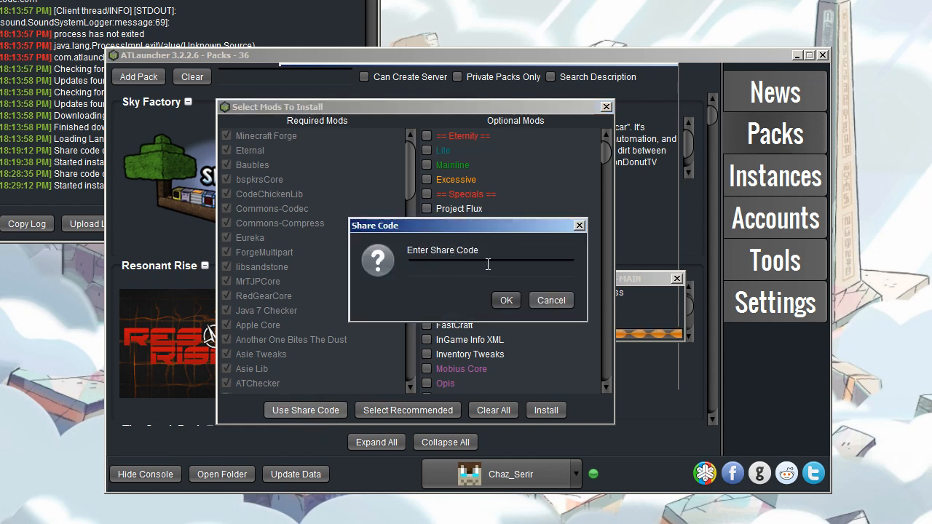
{"action": "mouse_move", "coordinate": [429, 323]}
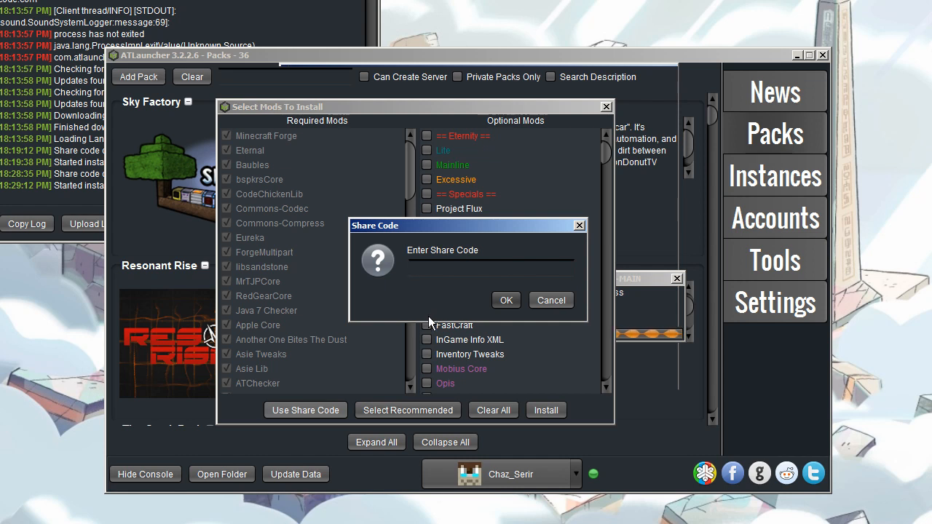
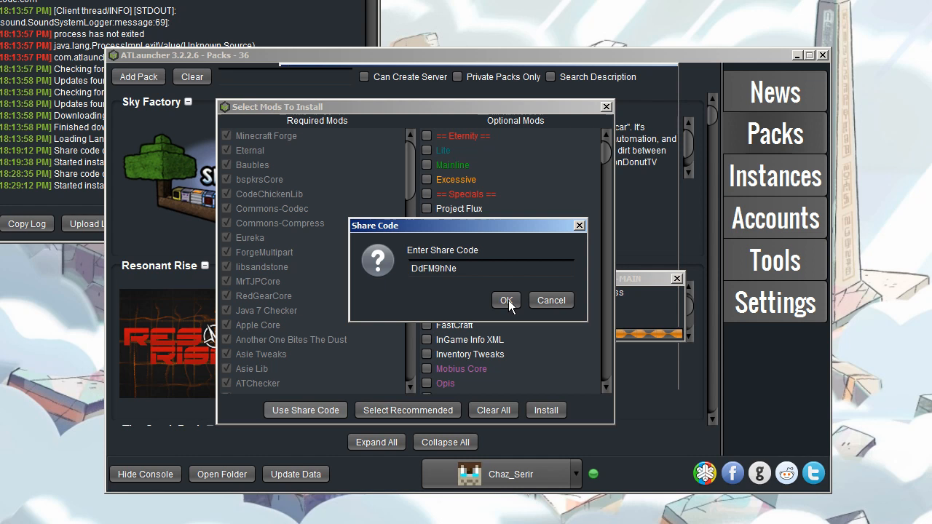
Apply the shared mod selection, review the checked optional mods, and install Resonant Rise 3.2.5.3
{"action": "left_click", "coordinate": [506, 300]}
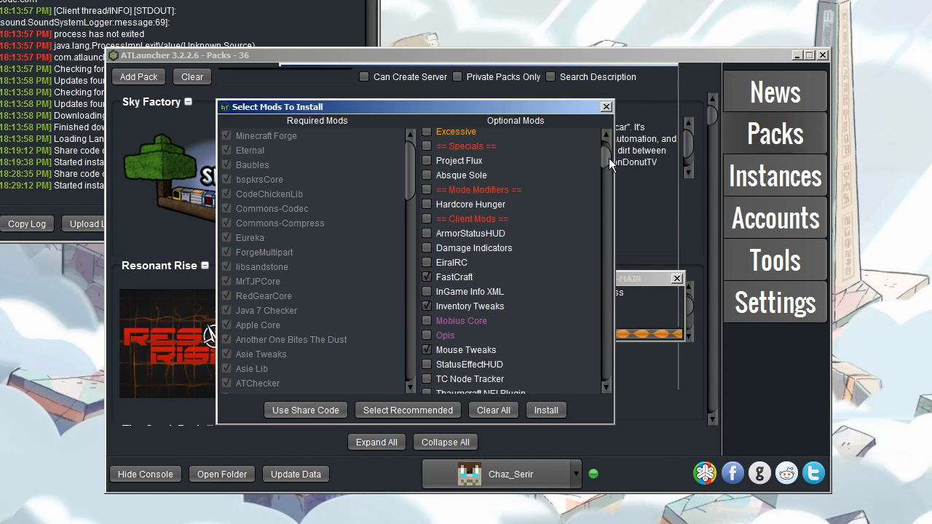
{"action": "scroll", "scroll_direction": "down", "scroll_amount": 3}
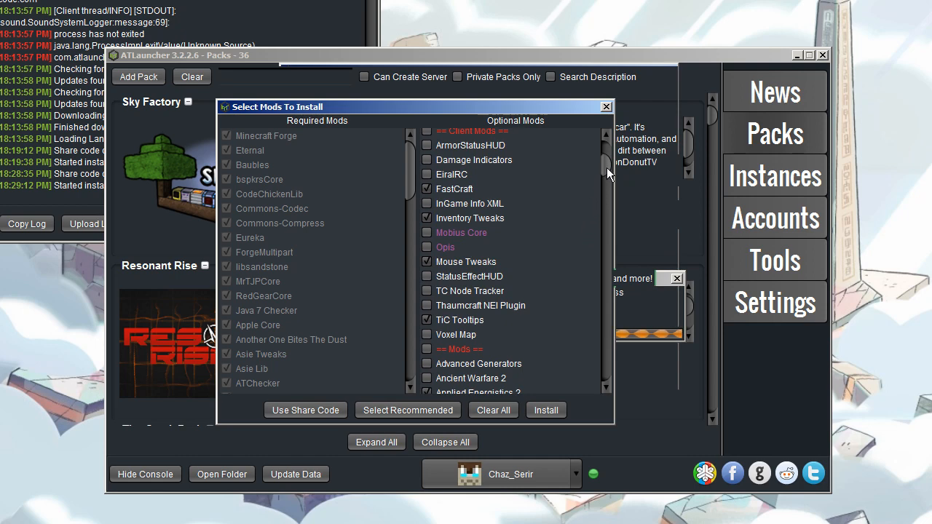
{"action": "scroll", "scroll_direction": "down", "scroll_amount": 3}
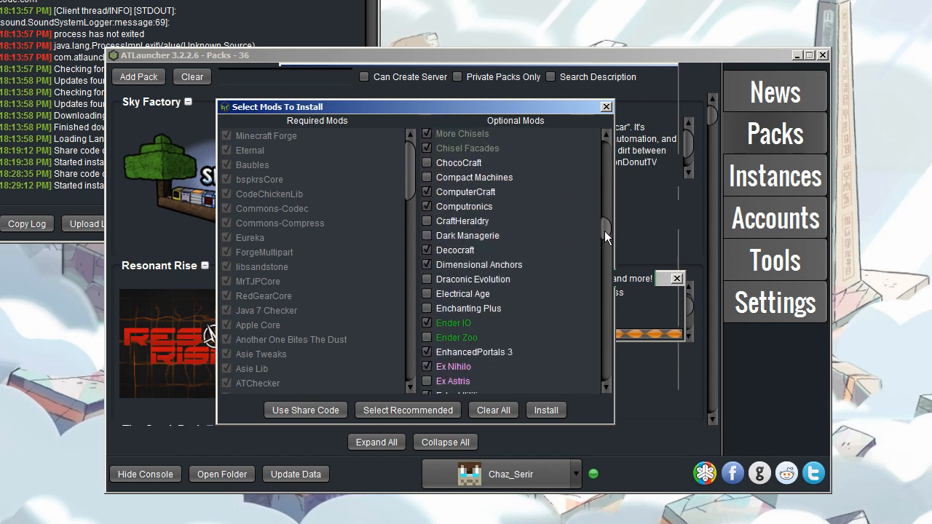
{"action": "scroll", "scroll_direction": "down", "scroll_amount": 3}
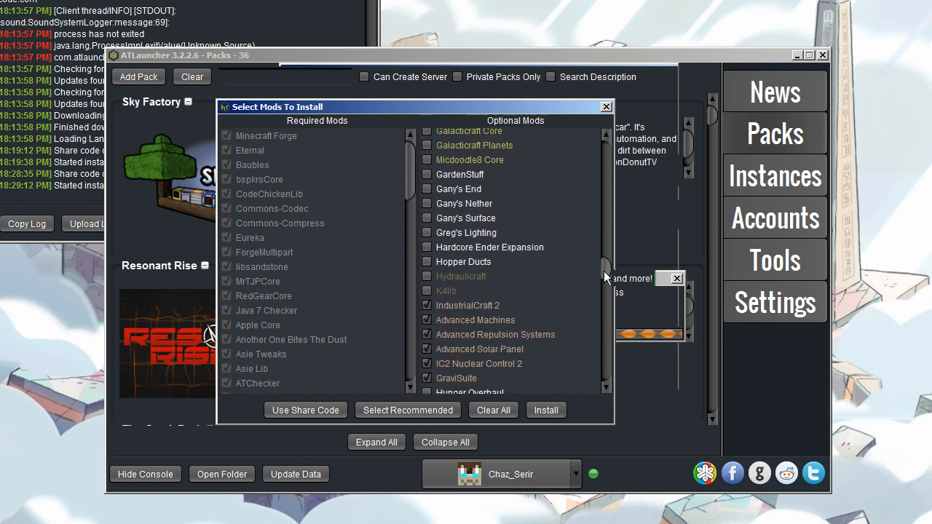
{"action": "scroll", "scroll_direction": "down", "scroll_amount": 3}
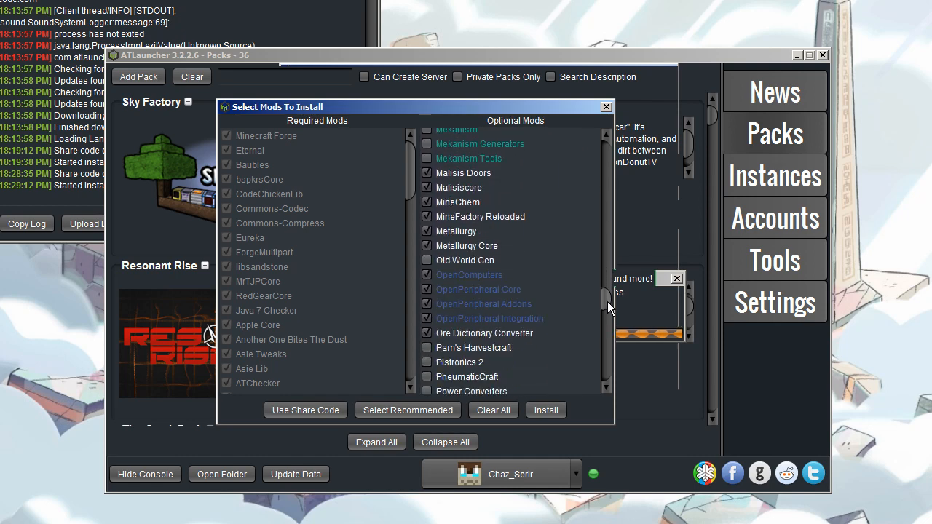
{"action": "scroll", "scroll_direction": "down", "scroll_amount": 3}
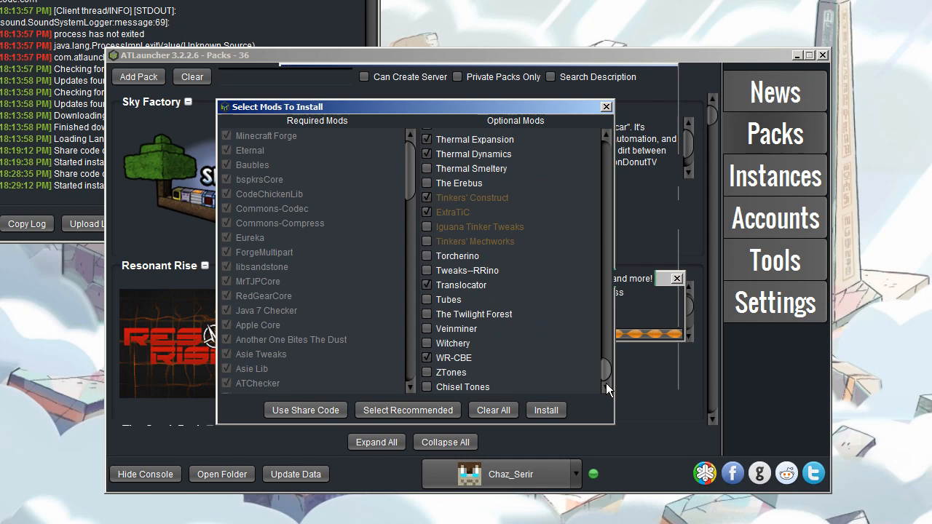
{"action": "scroll", "scroll_direction": "down", "scroll_amount": 3}
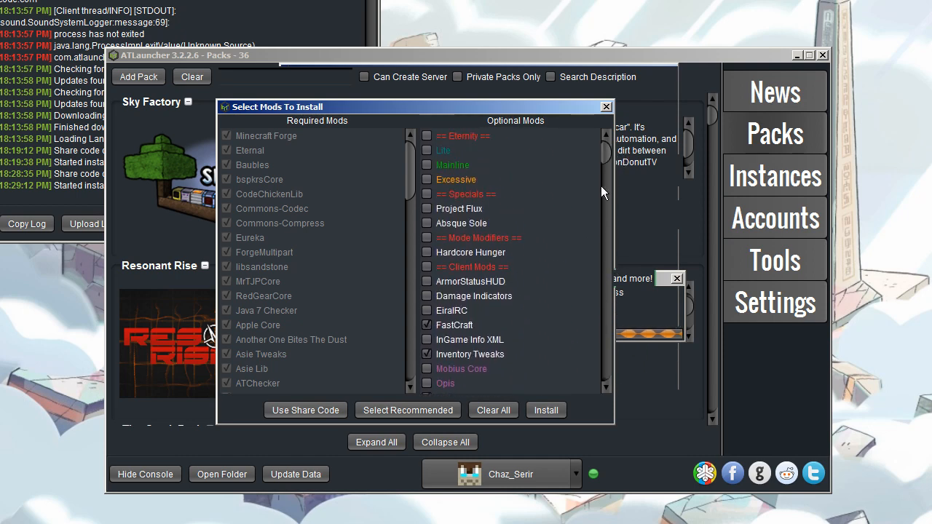
{"action": "mouse_move", "coordinate": [566, 206]}
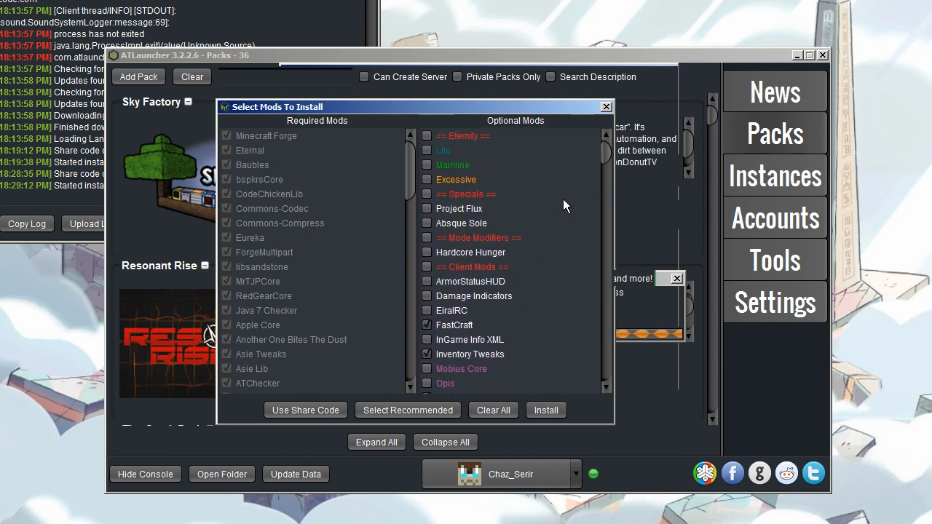
{"action": "left_click", "coordinate": [545, 410]}
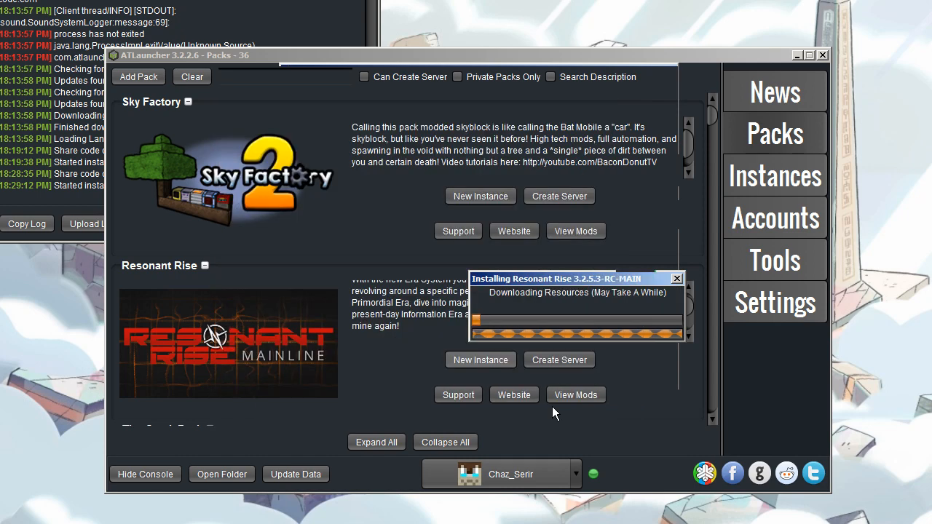
{"action": "mouse_move", "coordinate": [559, 409]}
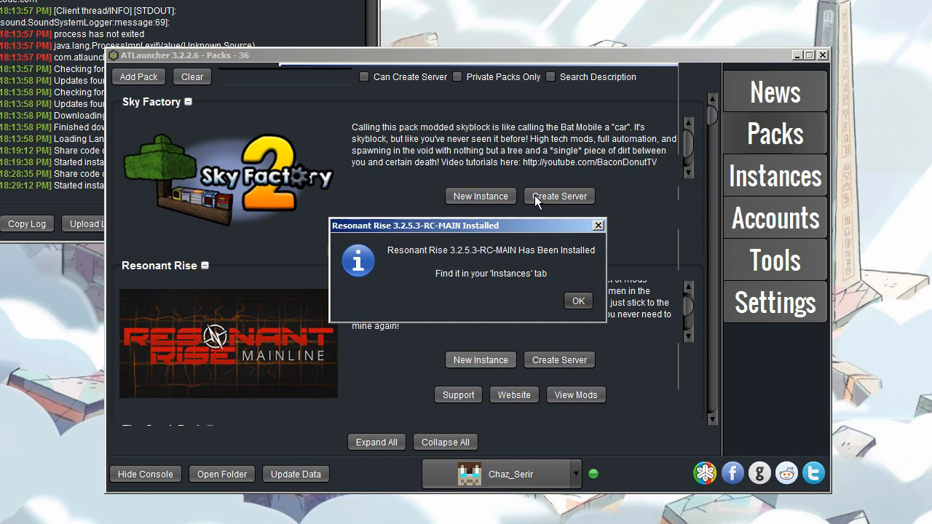
{"action": "mouse_move", "coordinate": [592, 119]}
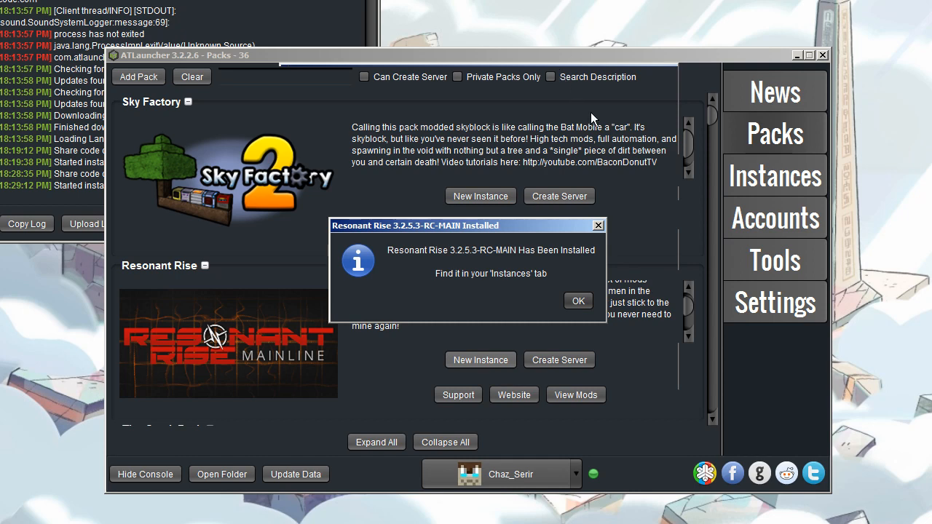
Dismiss the install-complete message and open Edit Mods for Logis-Tech Tutorial
{"action": "left_click", "coordinate": [578, 301]}
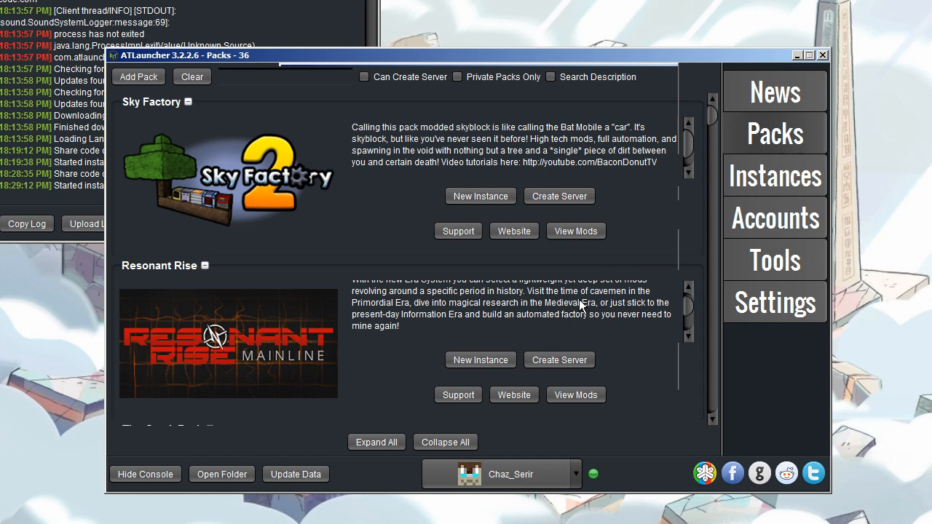
{"action": "left_click", "coordinate": [774, 174]}
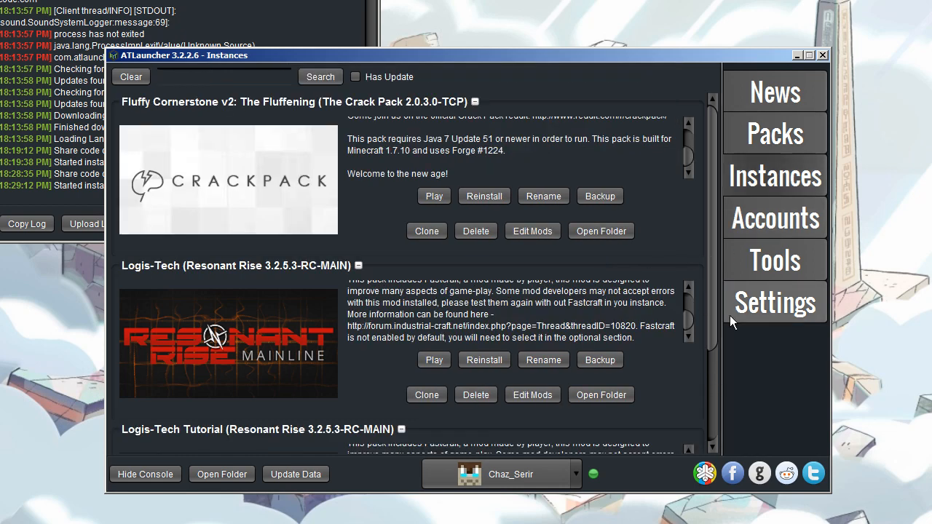
{"action": "scroll", "scroll_direction": "down", "scroll_amount": 3}
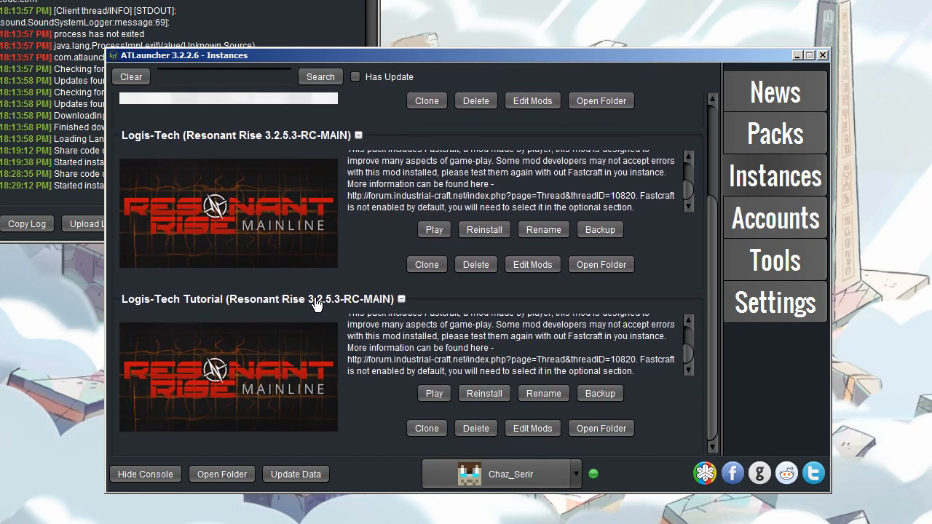
{"action": "mouse_move", "coordinate": [543, 393]}
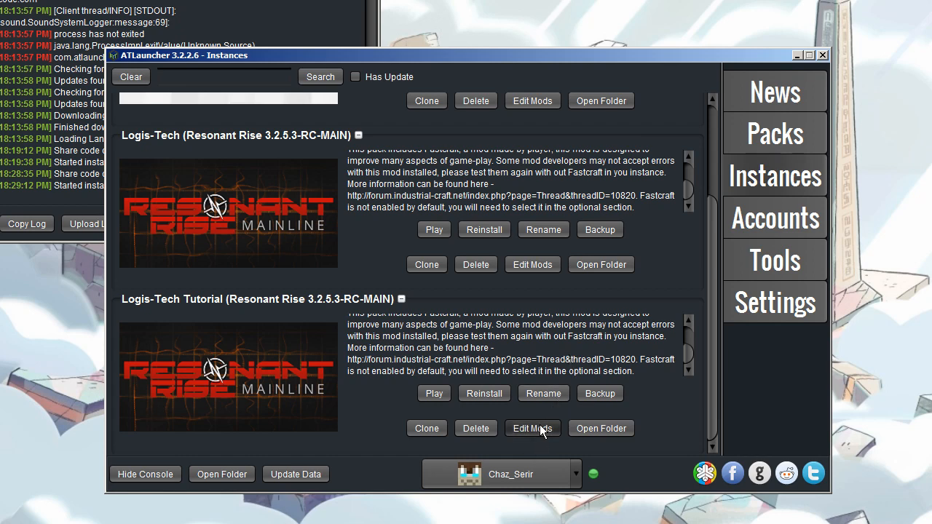
{"action": "left_click", "coordinate": [532, 428]}
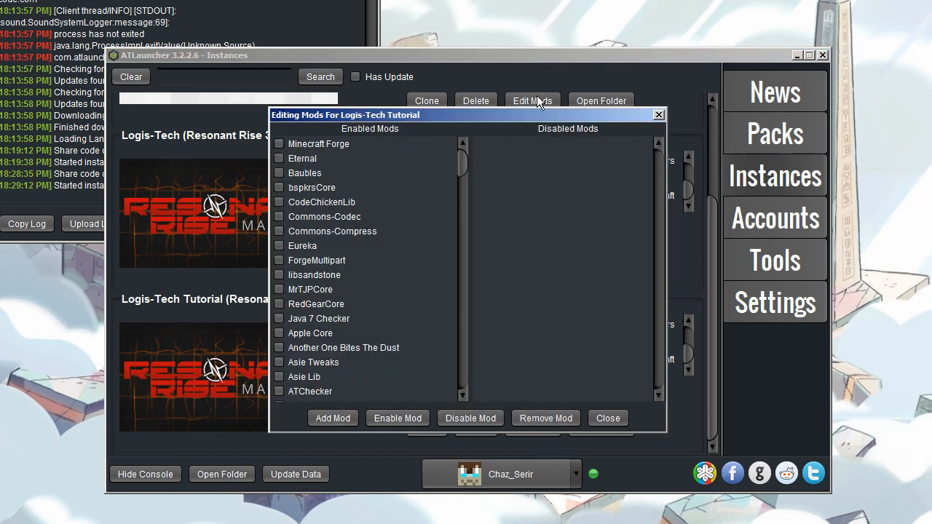
{"action": "mouse_move", "coordinate": [469, 182]}
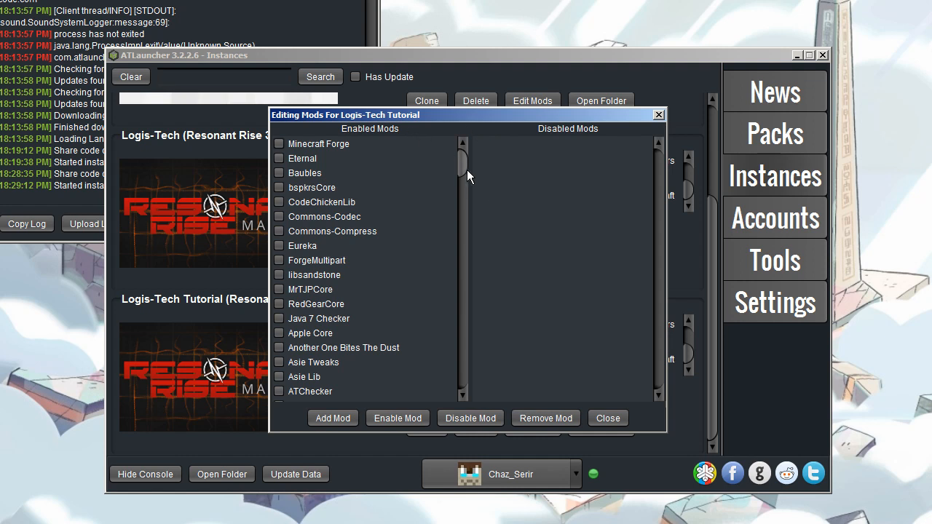
Move InfernalMobs to the disabled mods and close the mod editor
{"action": "scroll", "scroll_direction": "down", "scroll_amount": 3}
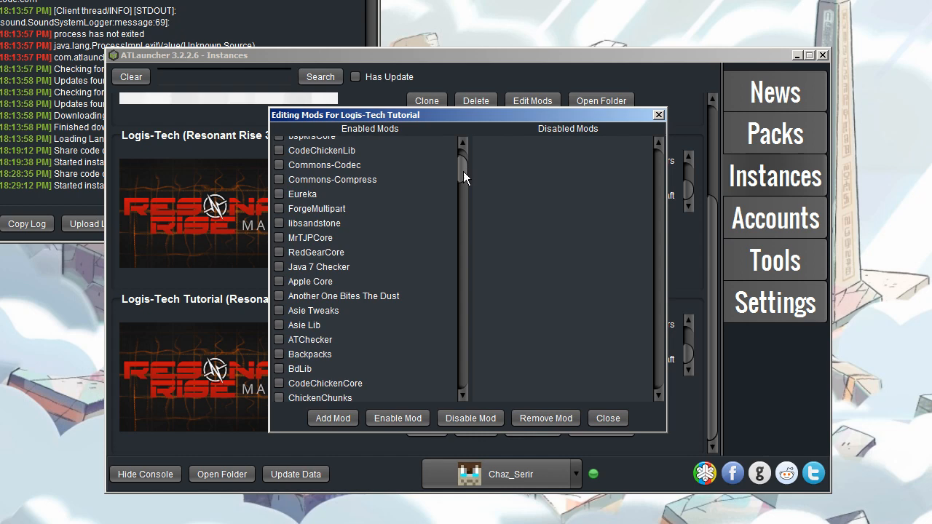
{"action": "scroll", "scroll_direction": "down", "scroll_amount": 3}
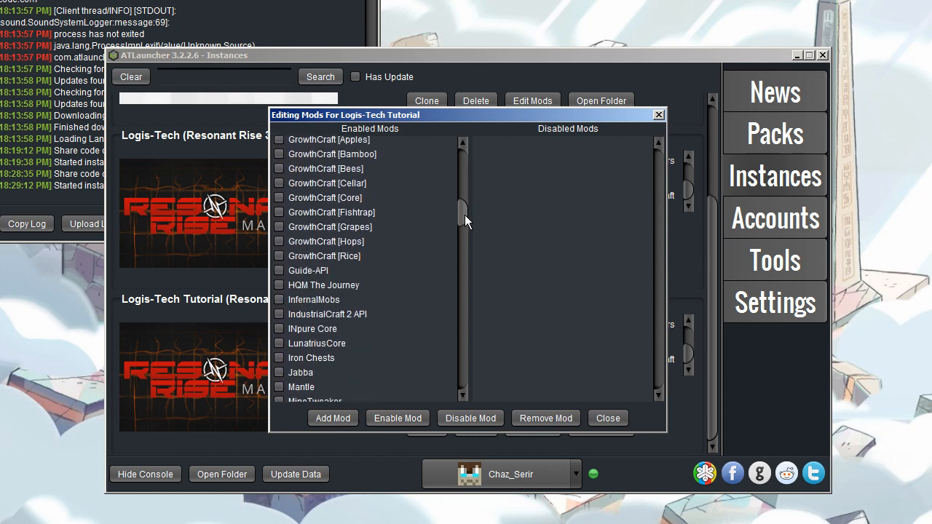
{"action": "scroll", "scroll_direction": "down", "scroll_amount": 3}
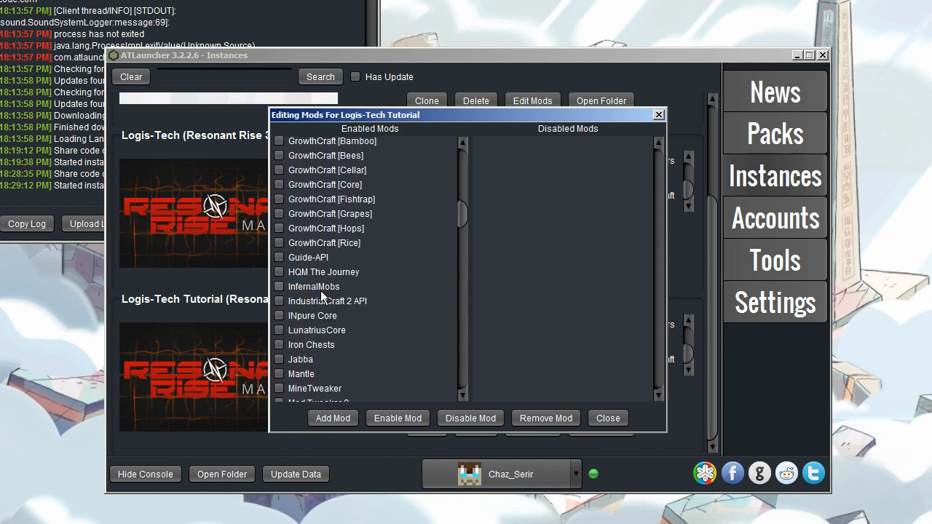
{"action": "mouse_move", "coordinate": [411, 273]}
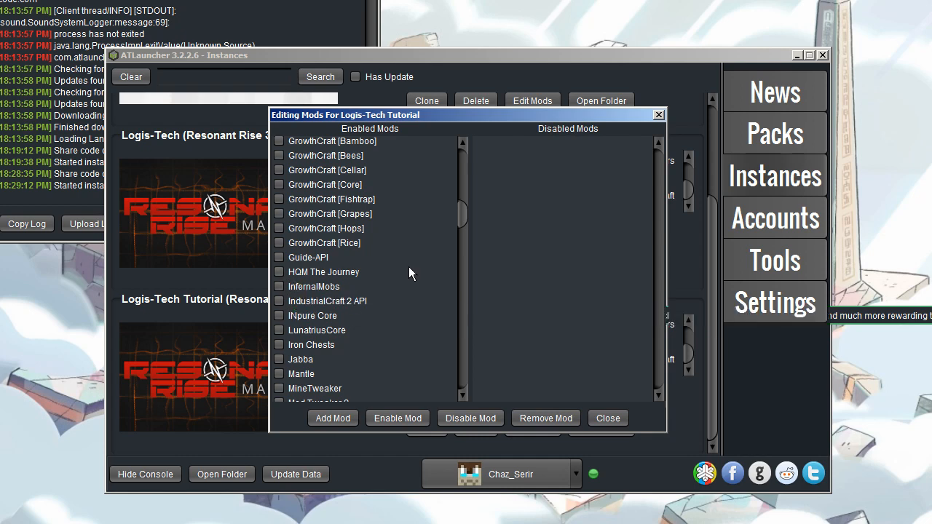
{"action": "mouse_move", "coordinate": [279, 295]}
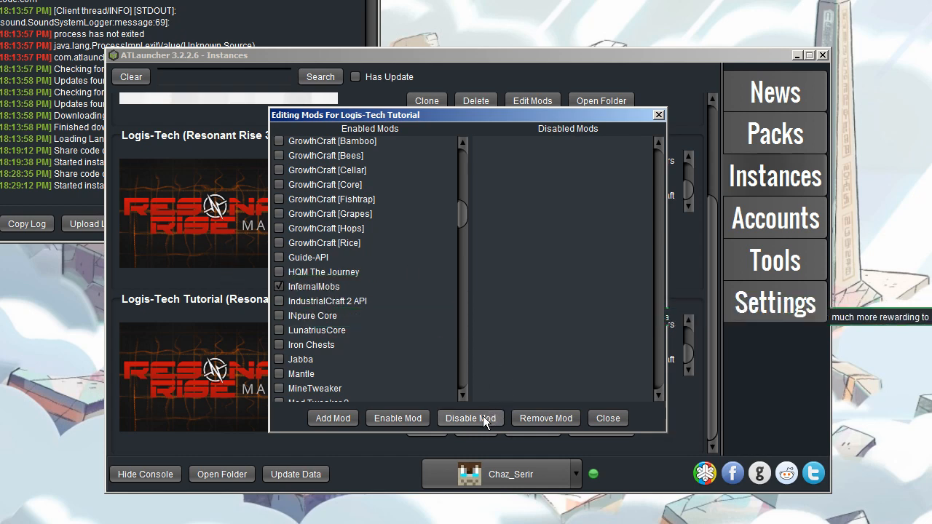
{"action": "left_click", "coordinate": [470, 418]}
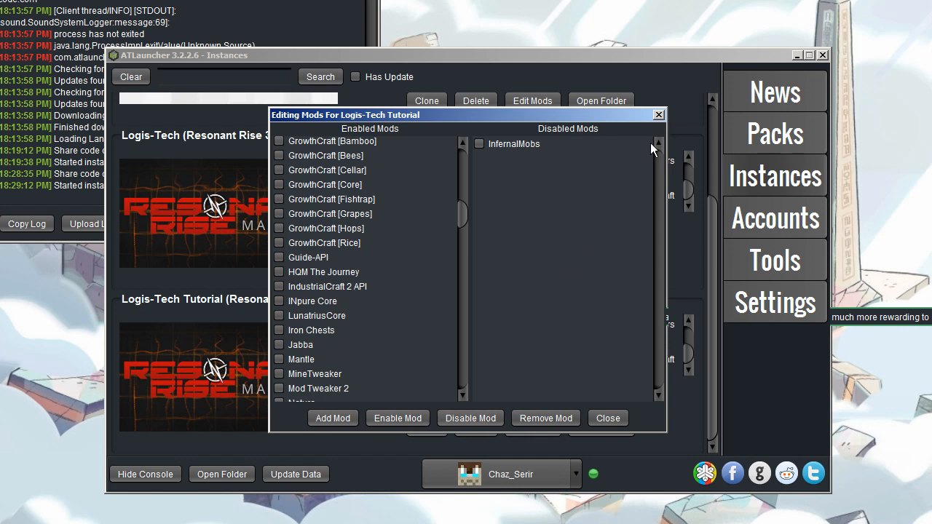
{"action": "mouse_move", "coordinate": [617, 340]}
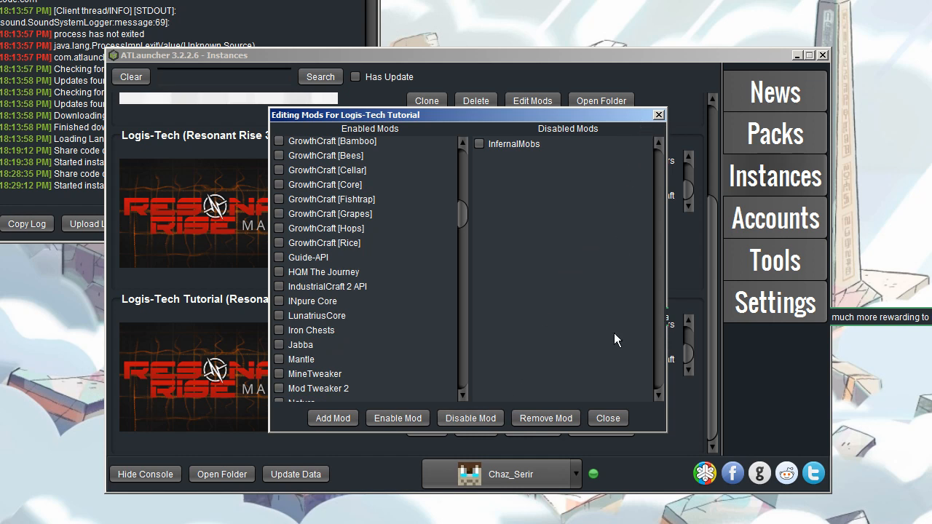
{"action": "mouse_move", "coordinate": [629, 253]}
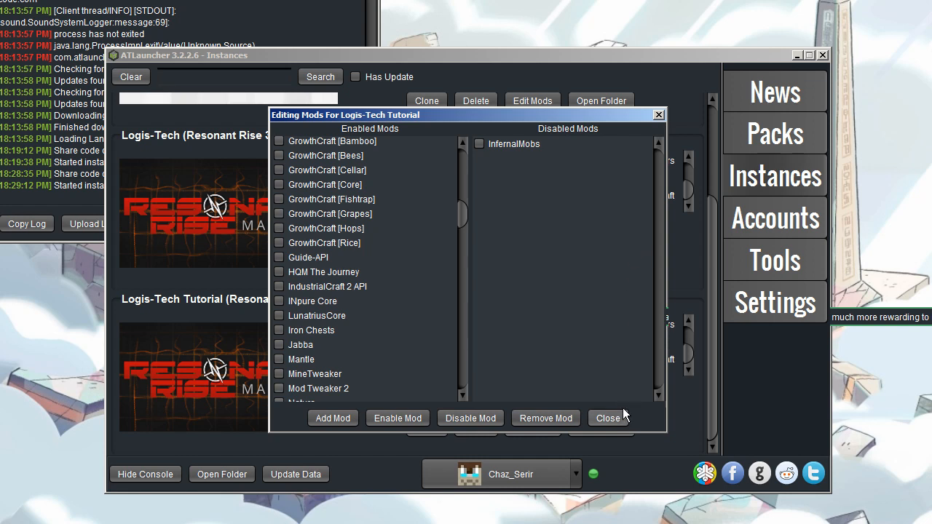
{"action": "mouse_move", "coordinate": [619, 404]}
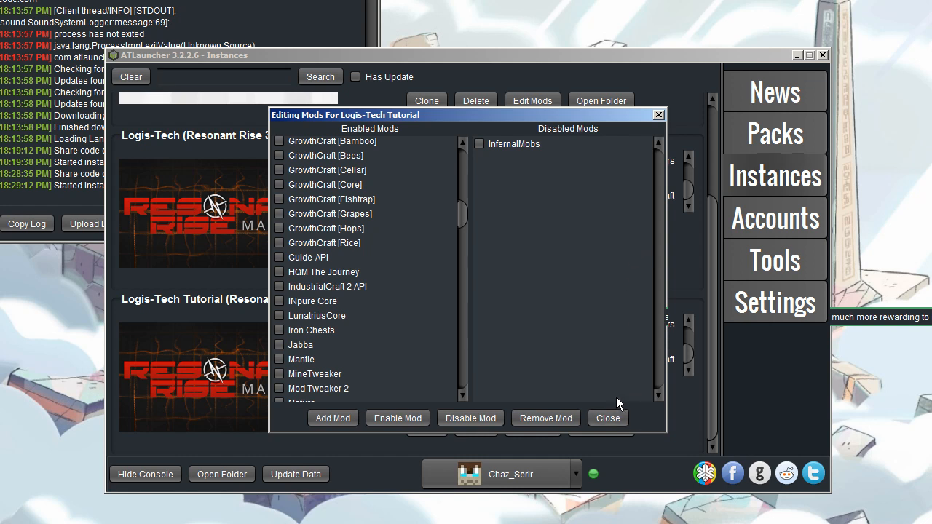
{"action": "mouse_move", "coordinate": [543, 200]}
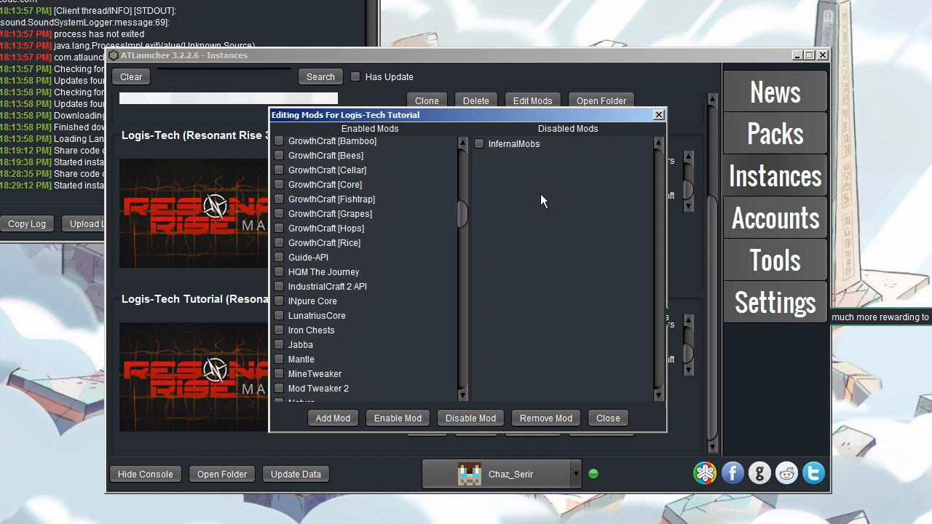
{"action": "mouse_move", "coordinate": [650, 415]}
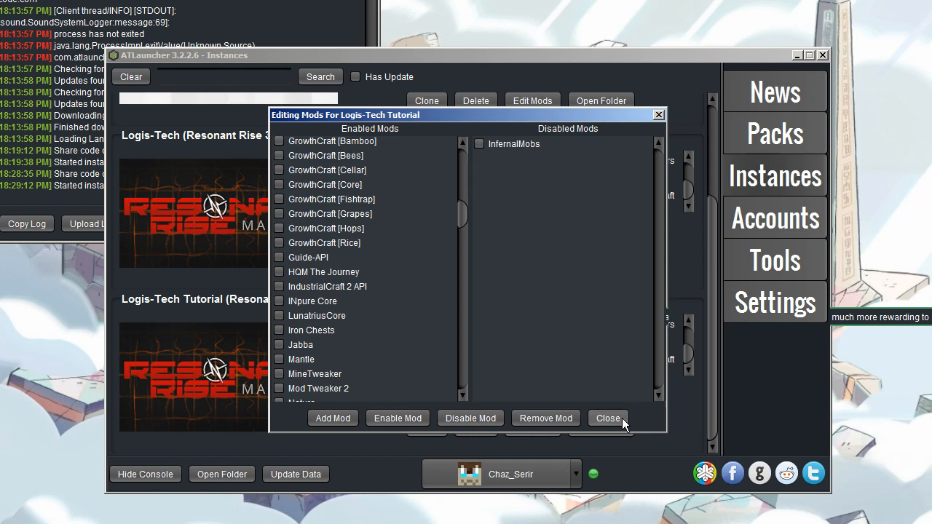
{"action": "left_click", "coordinate": [609, 418]}
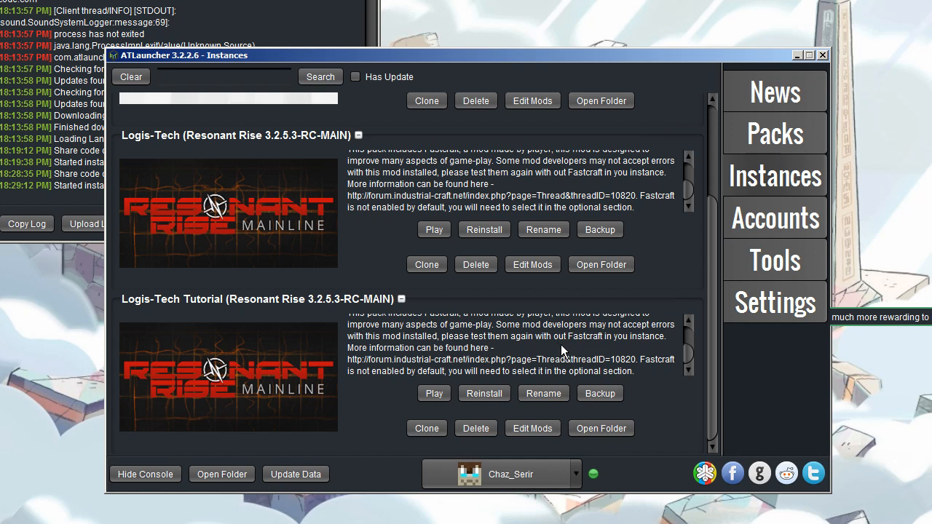
{"action": "mouse_move", "coordinate": [577, 352]}
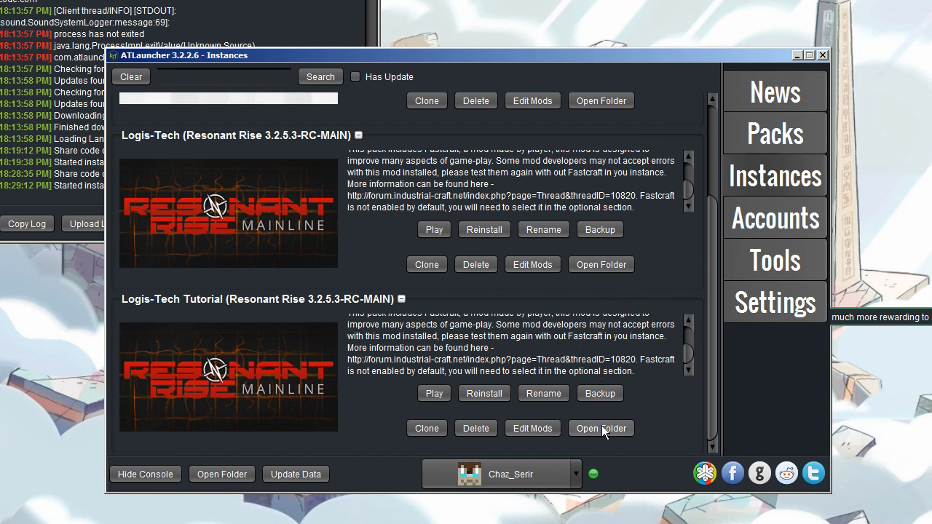
Open the Logis-Tech Tutorial config folder and edit RandomThings.cfg with Notepad++
{"action": "left_click", "coordinate": [601, 428]}
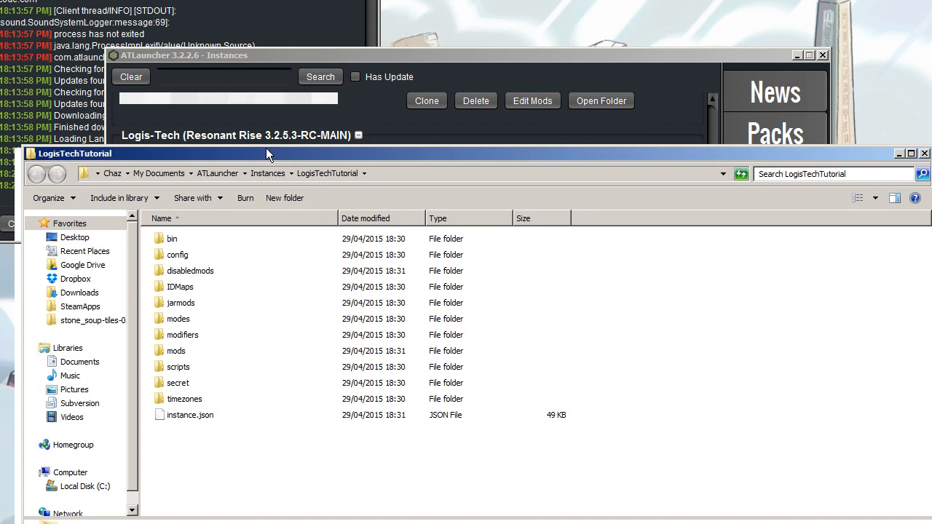
{"action": "double_click", "coordinate": [178, 254]}
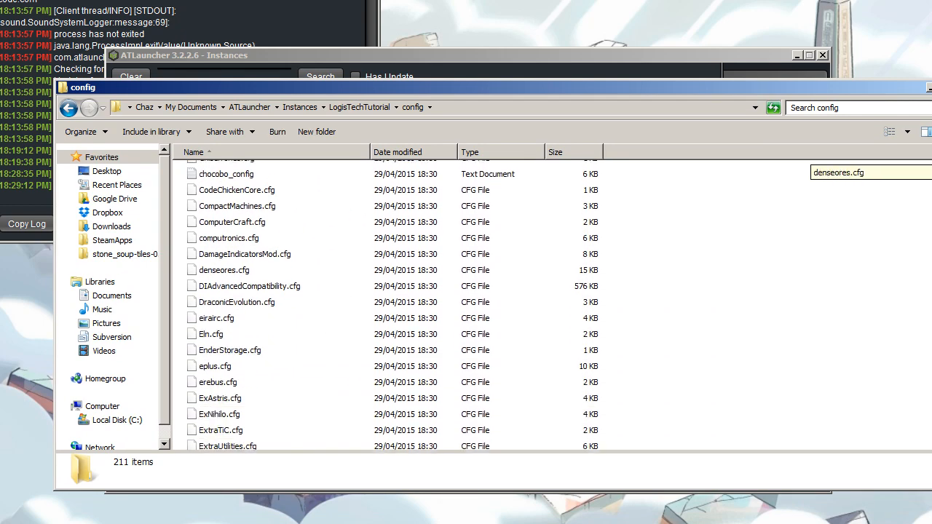
{"action": "scroll", "scroll_direction": "down", "scroll_amount": 3}
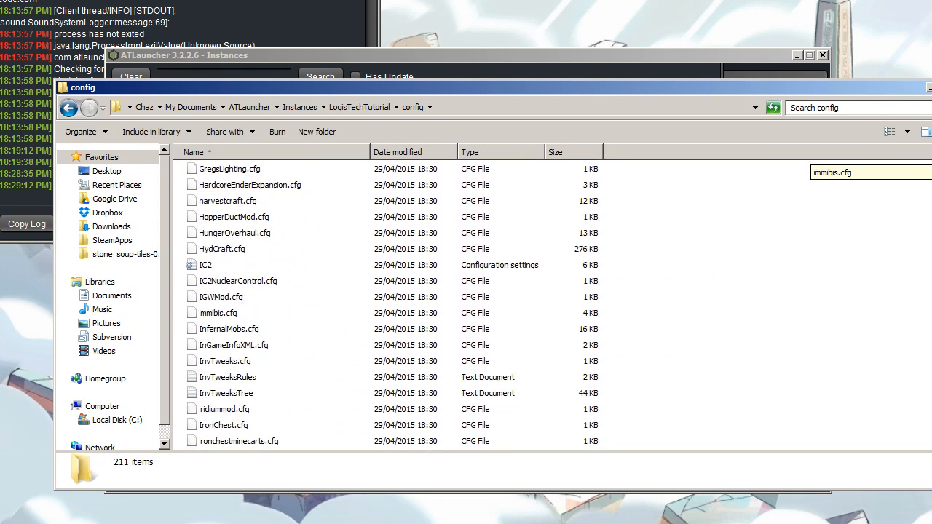
{"action": "scroll", "scroll_direction": "down", "scroll_amount": 3}
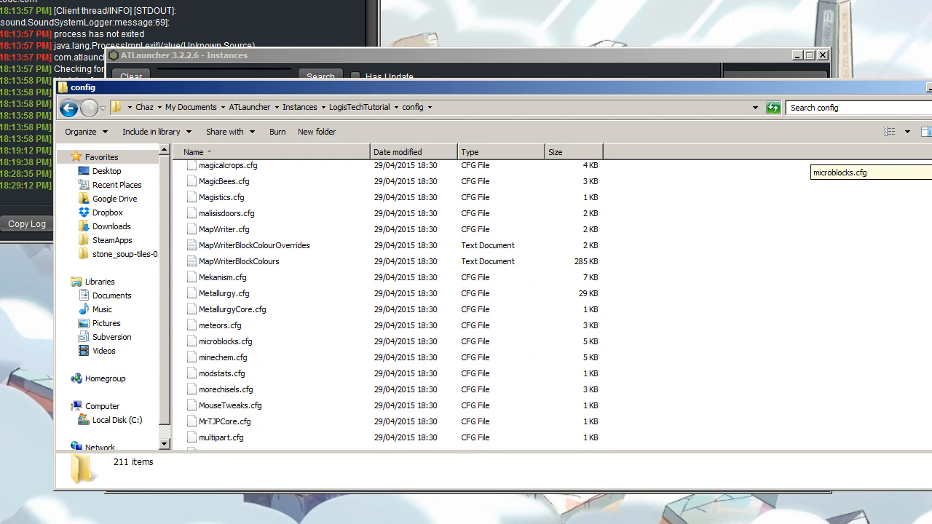
{"action": "scroll", "scroll_direction": "down", "scroll_amount": 3}
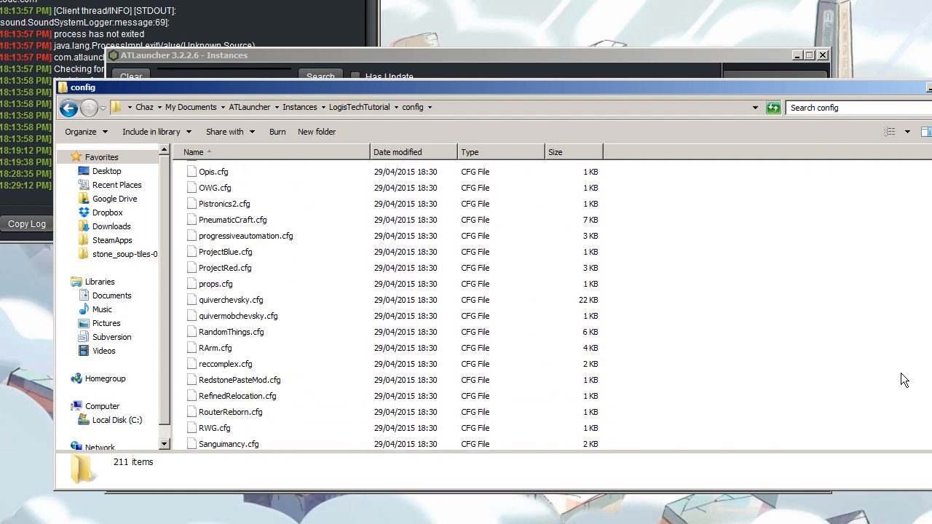
{"action": "right_click", "coordinate": [231, 332]}
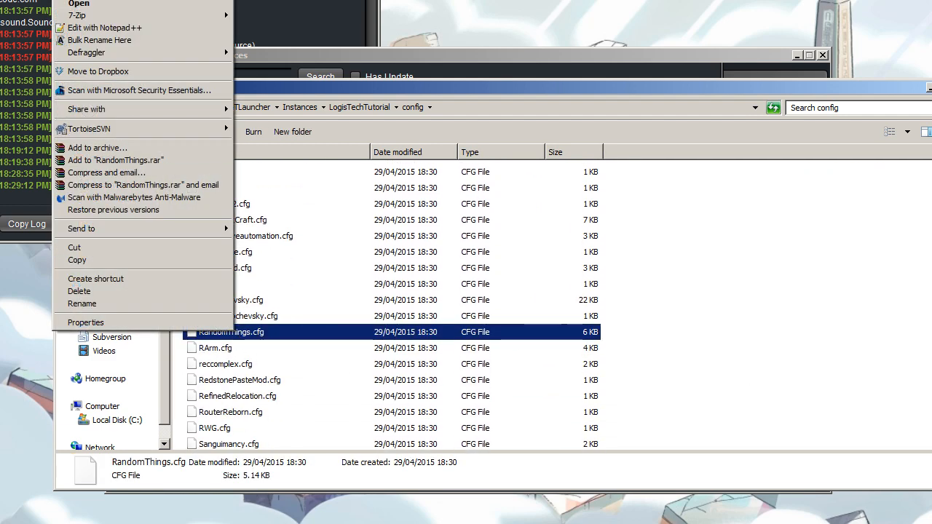
{"action": "mouse_move", "coordinate": [104, 28]}
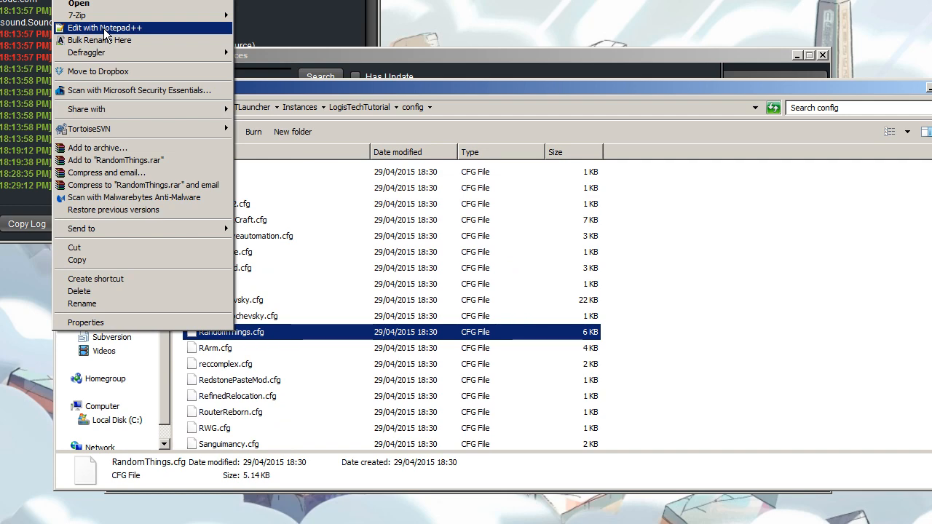
{"action": "left_click", "coordinate": [105, 27]}
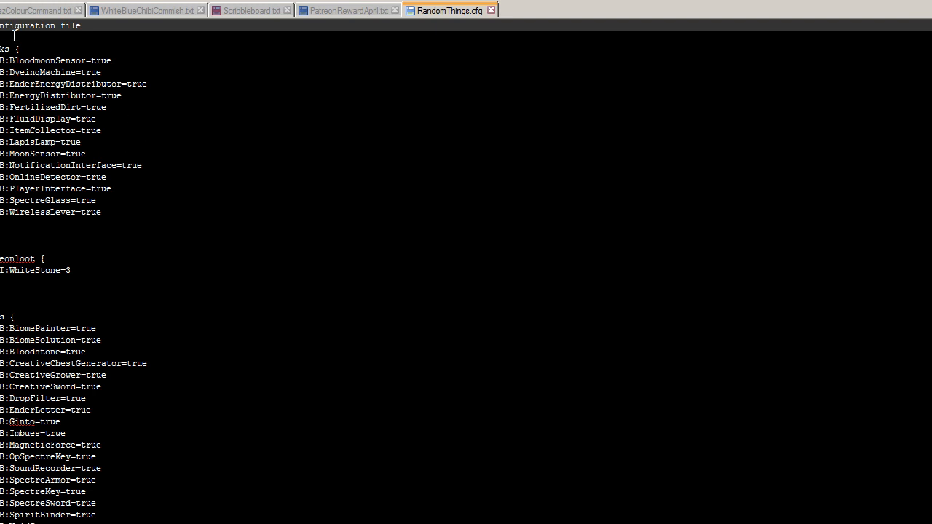
Scroll to BloodMoonChance in RandomThings.cfg and select its 0.05 value
{"action": "scroll", "scroll_direction": "down", "scroll_amount": 3}
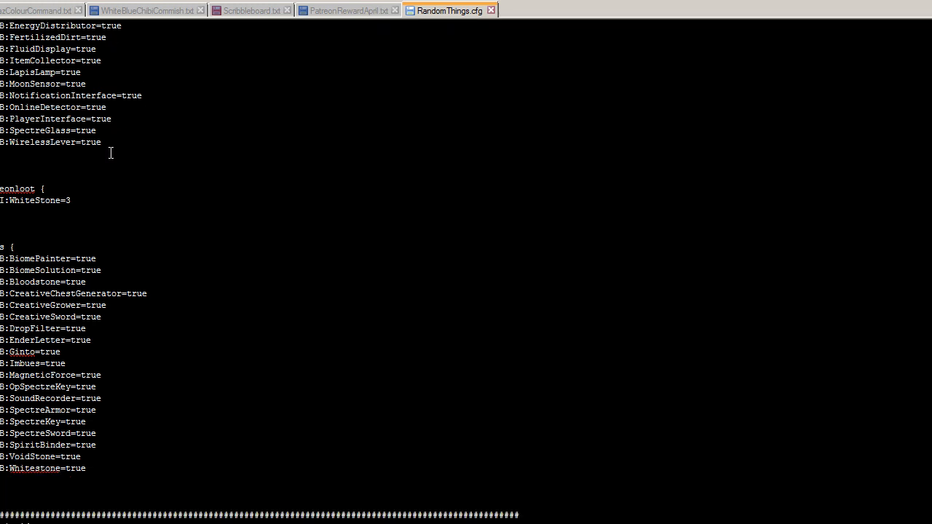
{"action": "scroll", "scroll_direction": "down", "scroll_amount": 3}
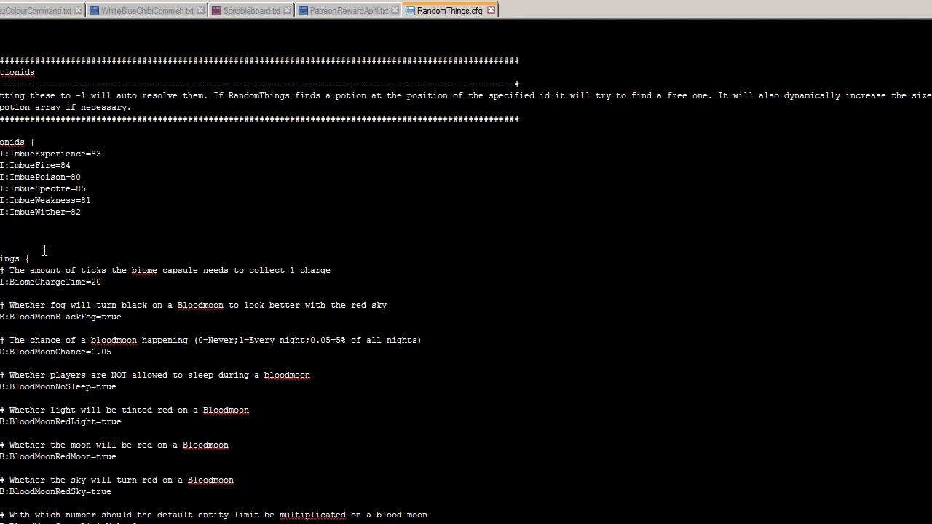
{"action": "mouse_move", "coordinate": [99, 230]}
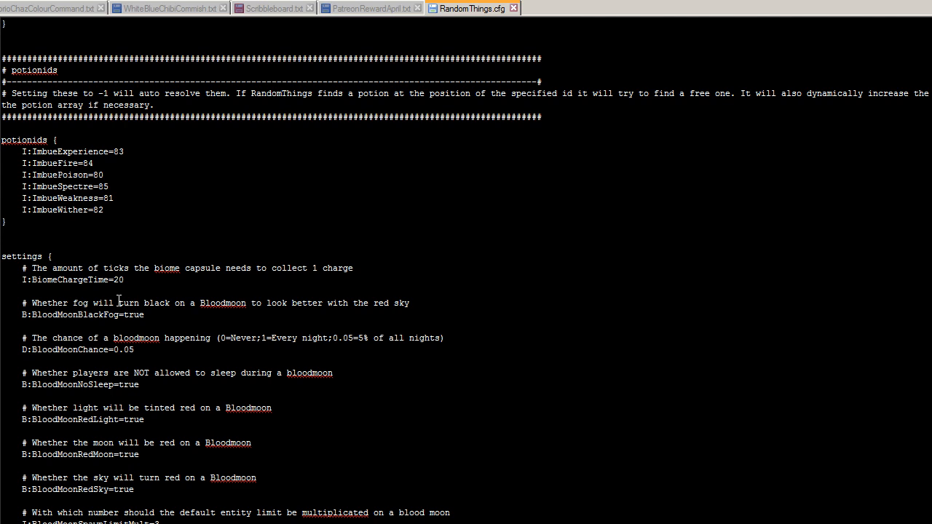
{"action": "double_click", "coordinate": [123, 350]}
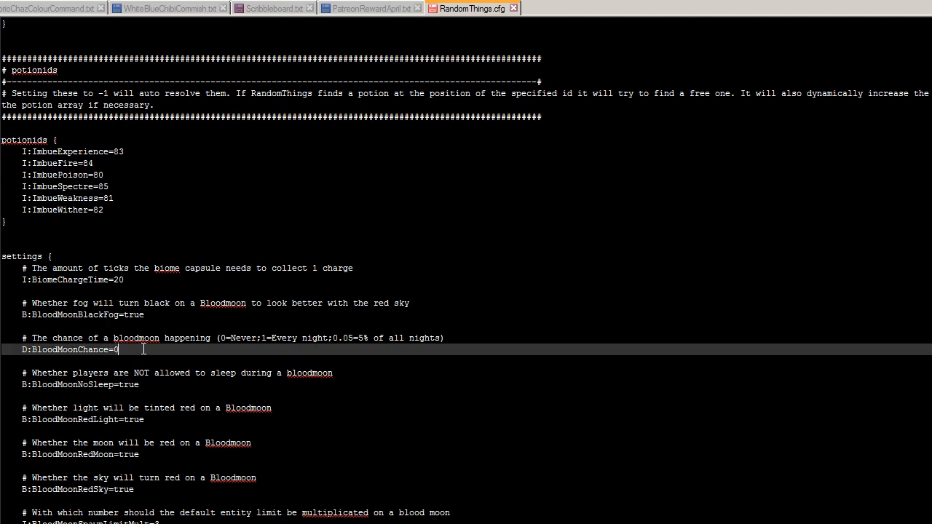
{"action": "mouse_move", "coordinate": [213, 219]}
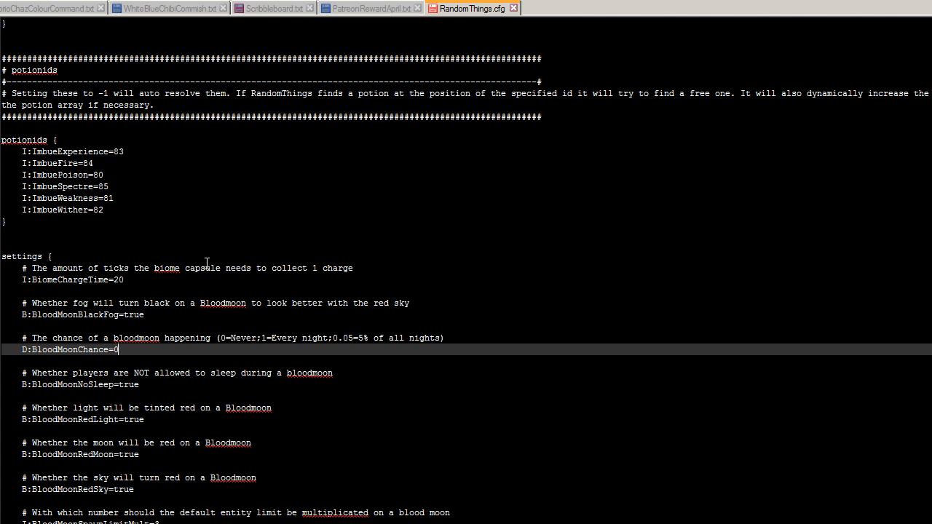
{"action": "mouse_move", "coordinate": [211, 199]}
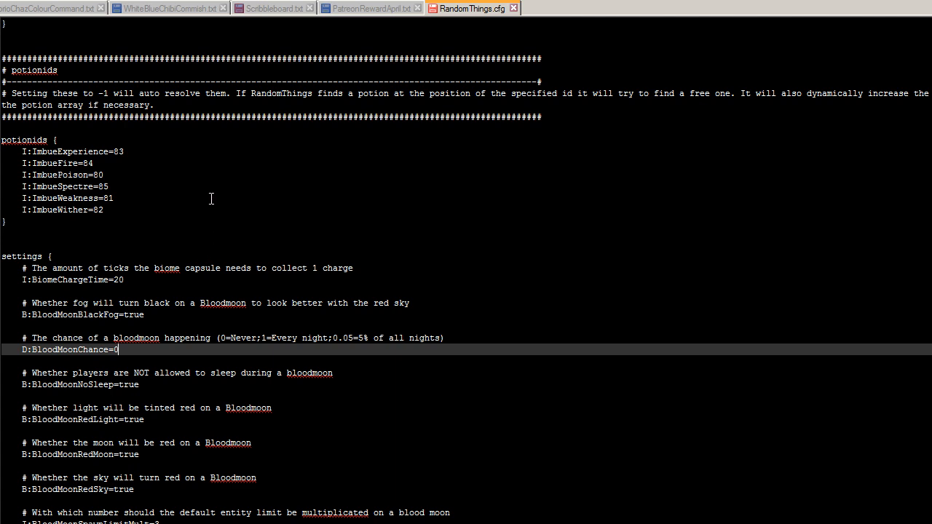
{"action": "mouse_move", "coordinate": [270, 201]}
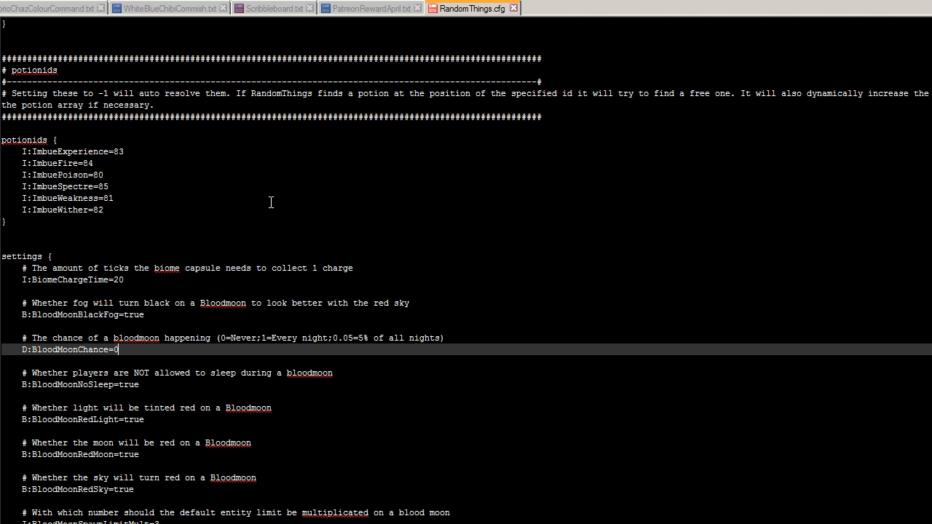
{"action": "mouse_move", "coordinate": [507, 115]}
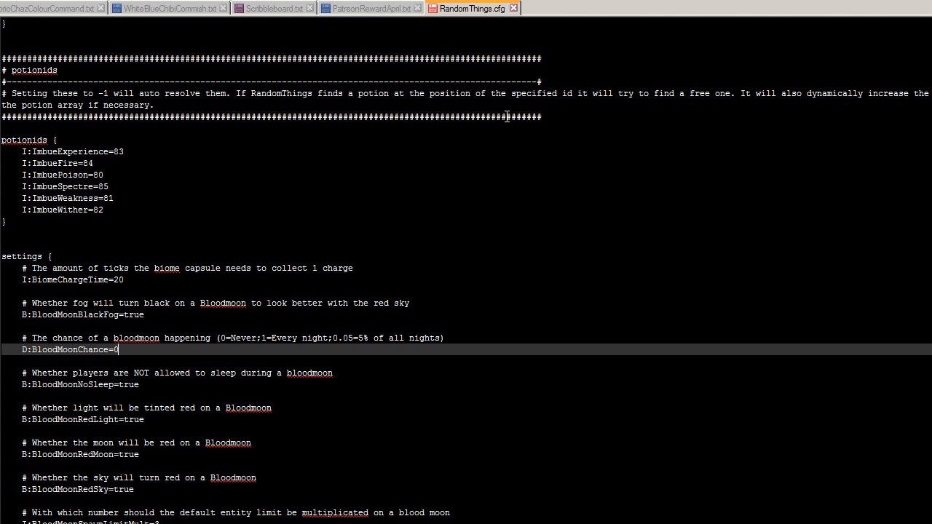
{"action": "mouse_move", "coordinate": [404, 48]}
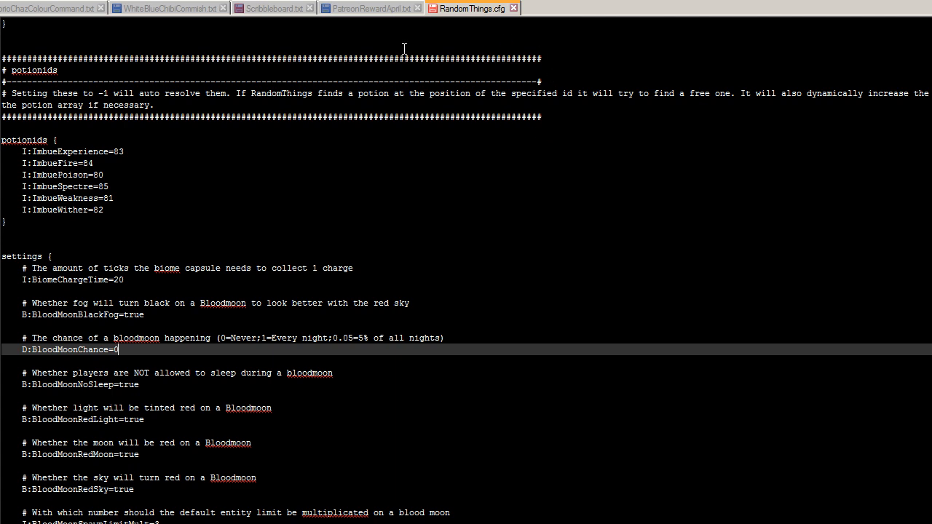
{"action": "mouse_move", "coordinate": [163, 142]}
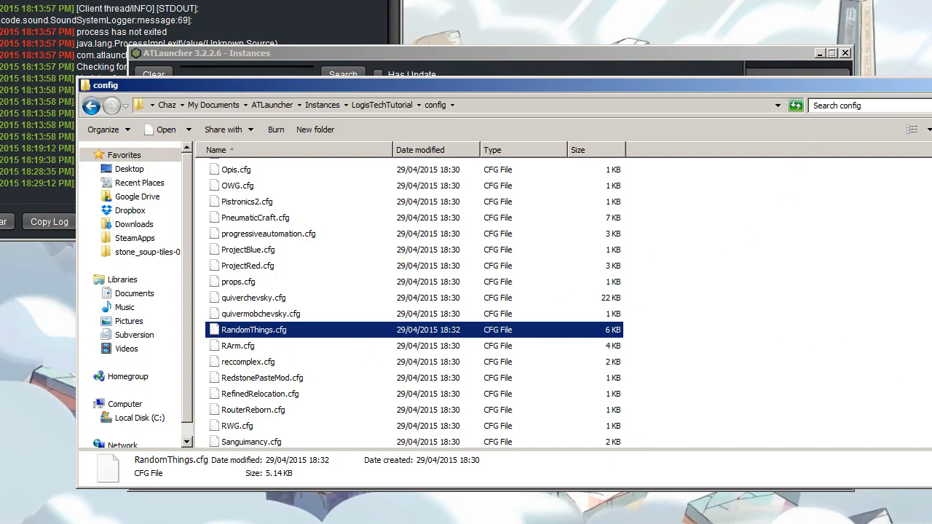
Find TinkersConstruct.cfg in the config folder and open it in Notepad++
{"action": "scroll", "scroll_direction": "down", "scroll_amount": 3}
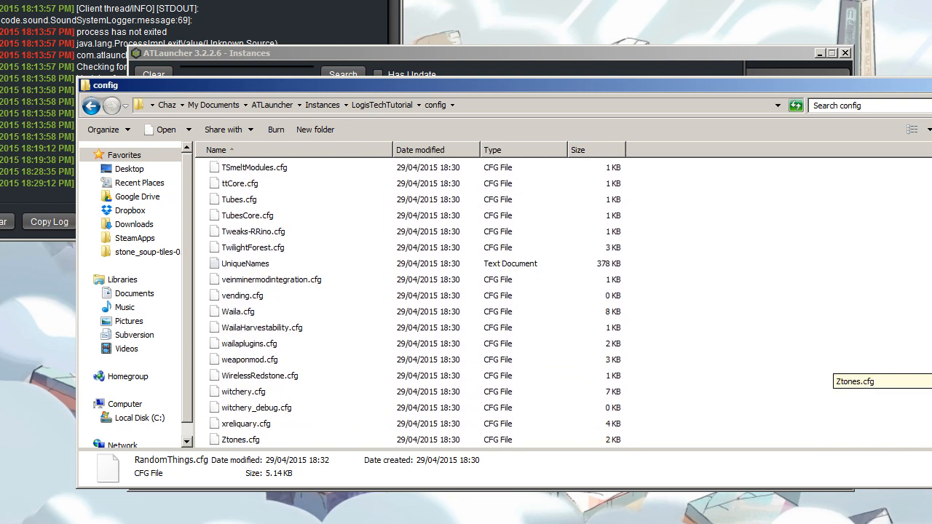
{"action": "scroll", "scroll_direction": "up", "scroll_amount": 3}
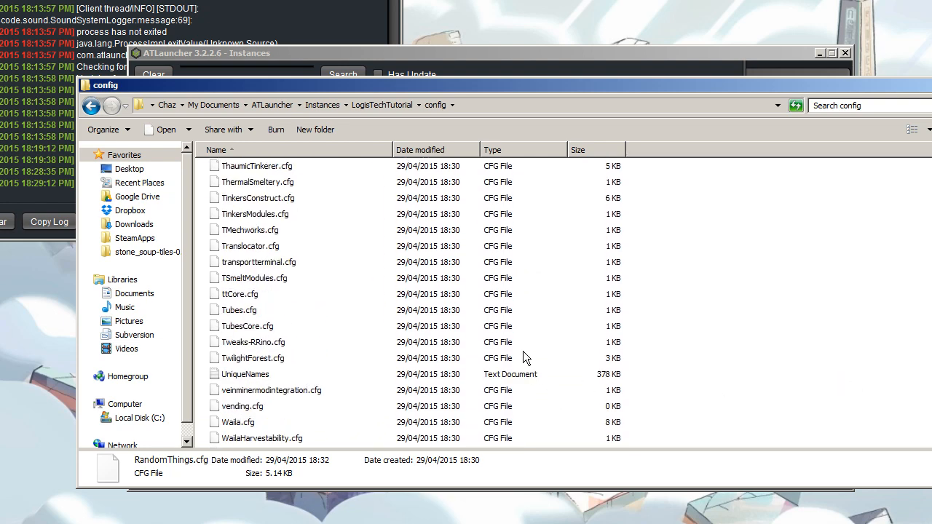
{"action": "mouse_move", "coordinate": [284, 206]}
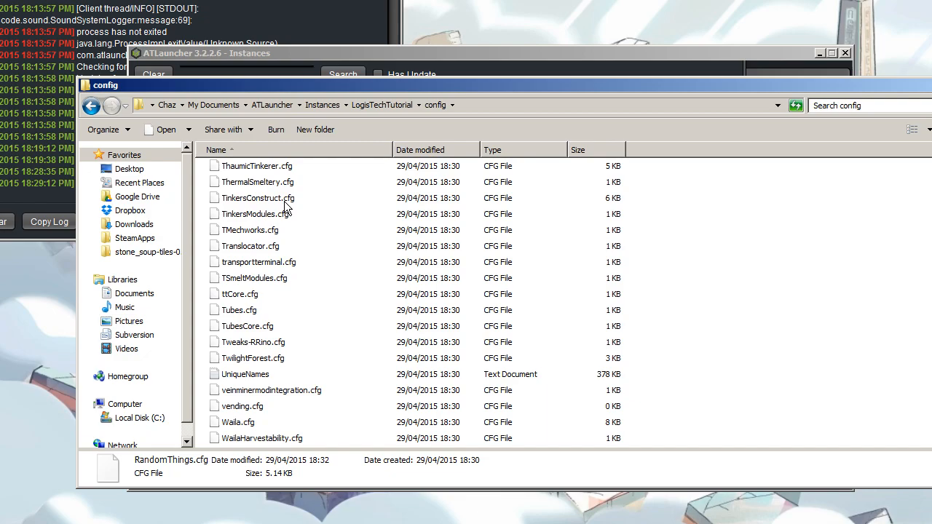
{"action": "double_click", "coordinate": [256, 198]}
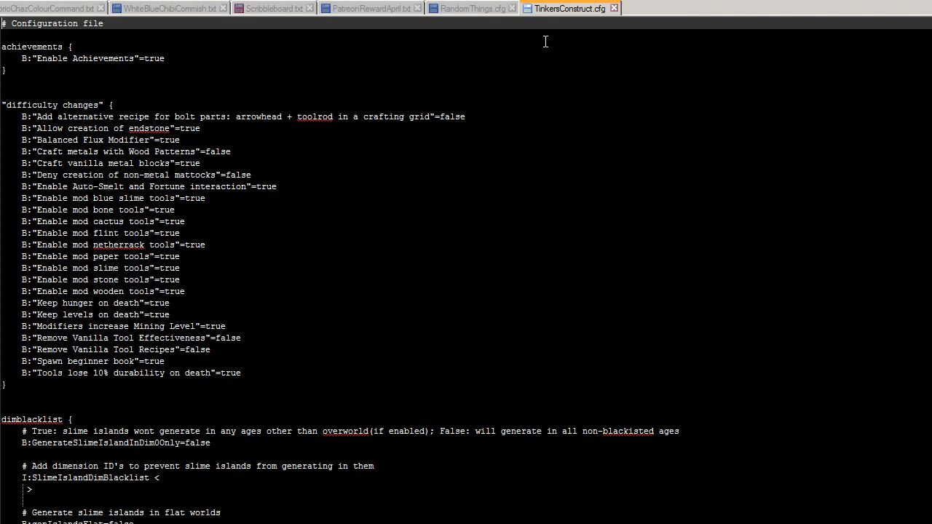
{"action": "mouse_move", "coordinate": [178, 289]}
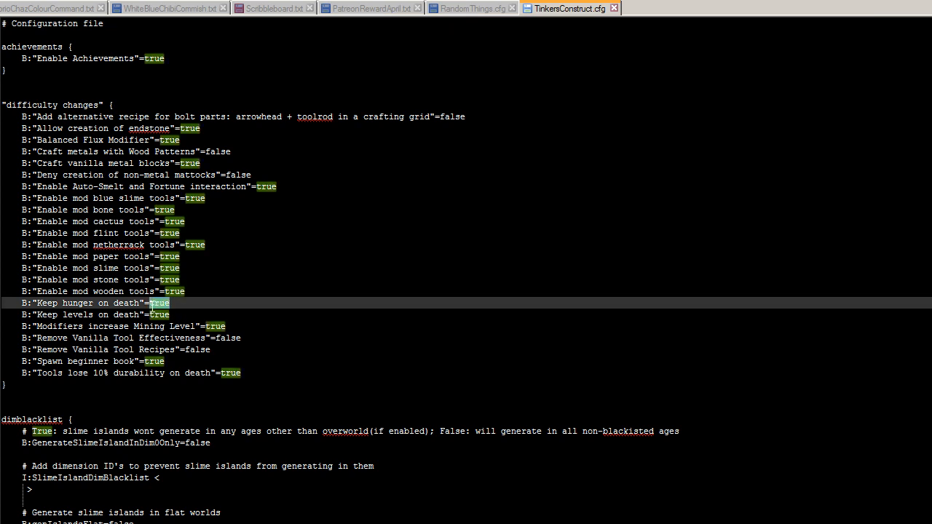
Set Tinkers Construct's 'Keep hunger on death' to false and close the config file
{"action": "type", "text": "false"}
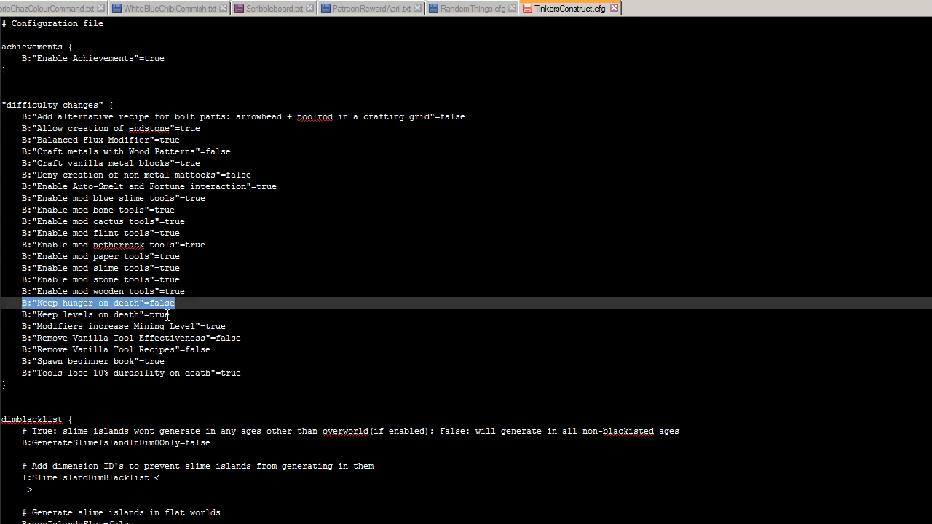
{"action": "mouse_move", "coordinate": [125, 223]}
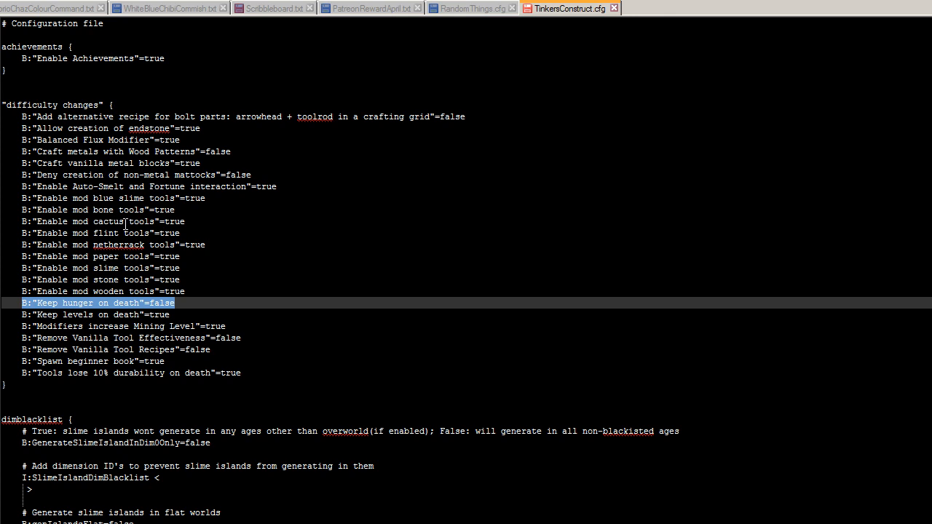
{"action": "mouse_move", "coordinate": [386, 228]}
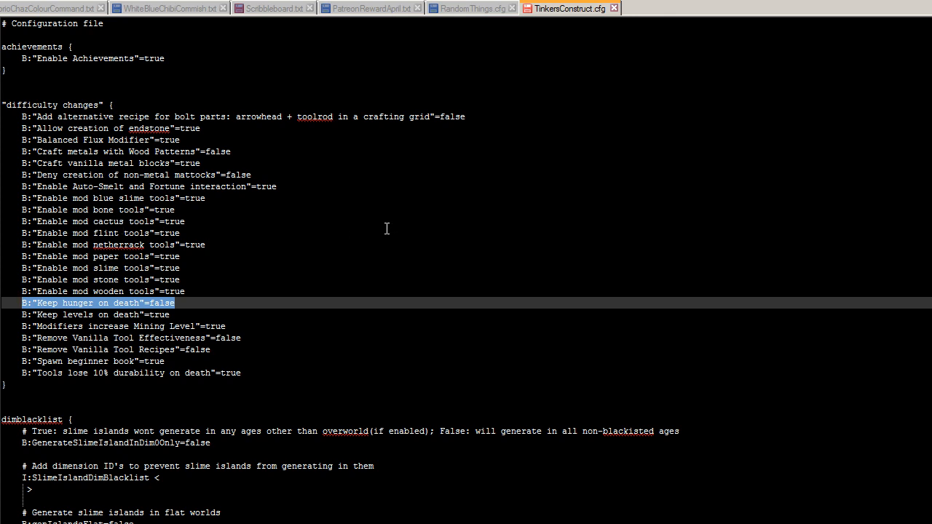
{"action": "mouse_move", "coordinate": [273, 322]}
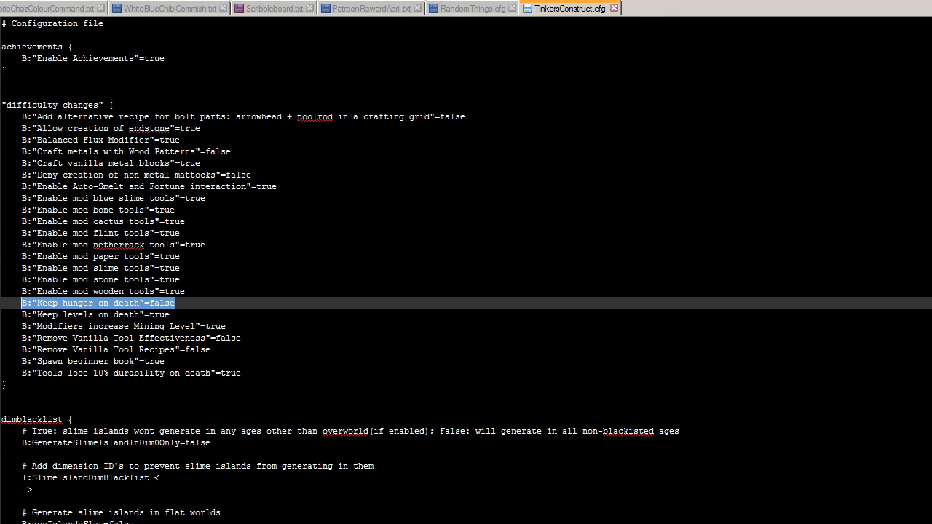
{"action": "mouse_move", "coordinate": [244, 318]}
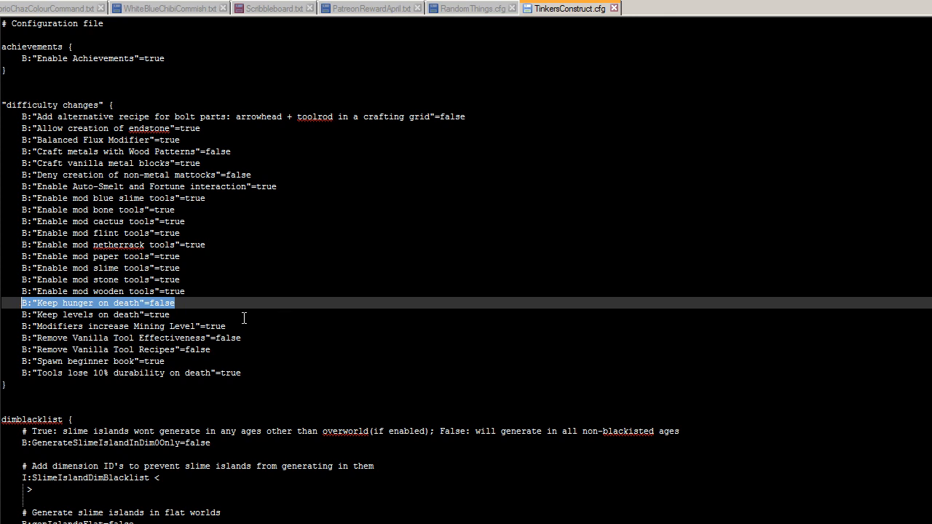
{"action": "mouse_move", "coordinate": [72, 440]}
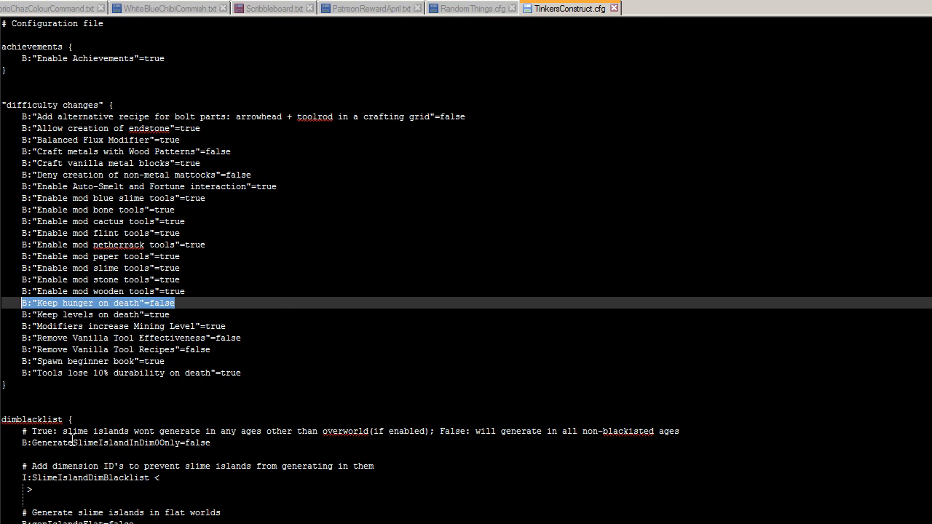
{"action": "mouse_move", "coordinate": [350, 81]}
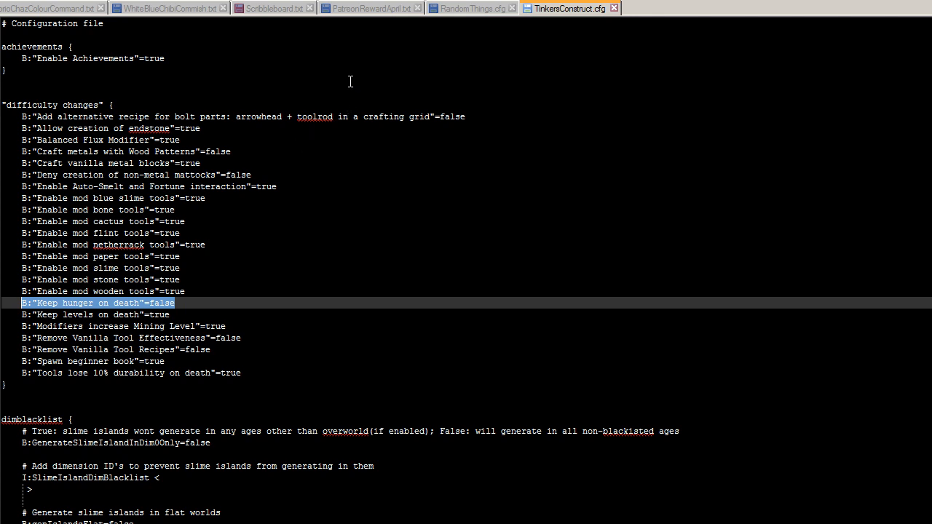
{"action": "mouse_move", "coordinate": [666, 27]}
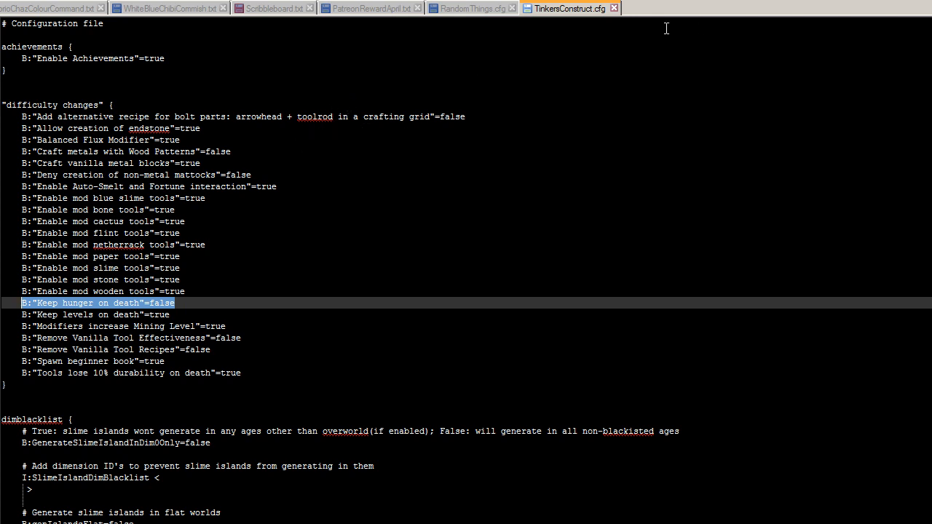
{"action": "mouse_move", "coordinate": [633, 18]}
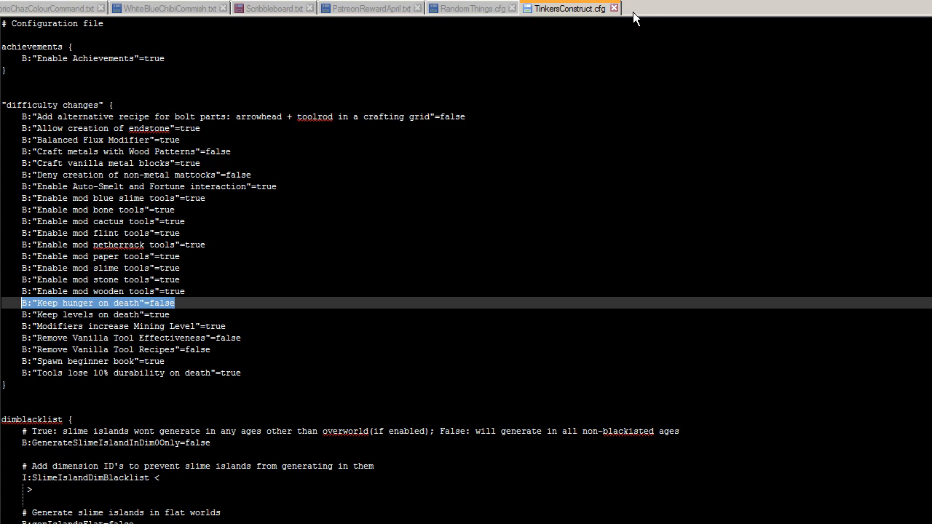
{"action": "mouse_move", "coordinate": [614, 8]}
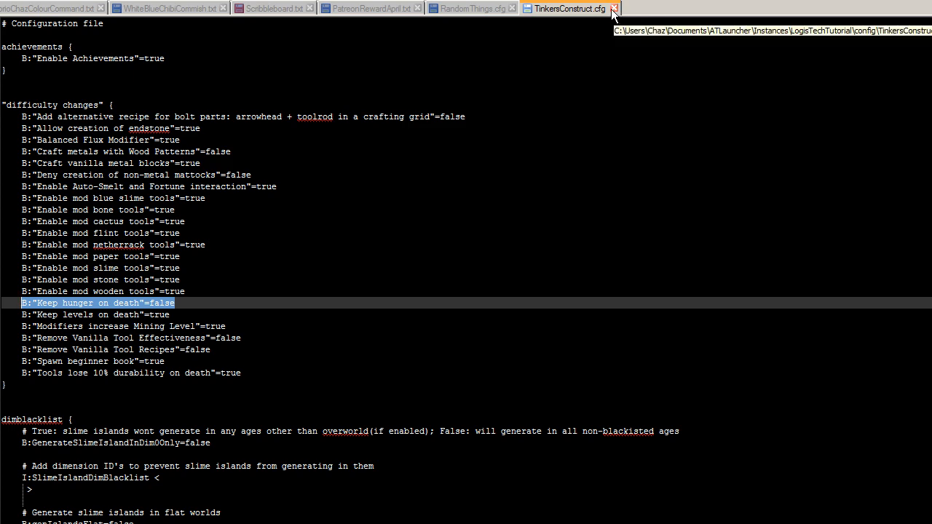
{"action": "left_click", "coordinate": [615, 8]}
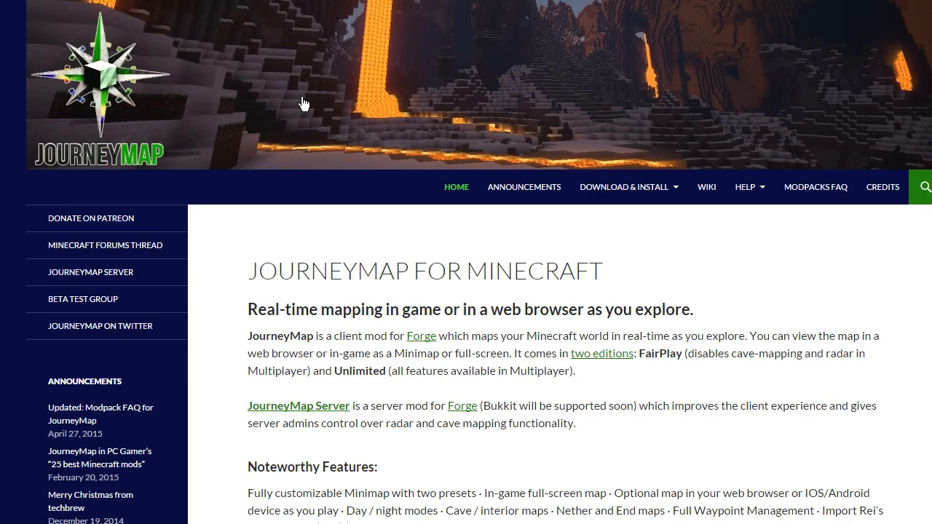
Open JourneyMap's Download & Install page and scroll to the Minecraft 1.7.10 downloads
{"action": "left_click", "coordinate": [624, 187]}
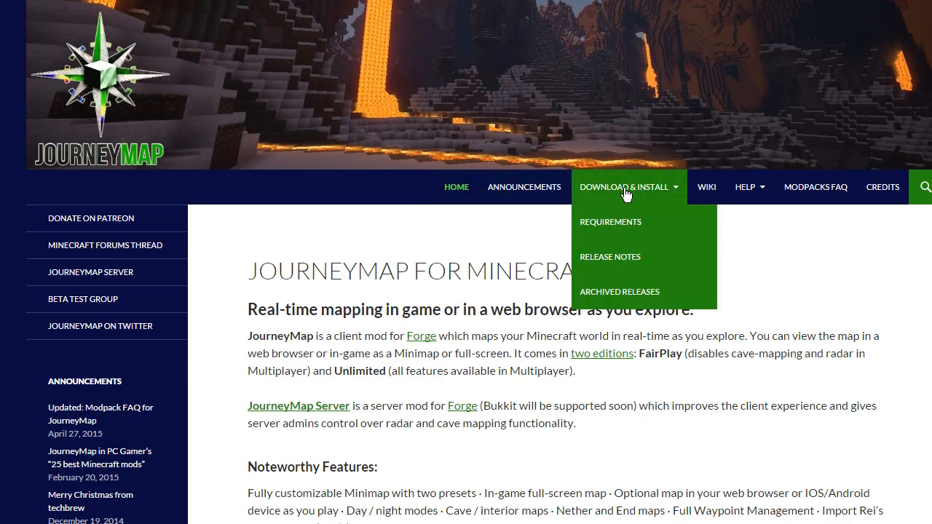
{"action": "left_click", "coordinate": [624, 187]}
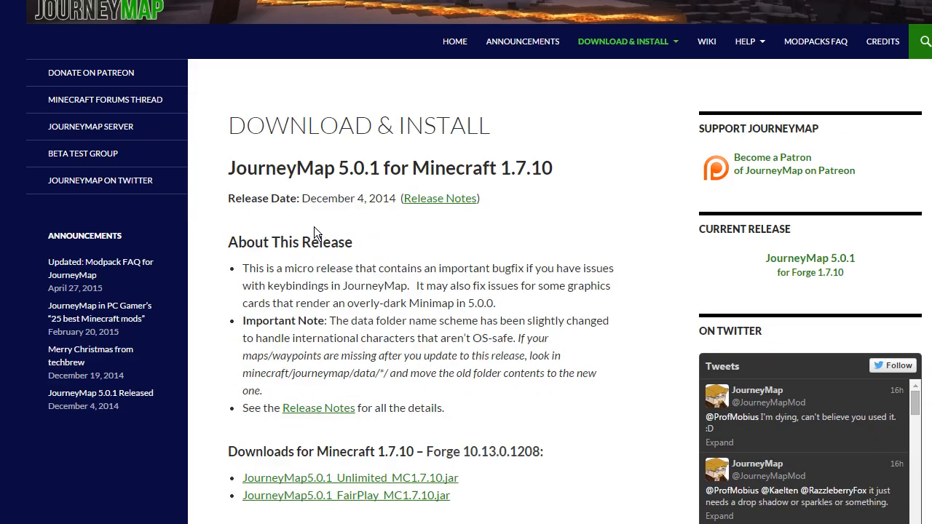
{"action": "scroll", "scroll_direction": "down", "scroll_amount": 3}
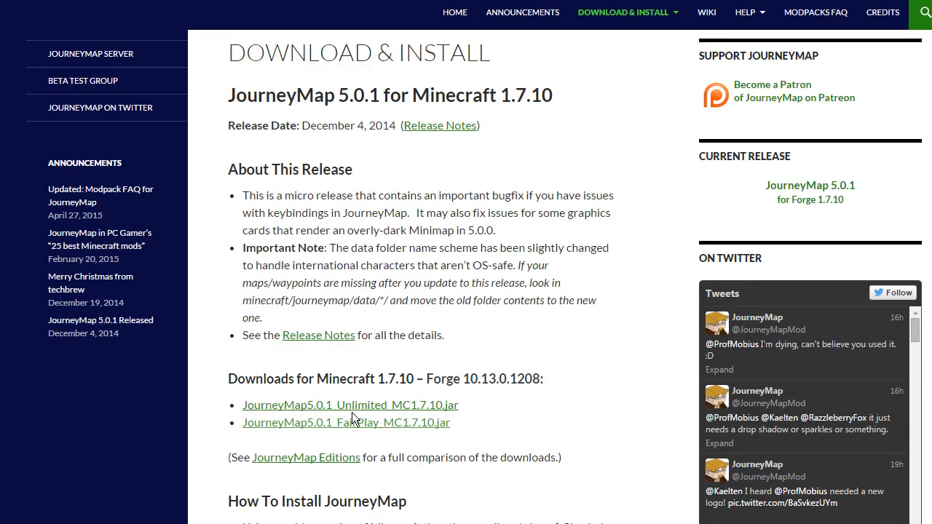
{"action": "mouse_move", "coordinate": [453, 399]}
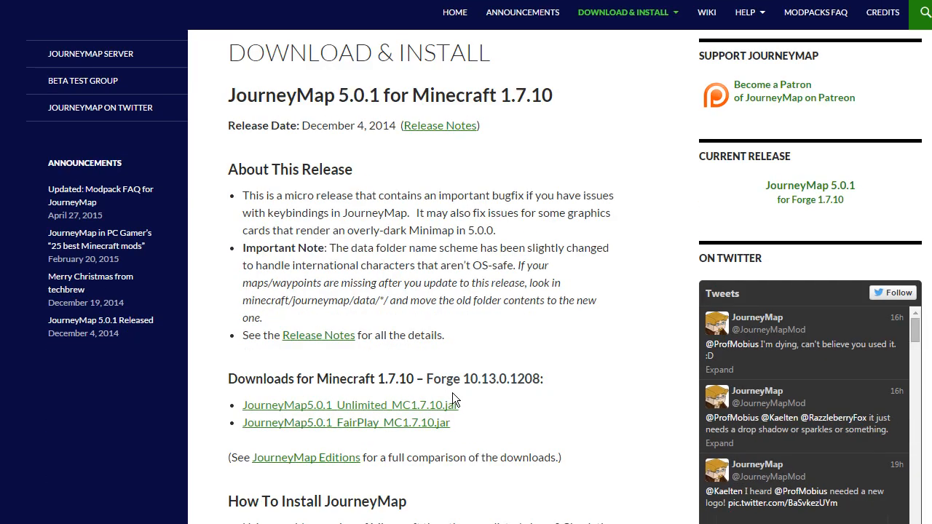
{"action": "scroll", "scroll_direction": "up", "scroll_amount": 3}
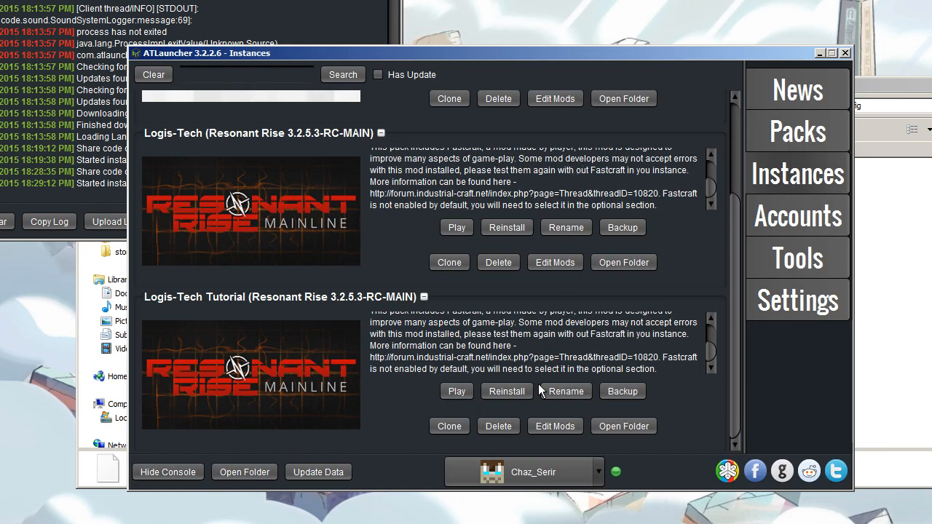
Open Logis-Tech Tutorial's Edit Mods, start Add Mod, and open the file chooser
{"action": "left_click", "coordinate": [555, 426]}
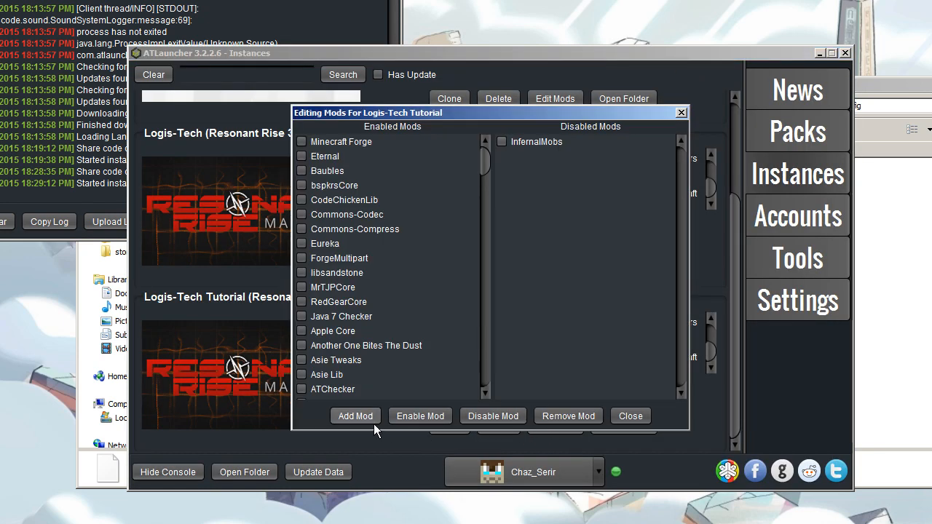
{"action": "left_click", "coordinate": [355, 415]}
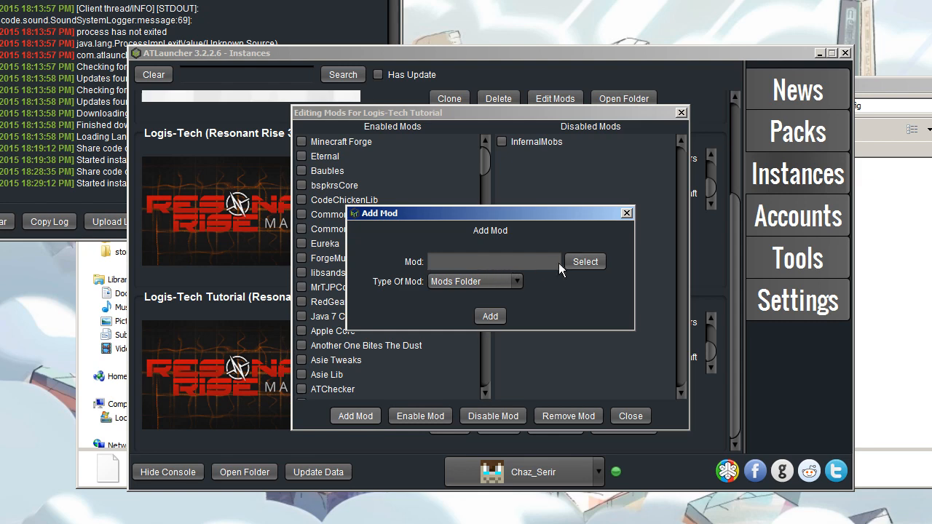
{"action": "left_click", "coordinate": [585, 262]}
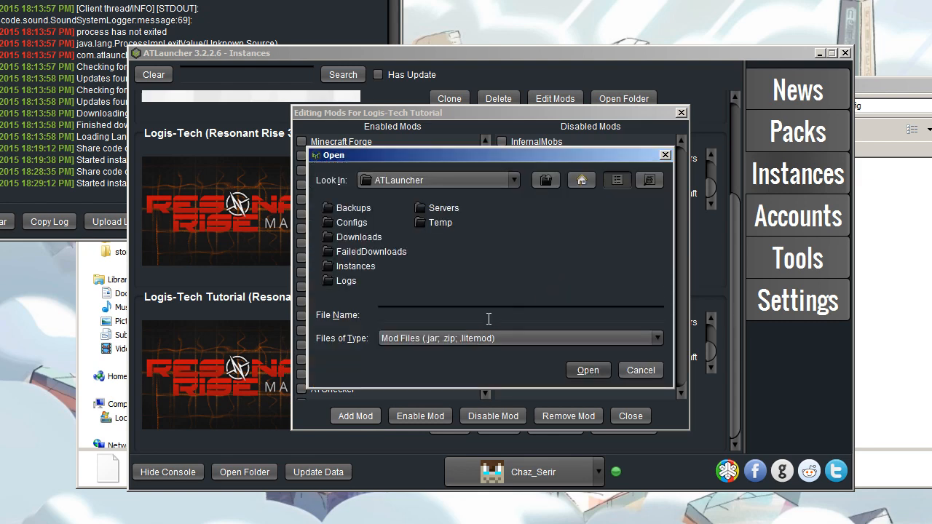
Navigate the Open dialog to the home folder's Downloads directory
{"action": "left_click", "coordinate": [513, 180]}
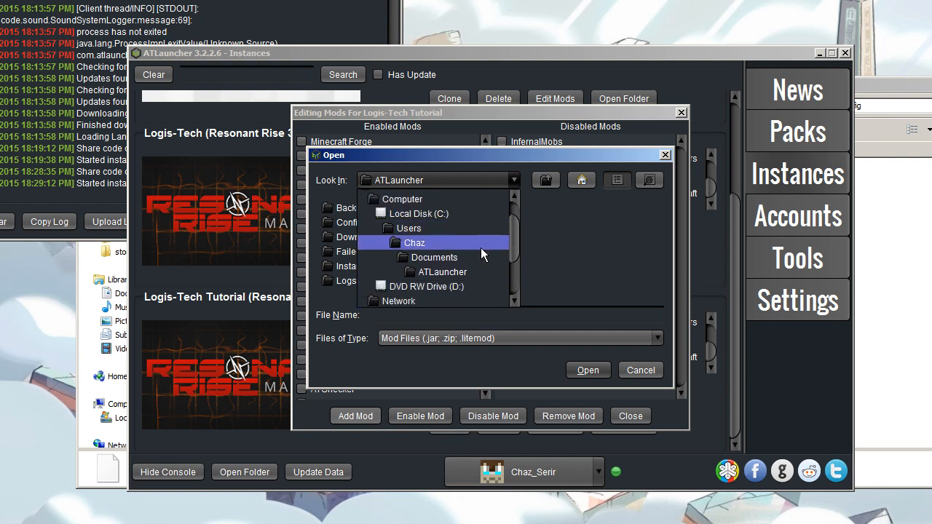
{"action": "double_click", "coordinate": [414, 242]}
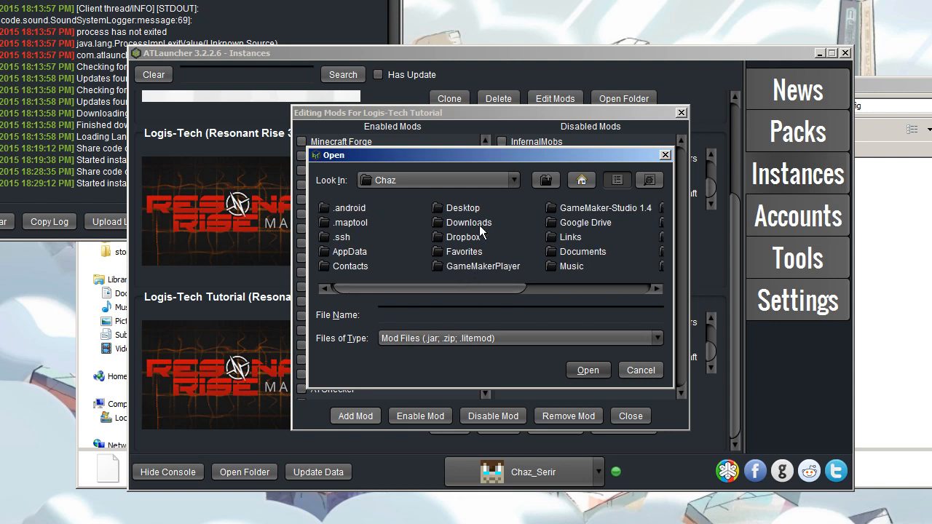
{"action": "double_click", "coordinate": [468, 222]}
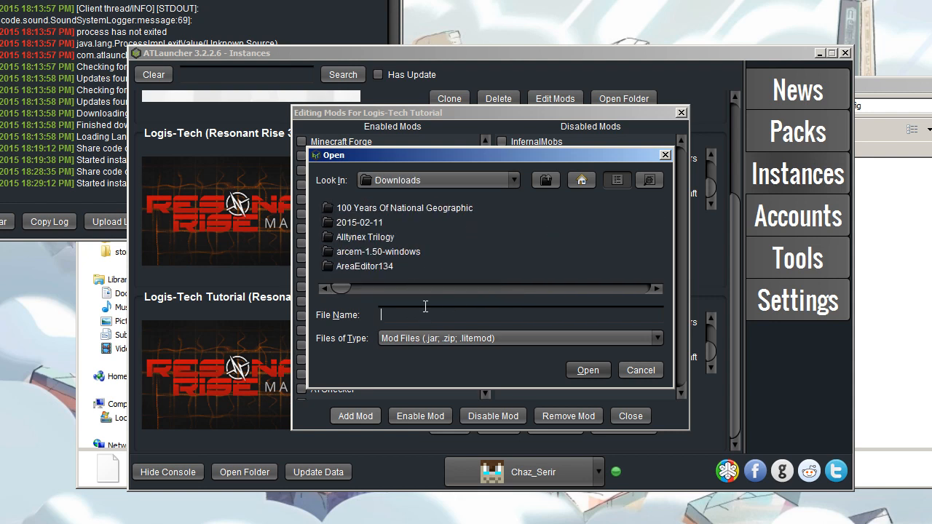
{"action": "type", "text": "jour"}
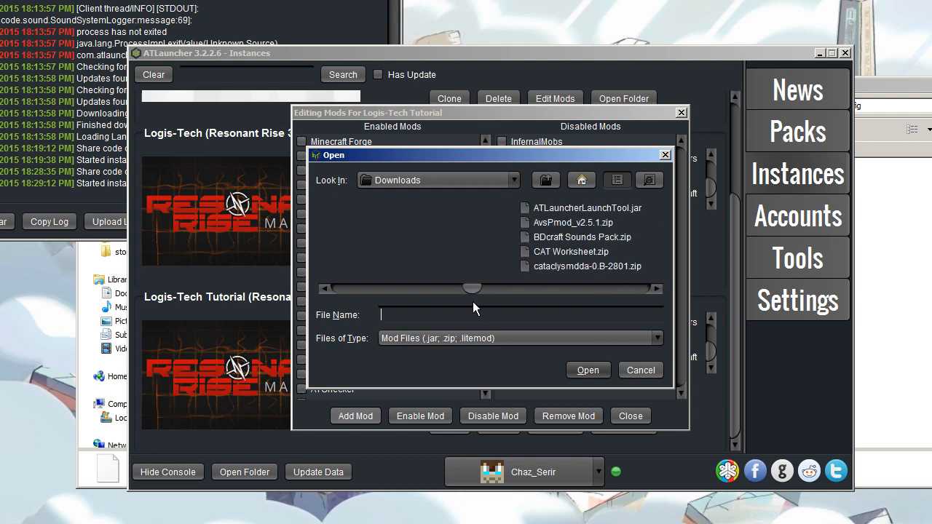
Select JourneyMap5.0.1_Unlimited_MC1.7.10.jar and add it to the instance
{"action": "scroll", "scroll_direction": "right", "scroll_amount": 3}
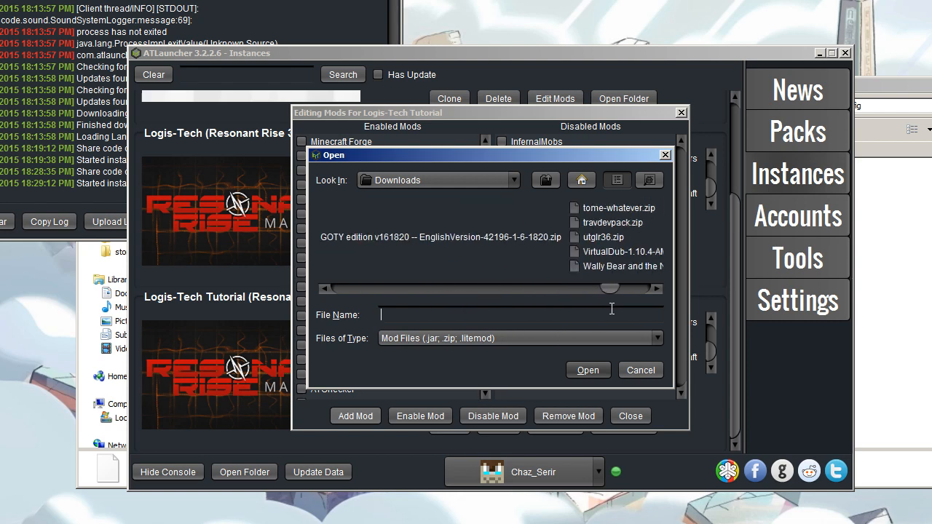
{"action": "scroll", "scroll_direction": "left", "scroll_amount": 3}
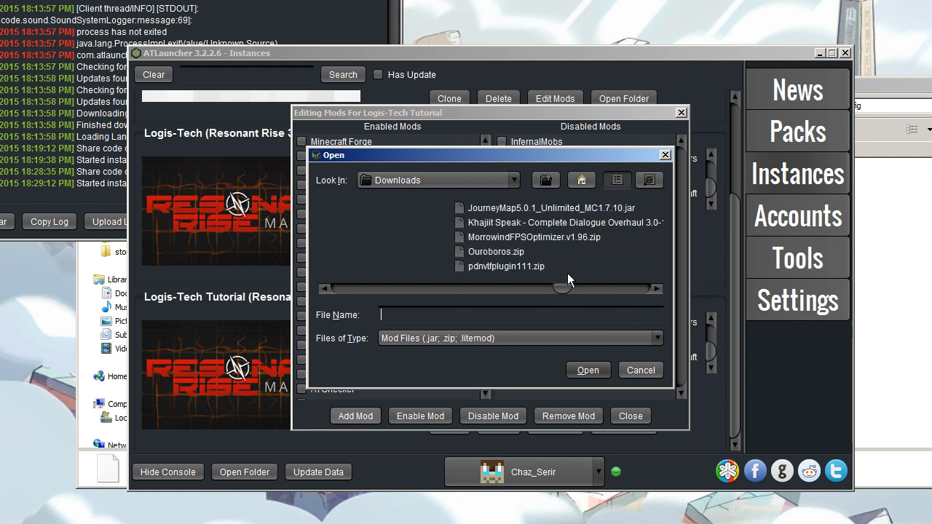
{"action": "left_click", "coordinate": [551, 207]}
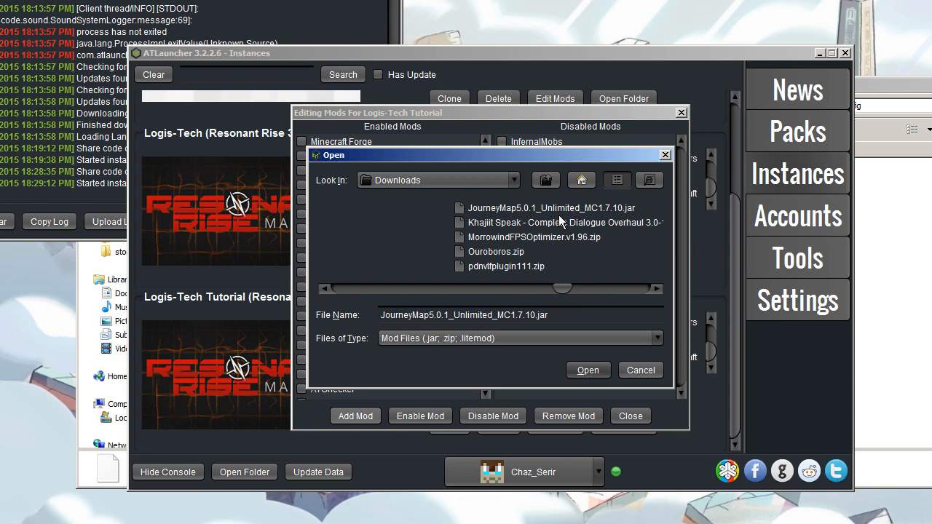
{"action": "mouse_move", "coordinate": [563, 217]}
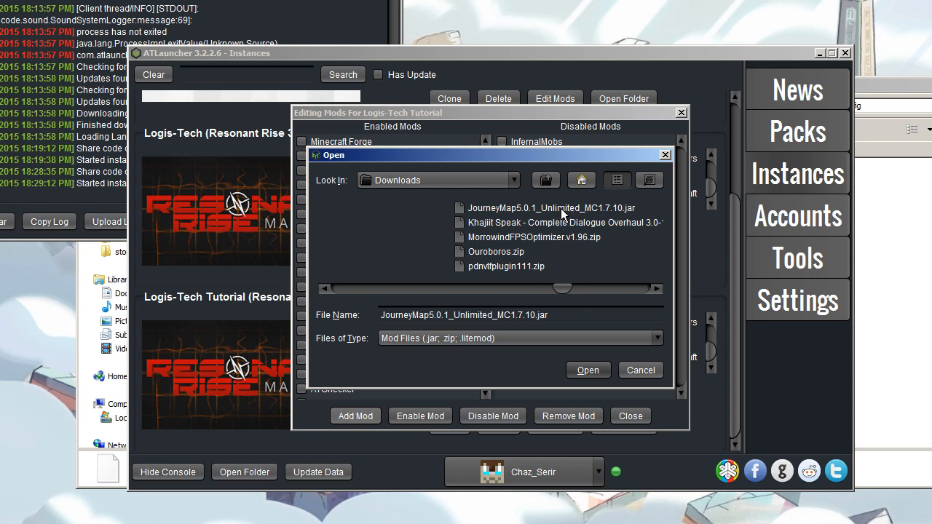
{"action": "mouse_move", "coordinate": [600, 215]}
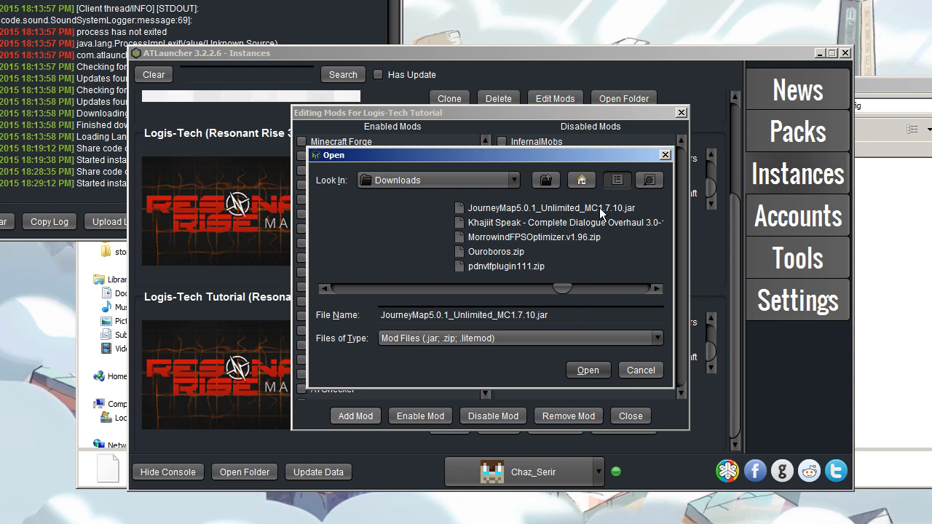
{"action": "left_click", "coordinate": [588, 370]}
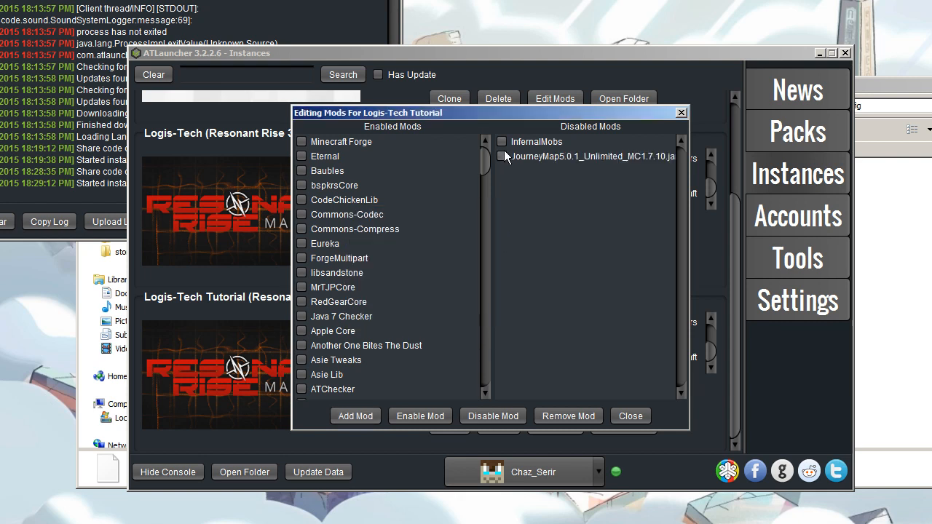
Enable the JourneyMap Unlimited jar, check the Enabled list, and close the mod editor
{"action": "left_click", "coordinate": [502, 156]}
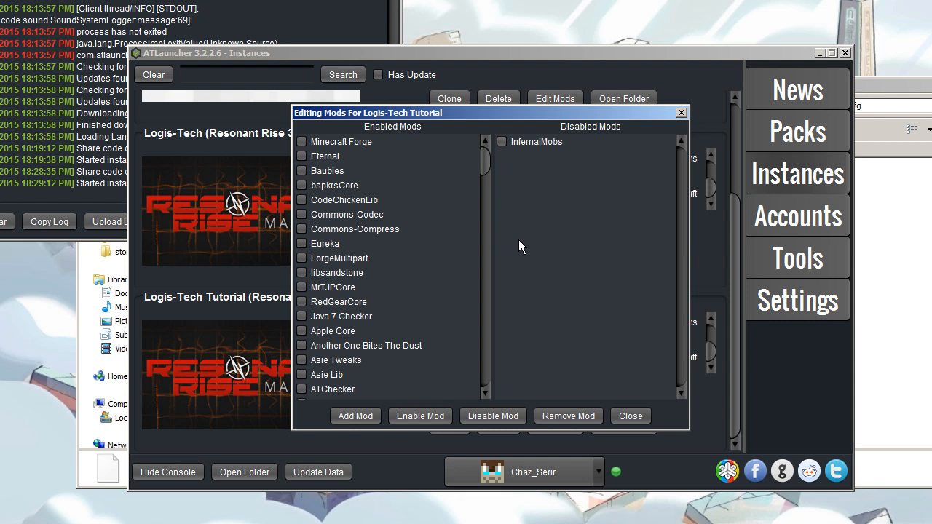
{"action": "mouse_move", "coordinate": [561, 263]}
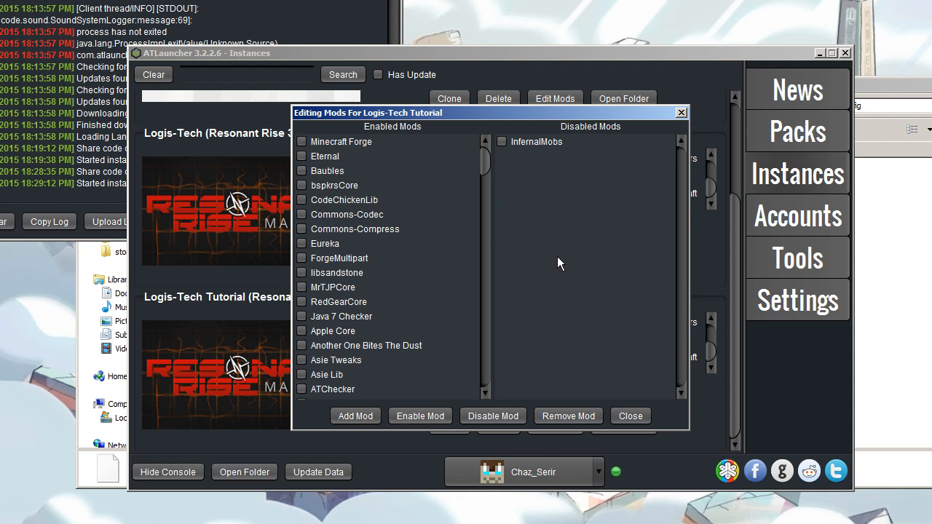
{"action": "mouse_move", "coordinate": [557, 254]}
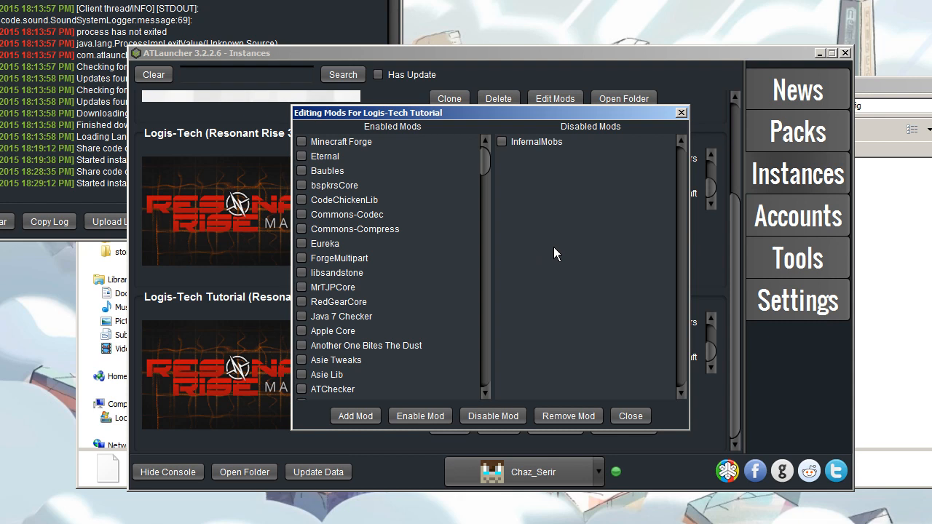
{"action": "mouse_move", "coordinate": [533, 233]}
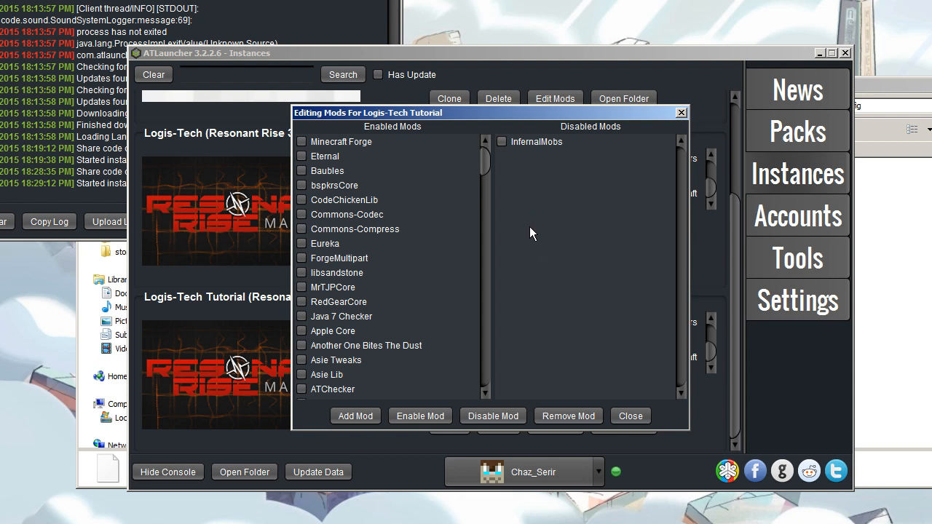
{"action": "mouse_move", "coordinate": [535, 212]}
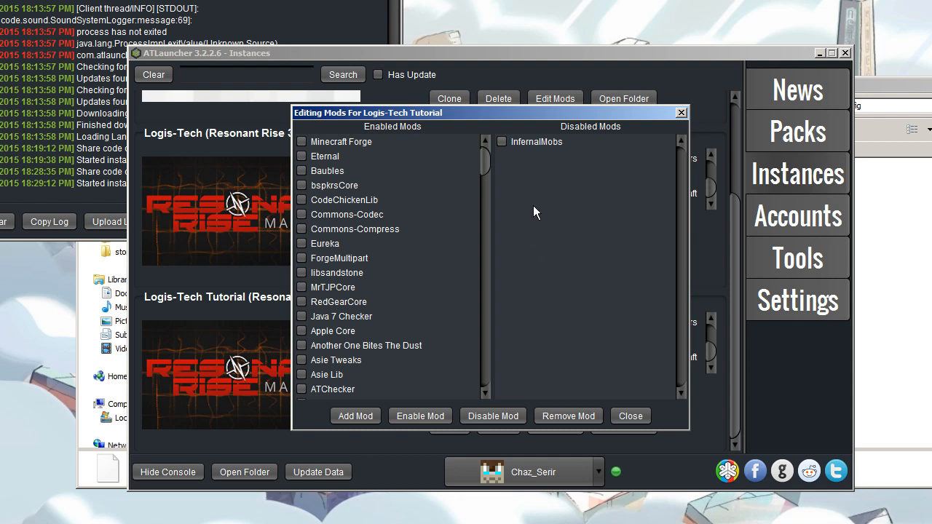
{"action": "scroll", "scroll_direction": "down", "scroll_amount": 3}
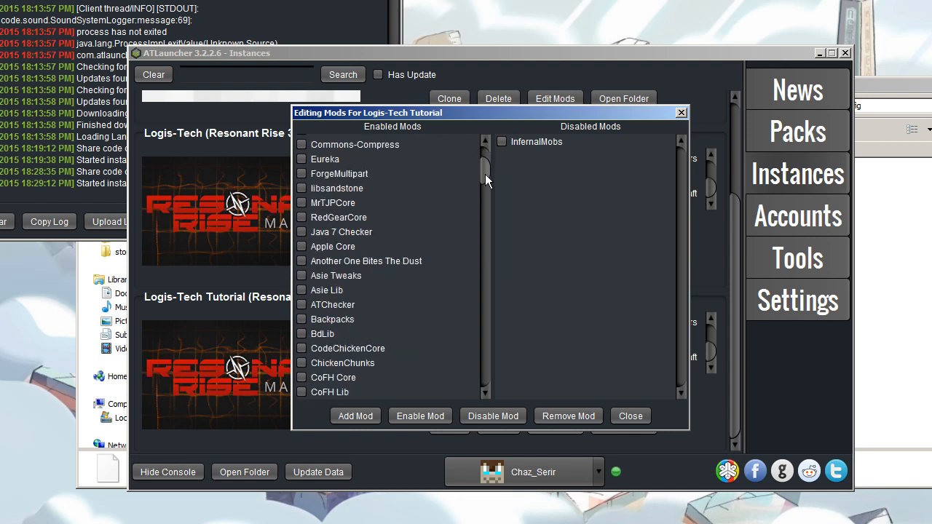
{"action": "scroll", "scroll_direction": "up", "scroll_amount": 3}
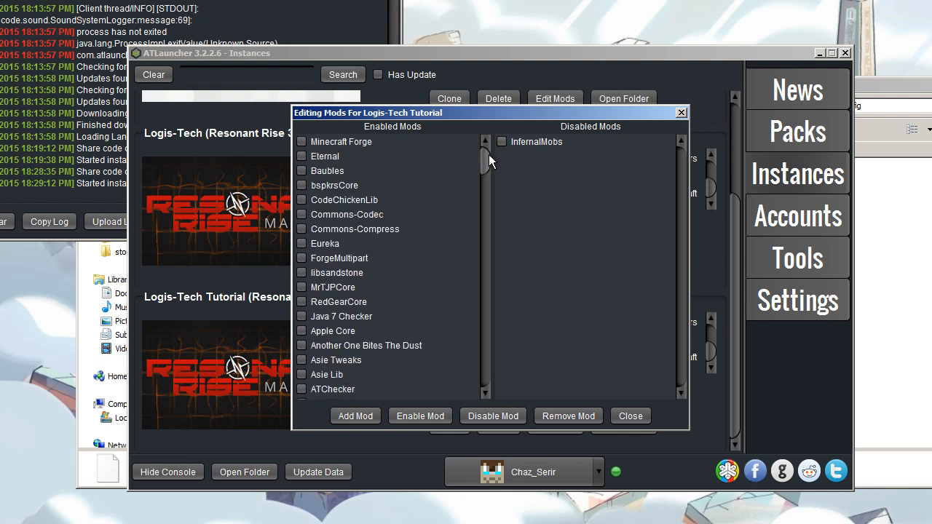
{"action": "left_click", "coordinate": [630, 416]}
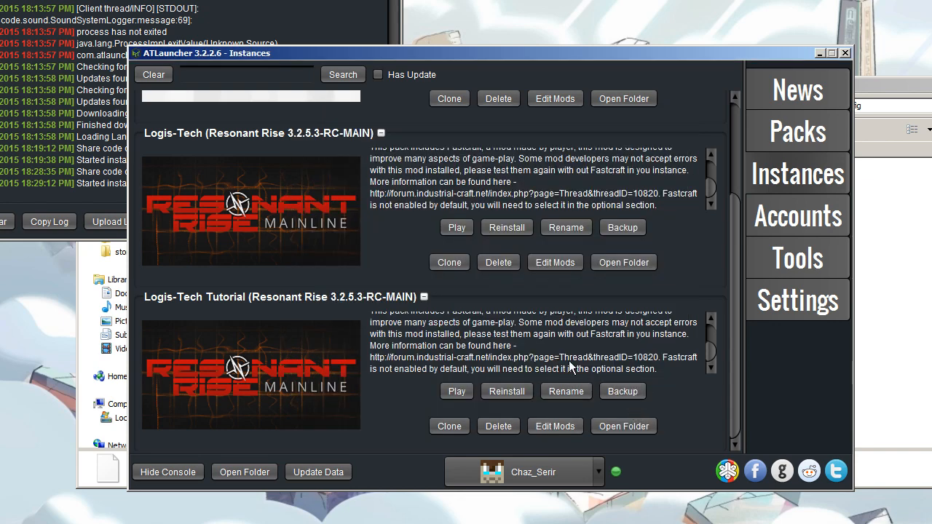
{"action": "mouse_move", "coordinate": [535, 370]}
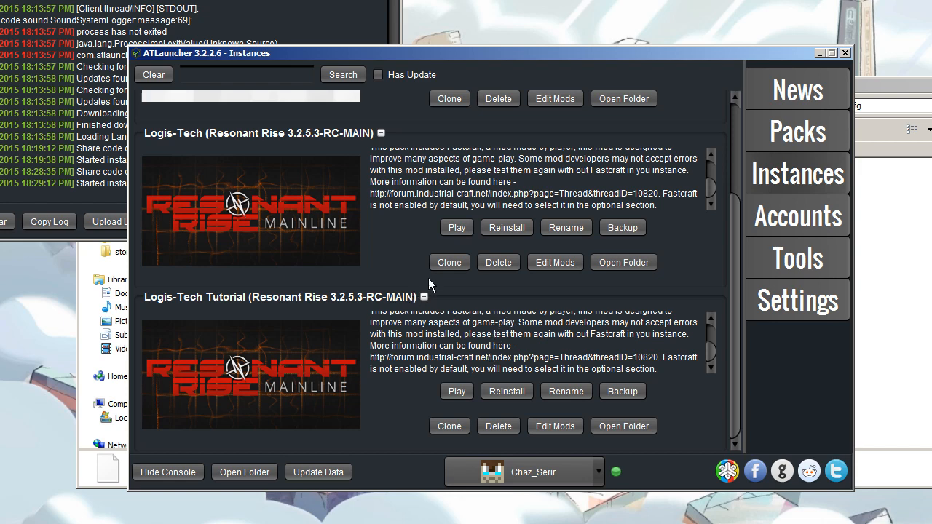
{"action": "mouse_move", "coordinate": [442, 147]}
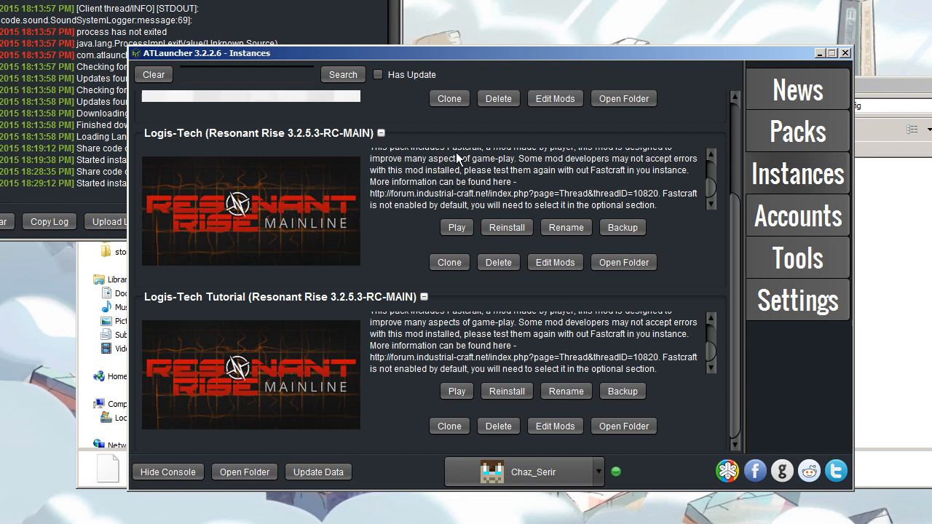
{"action": "mouse_move", "coordinate": [452, 142]}
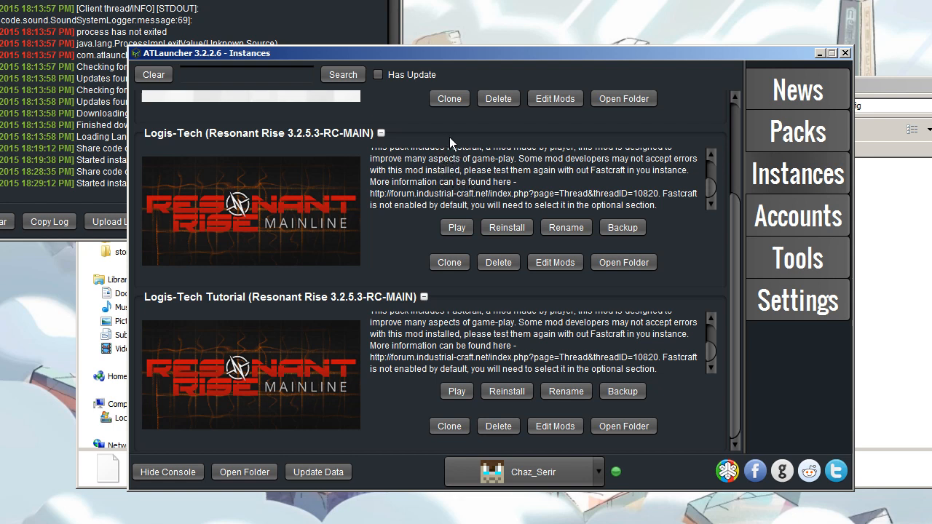